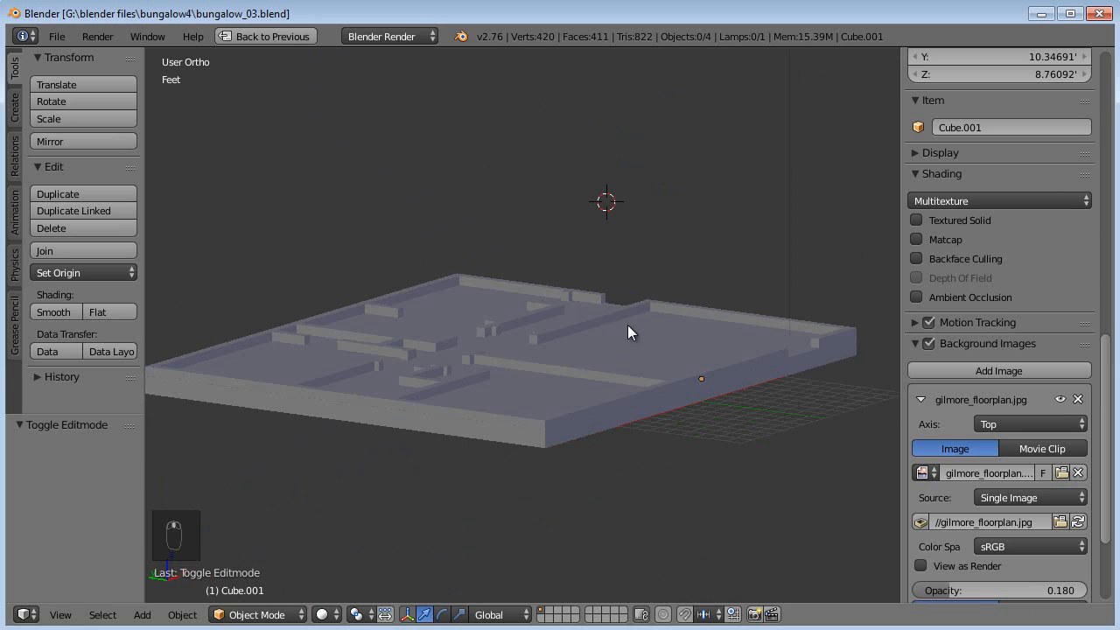
Close the open end of an interior wall with a new face in Edit Mode
{"action": "left_click_drag", "start_coordinate": [630, 332], "coordinate": [557, 279]}
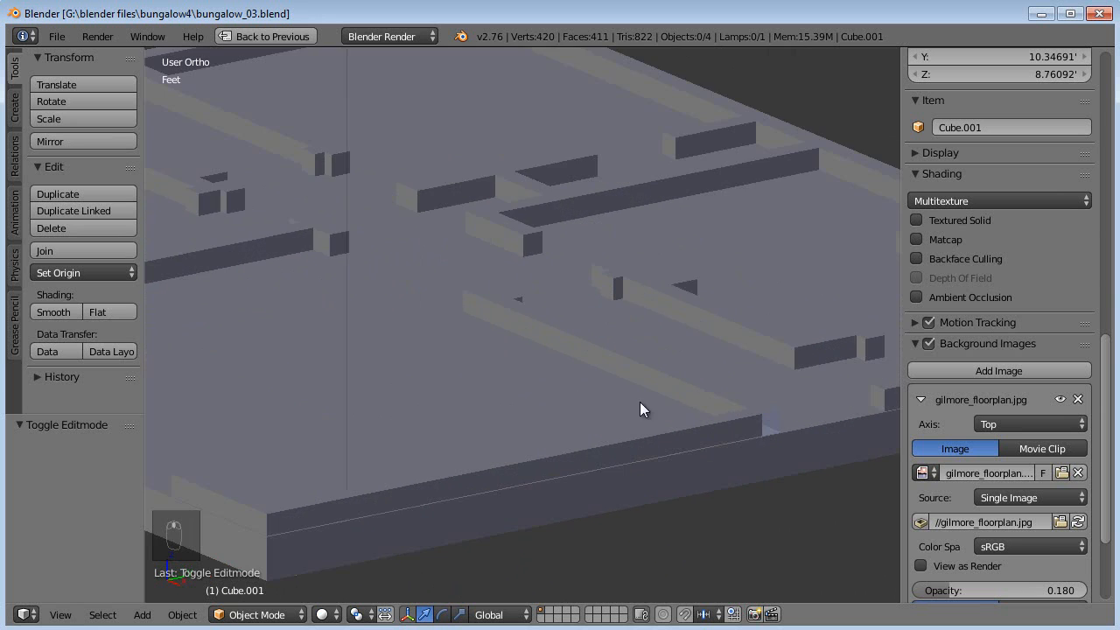
{"action": "key", "text": "Tab"}
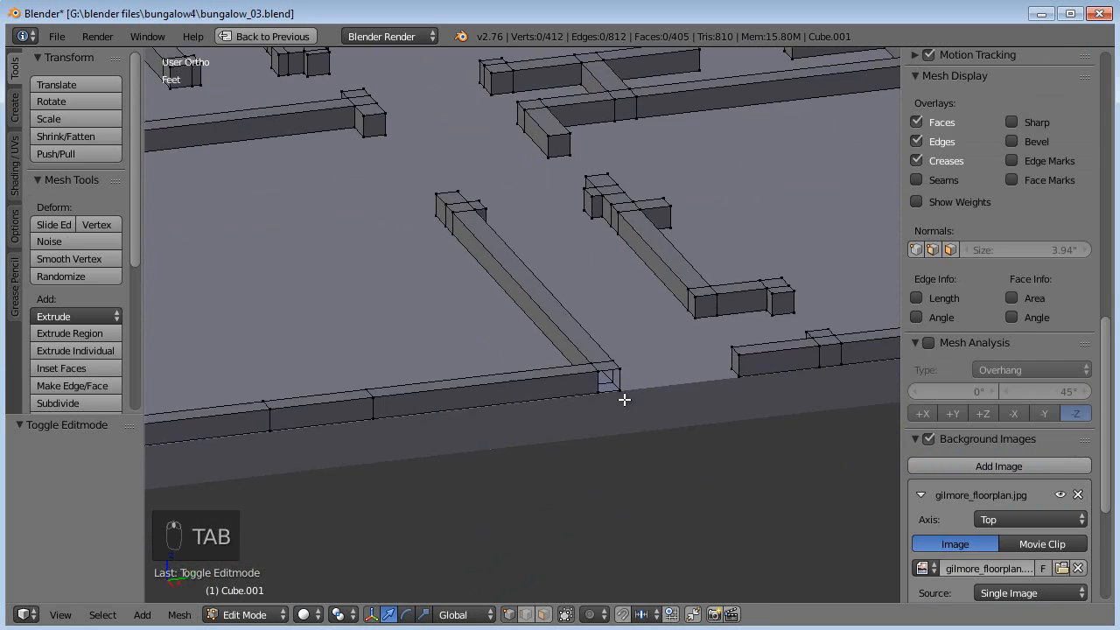
{"action": "key", "text": "f"}
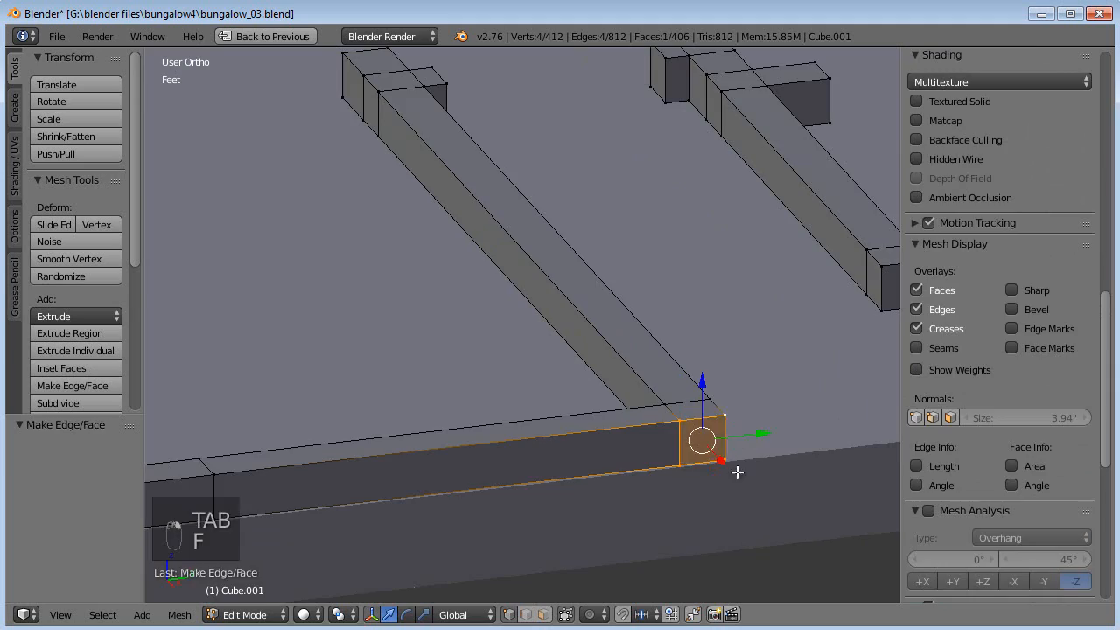
{"action": "key", "text": "a"}
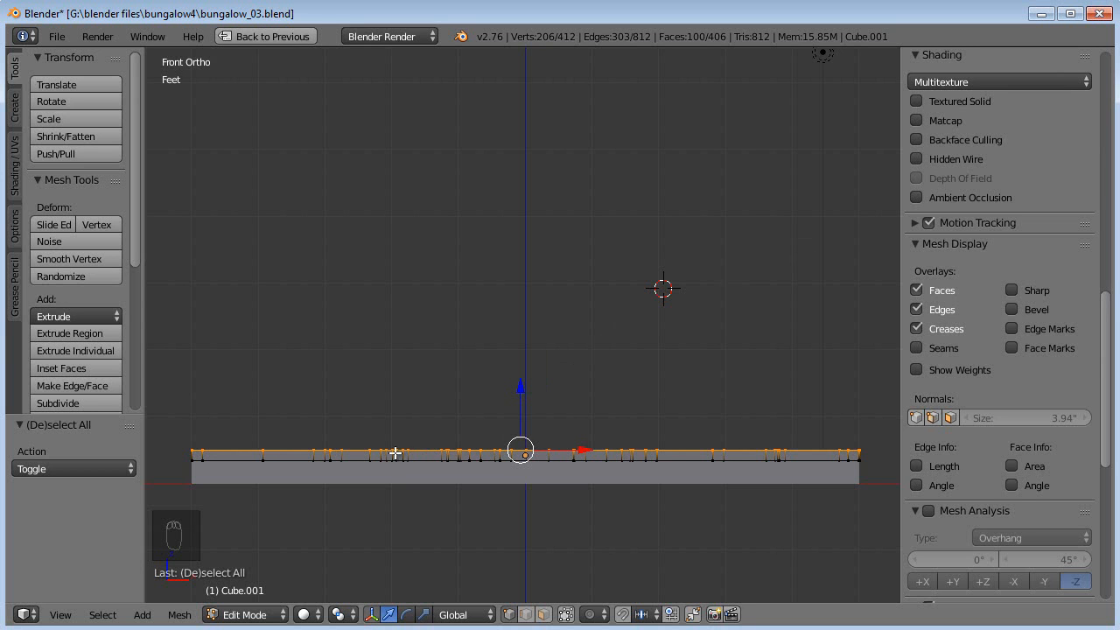
{"action": "mouse_move", "coordinate": [401, 458]}
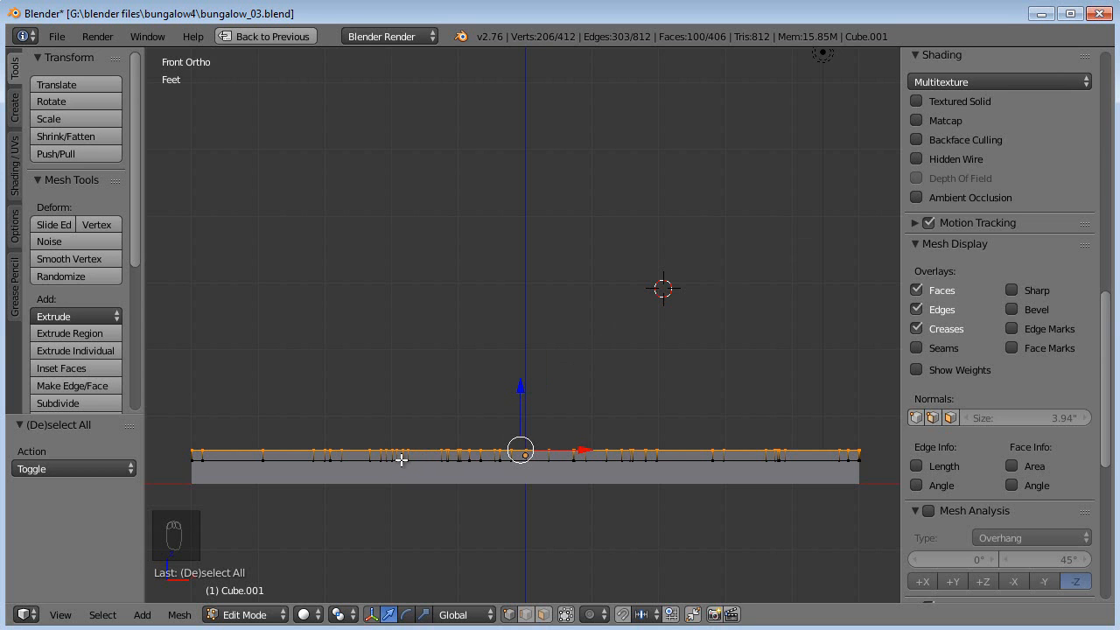
{"action": "mouse_move", "coordinate": [479, 406]}
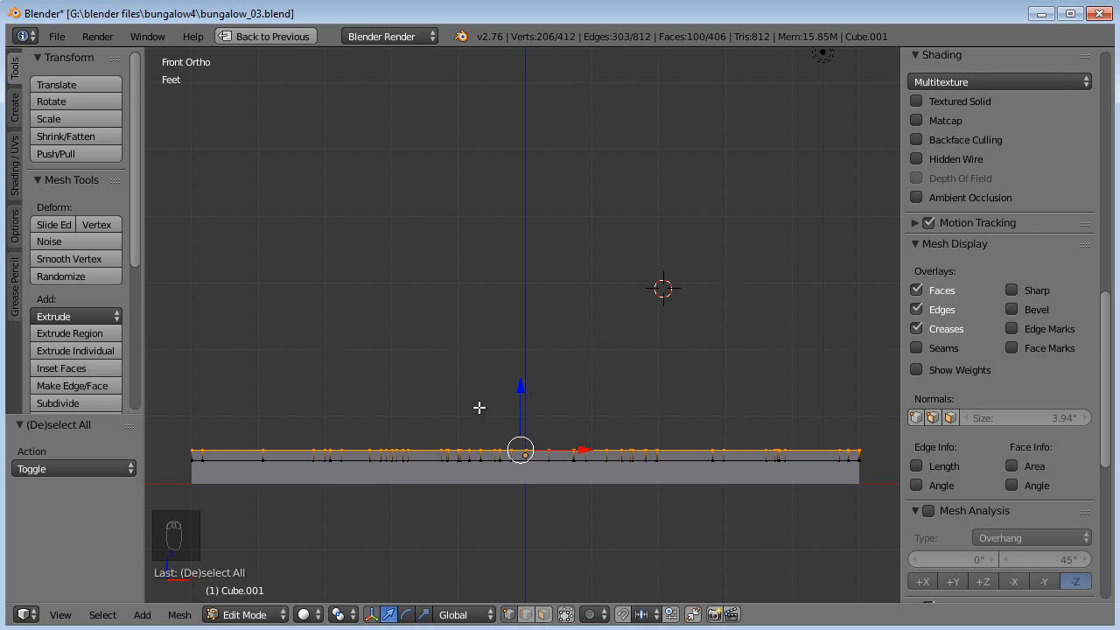
Move the selected wall tops straight up along Z to full wall height, checking in front view
{"action": "key", "text": "g"}
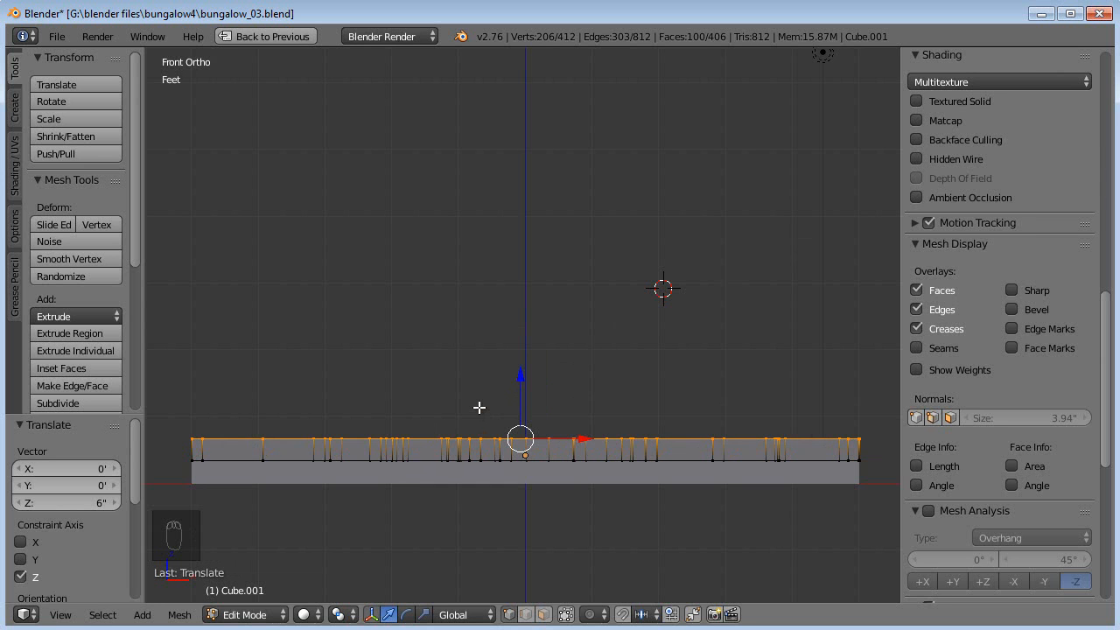
{"action": "mouse_move", "coordinate": [411, 440]}
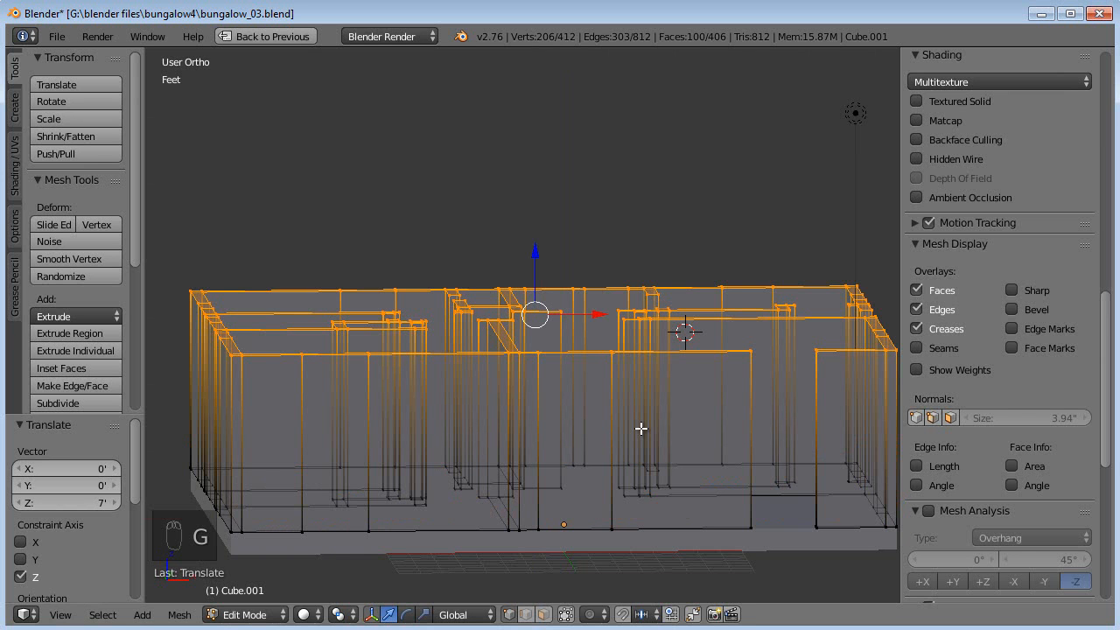
{"action": "key", "text": "NUMPAD_1"}
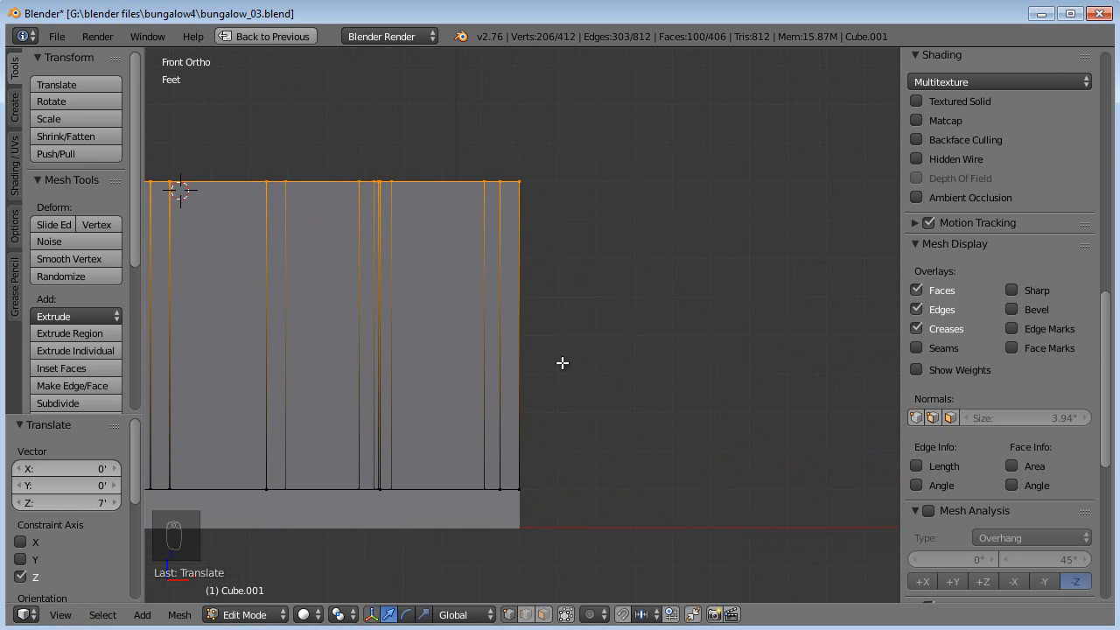
{"action": "mouse_move", "coordinate": [503, 290]}
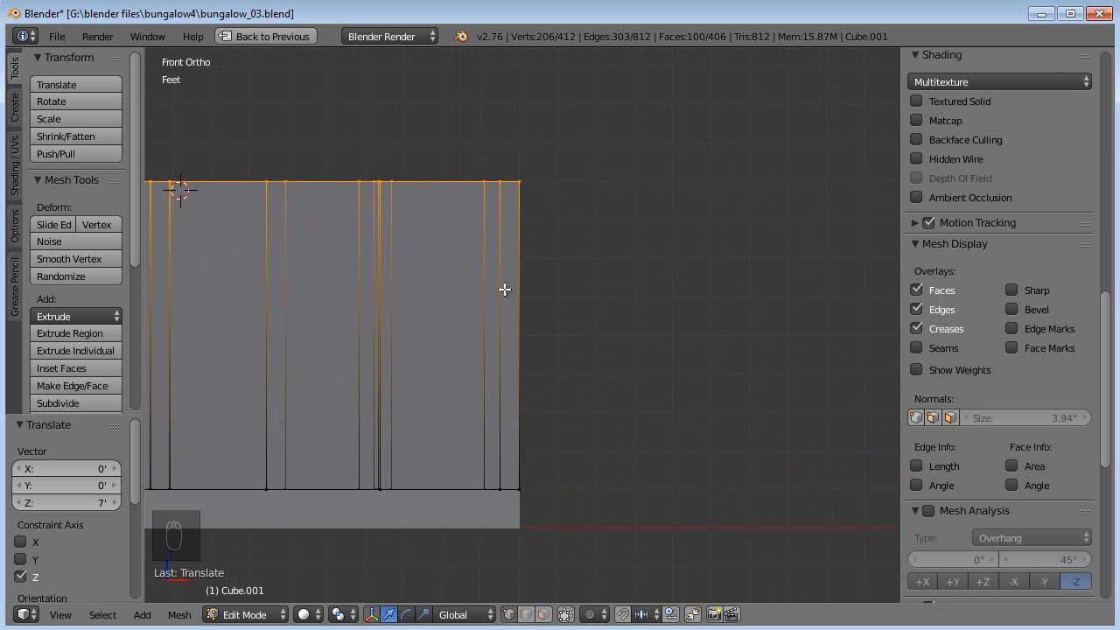
{"action": "key", "text": "Tab"}
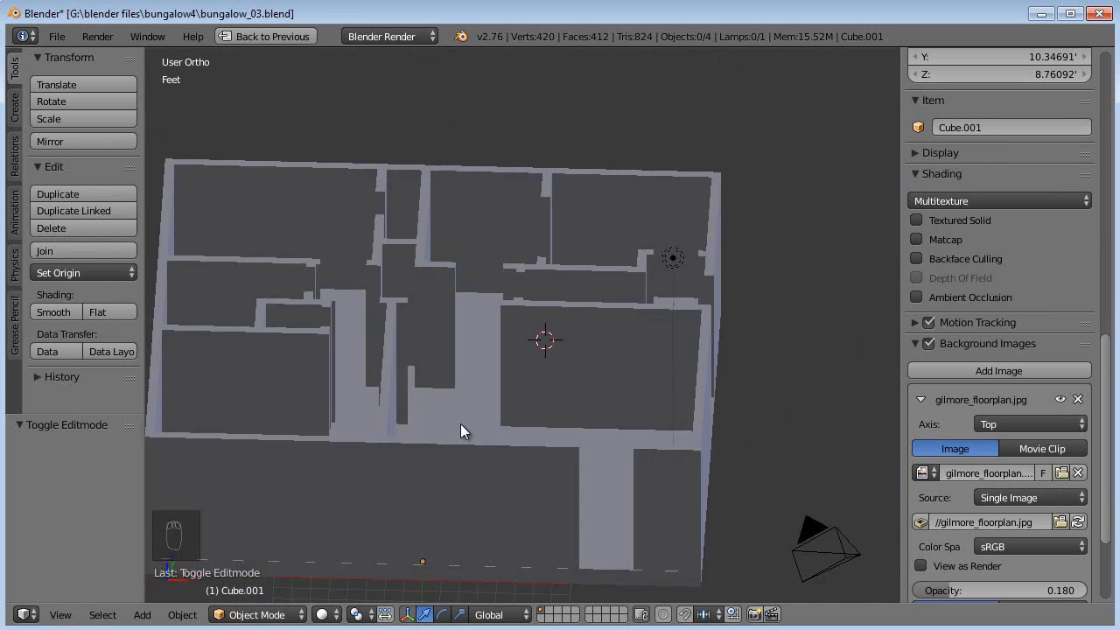
{"action": "left_click_drag", "start_coordinate": [463, 429], "coordinate": [504, 381]}
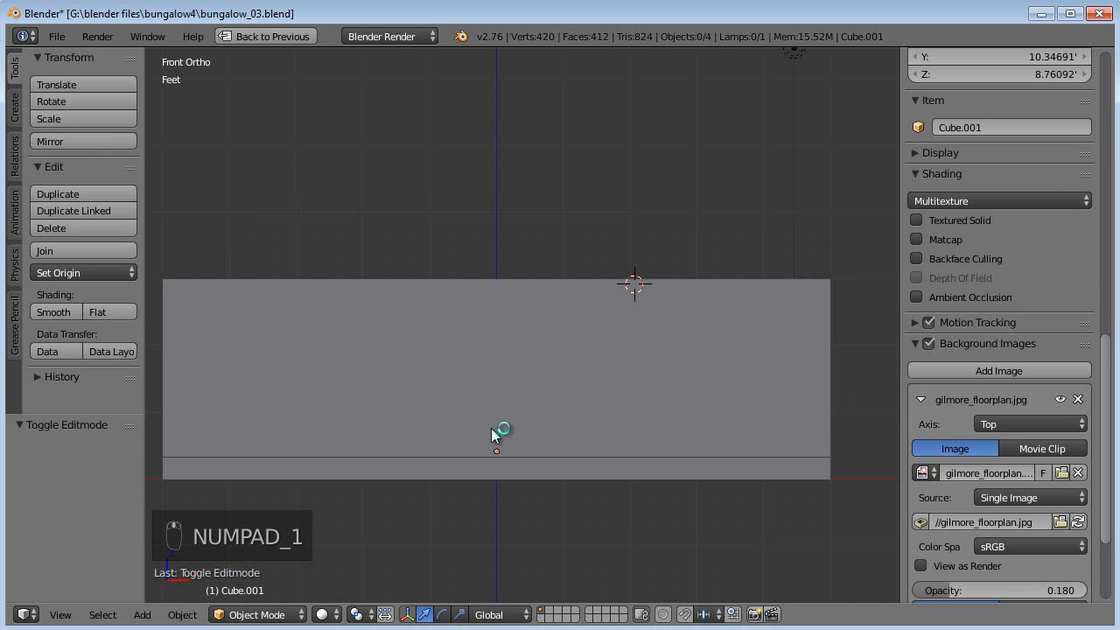
{"action": "key", "text": "Tab"}
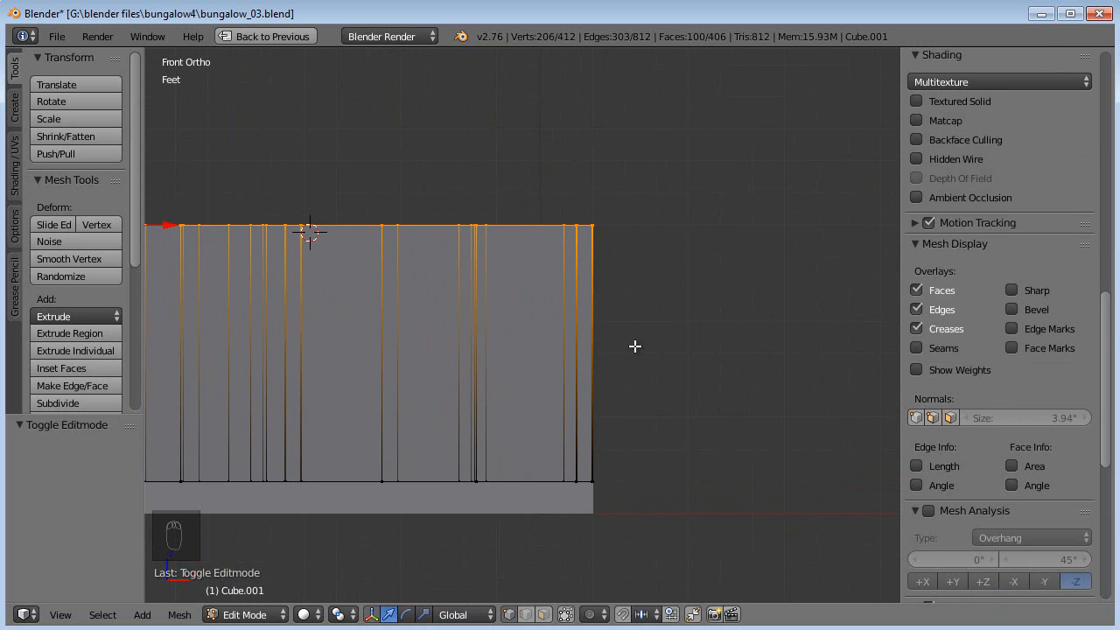
{"action": "mouse_move", "coordinate": [733, 412]}
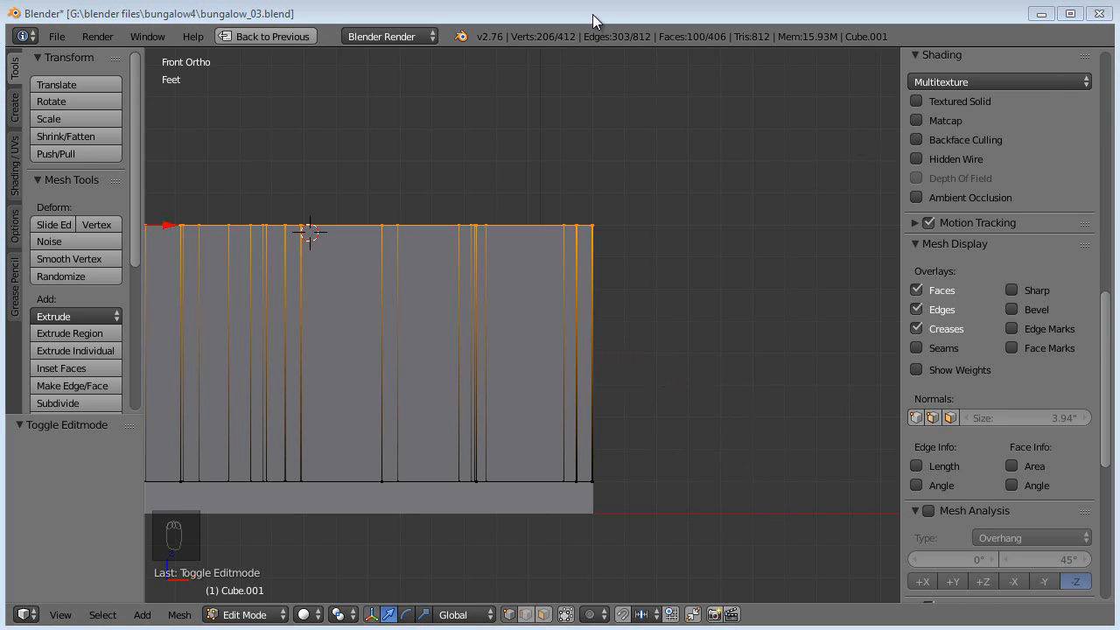
{"action": "mouse_move", "coordinate": [718, 362]}
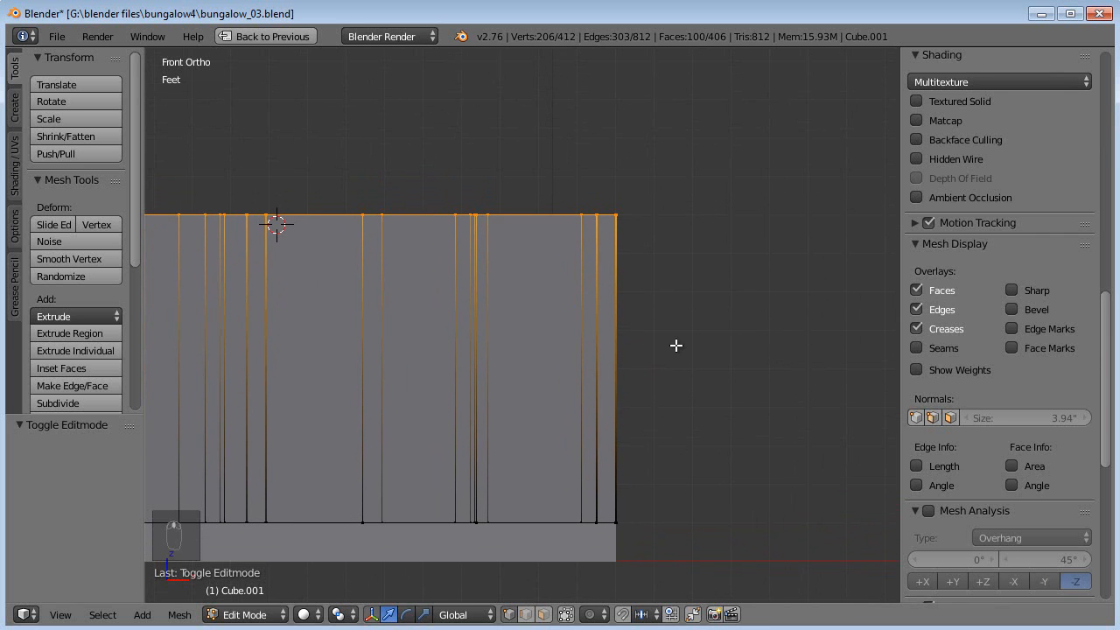
{"action": "key", "text": "ctrl+r"}
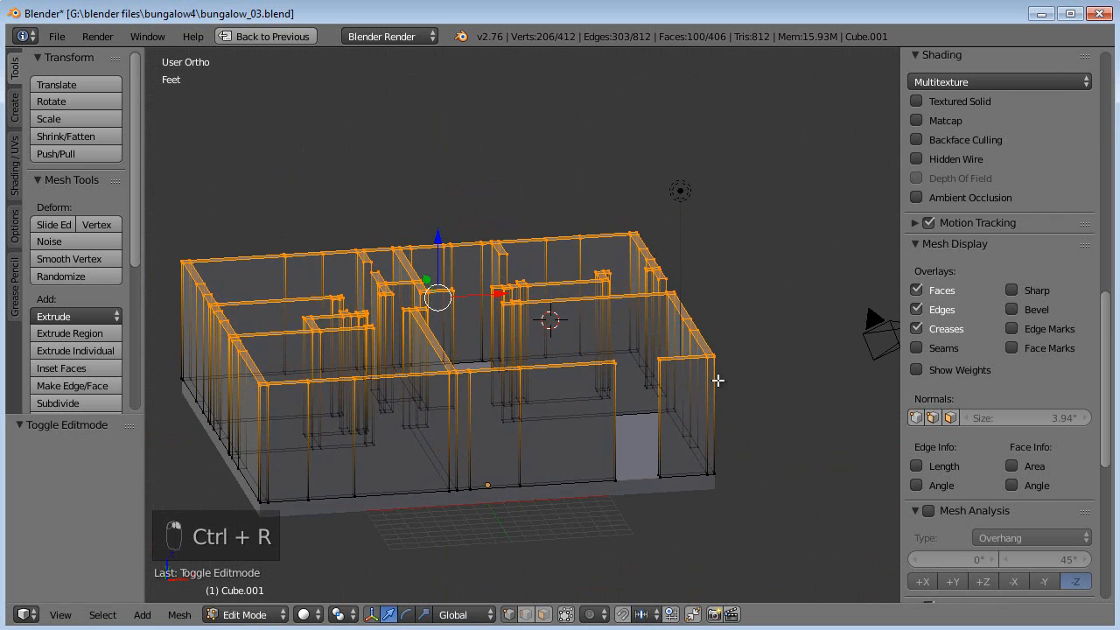
{"action": "key", "text": "ctrl+r"}
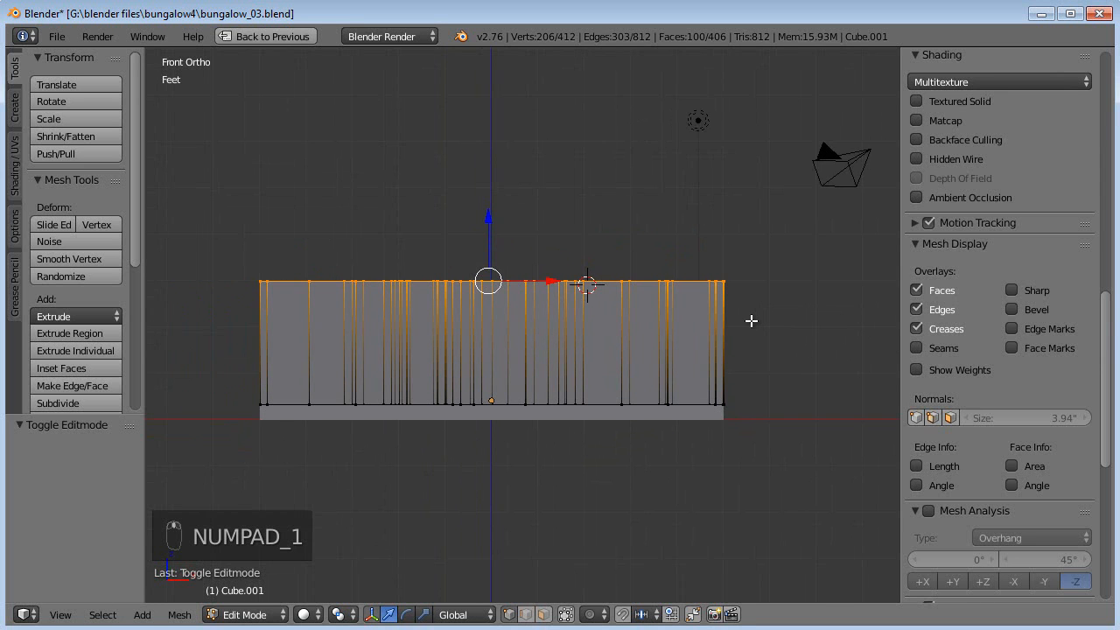
Knife-cut one straight horizontal line through all walls near their tops, retrying after a cancelled cut
{"action": "key", "text": "shift+k"}
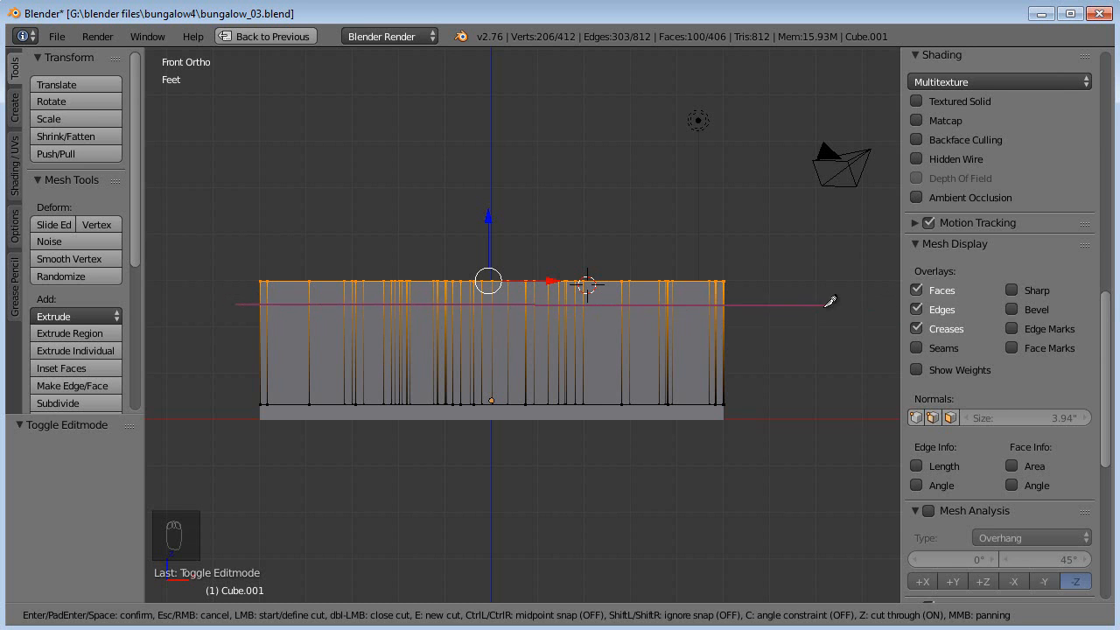
{"action": "mouse_move", "coordinate": [761, 297]}
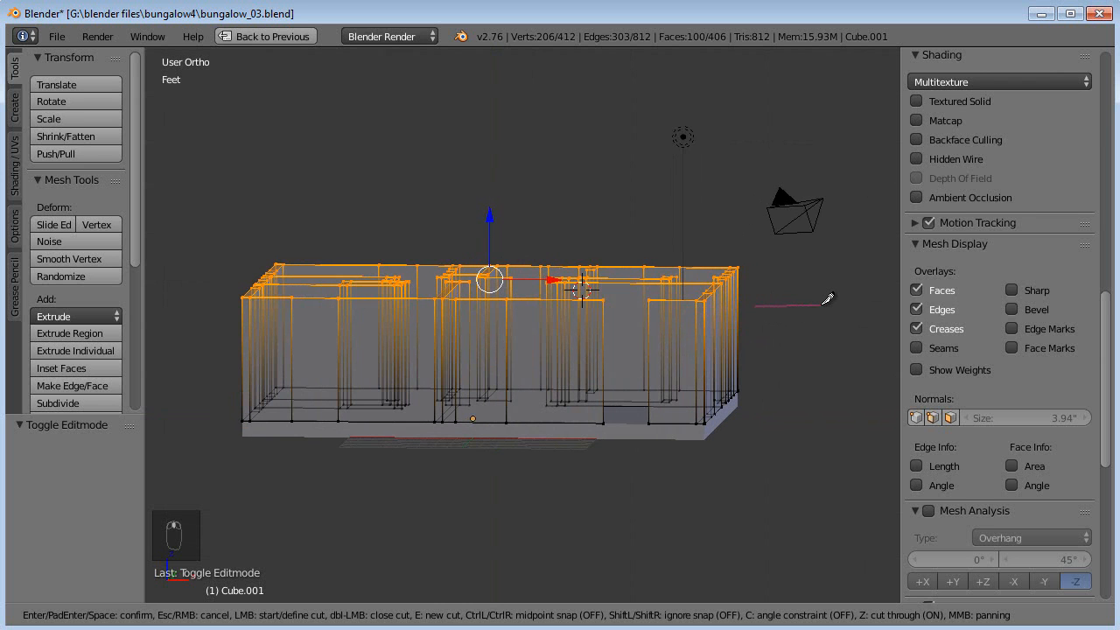
{"action": "key", "text": "a"}
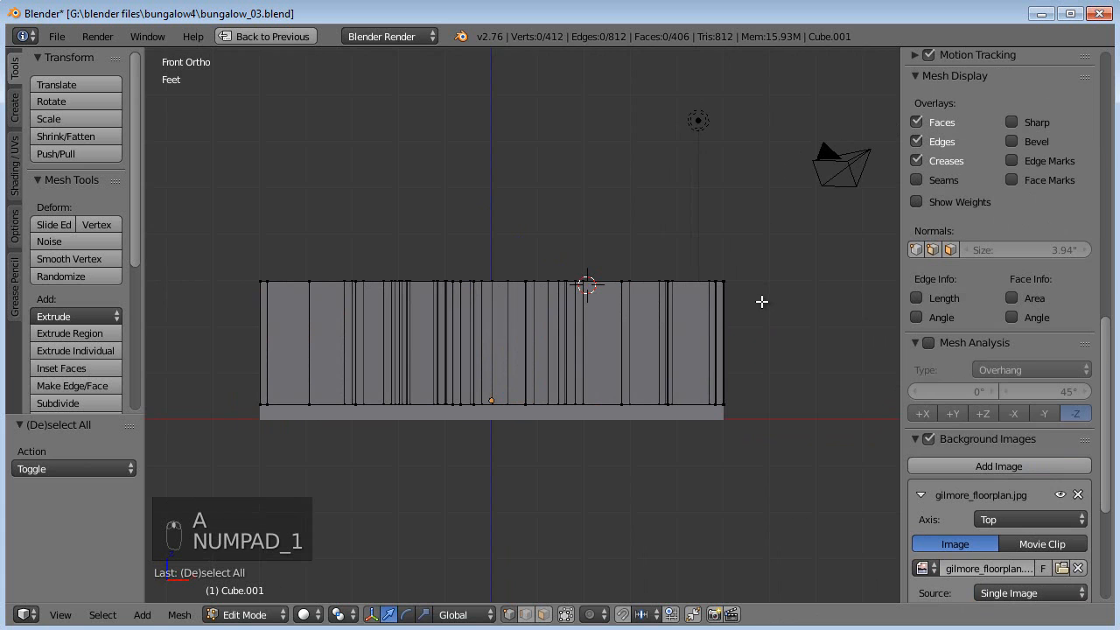
{"action": "key", "text": "shift+k"}
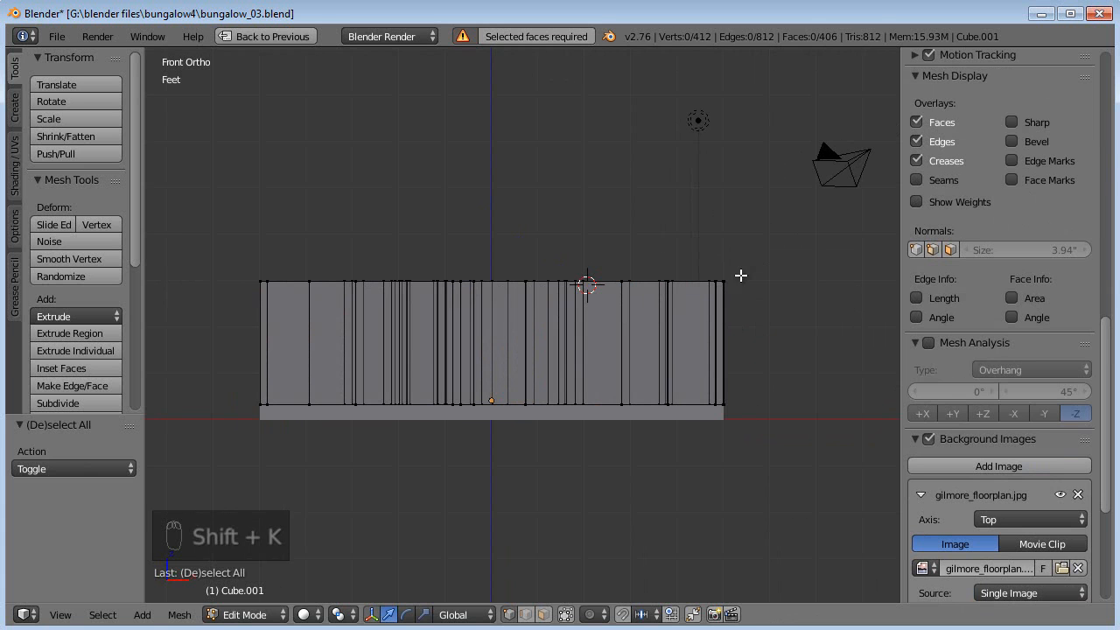
{"action": "key", "text": "a"}
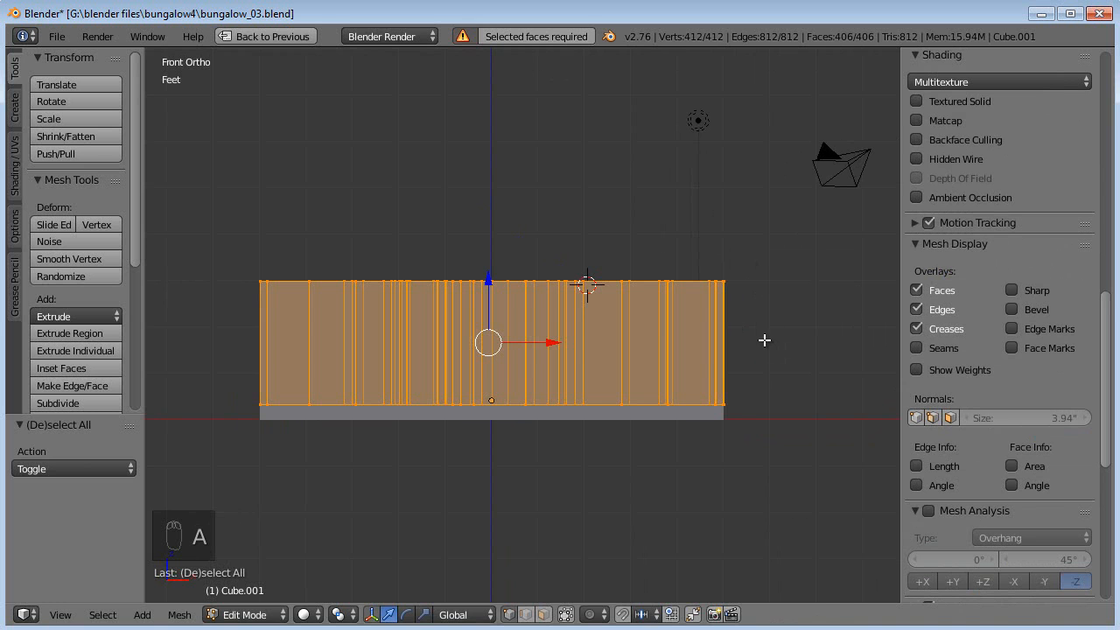
{"action": "key", "text": "shift+k"}
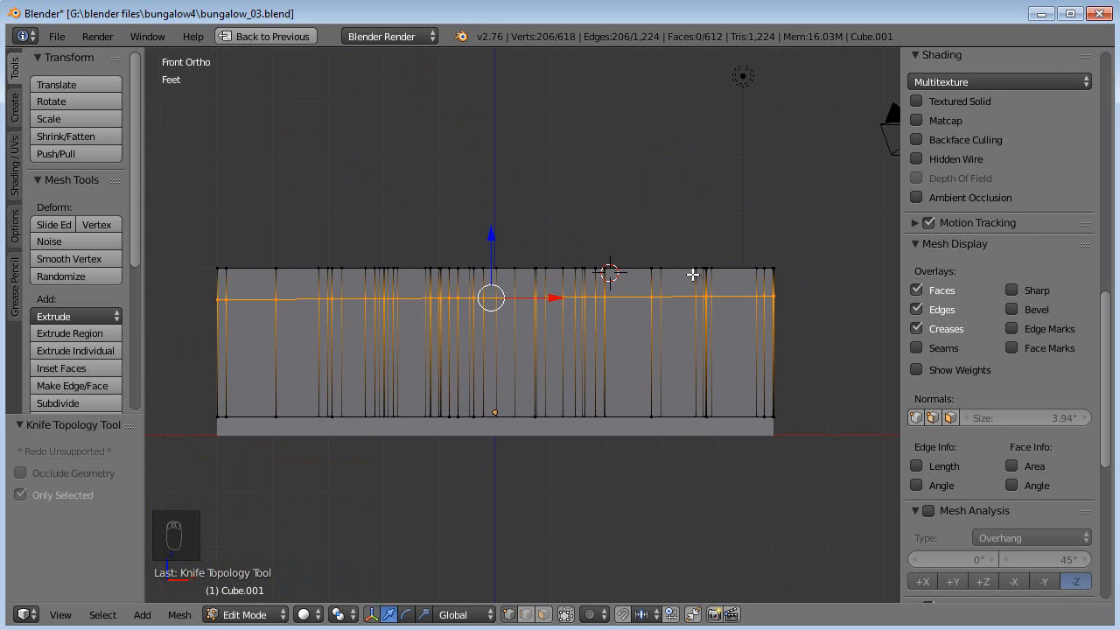
Move the new horizontal edge loop up 3.013 feet to sit just below the wall tops
{"action": "key", "text": "s"}
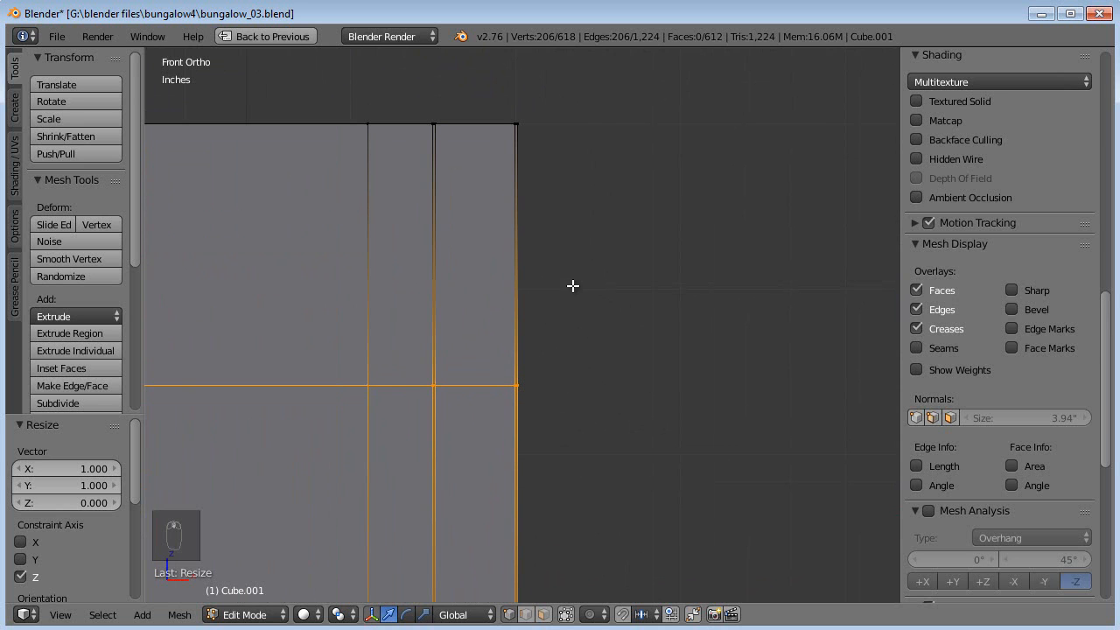
{"action": "mouse_move", "coordinate": [474, 136]}
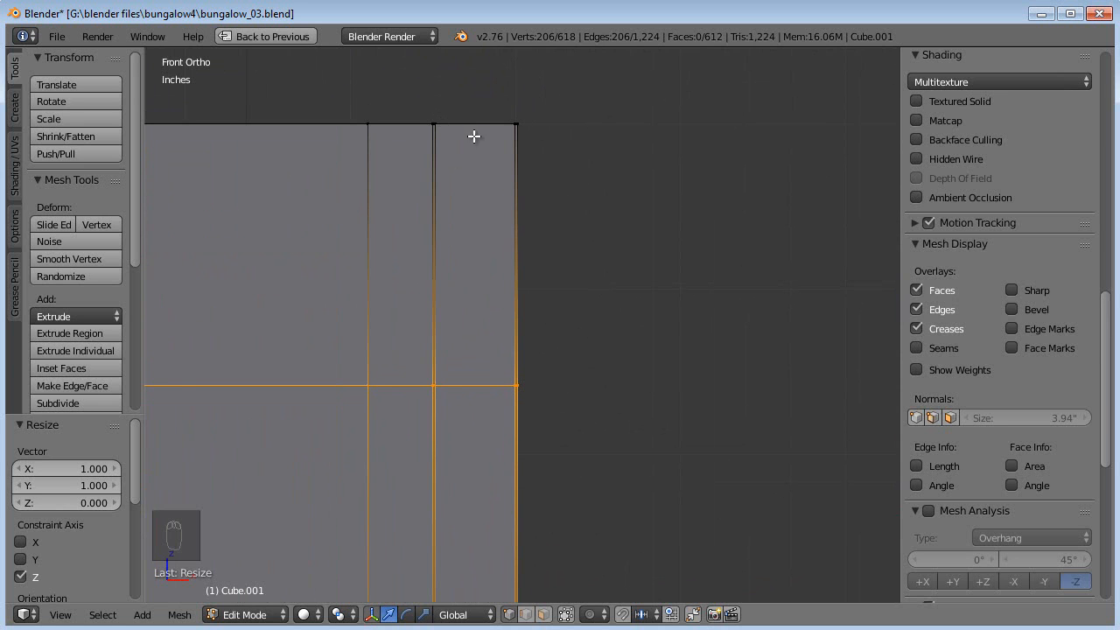
{"action": "mouse_move", "coordinate": [463, 105]}
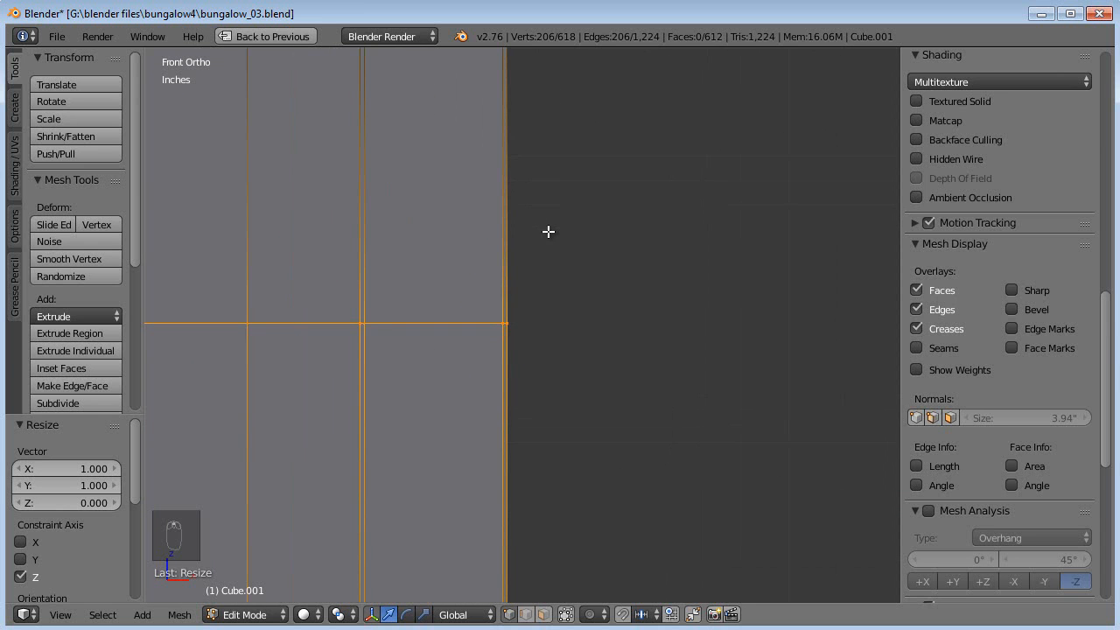
{"action": "mouse_move", "coordinate": [507, 178]}
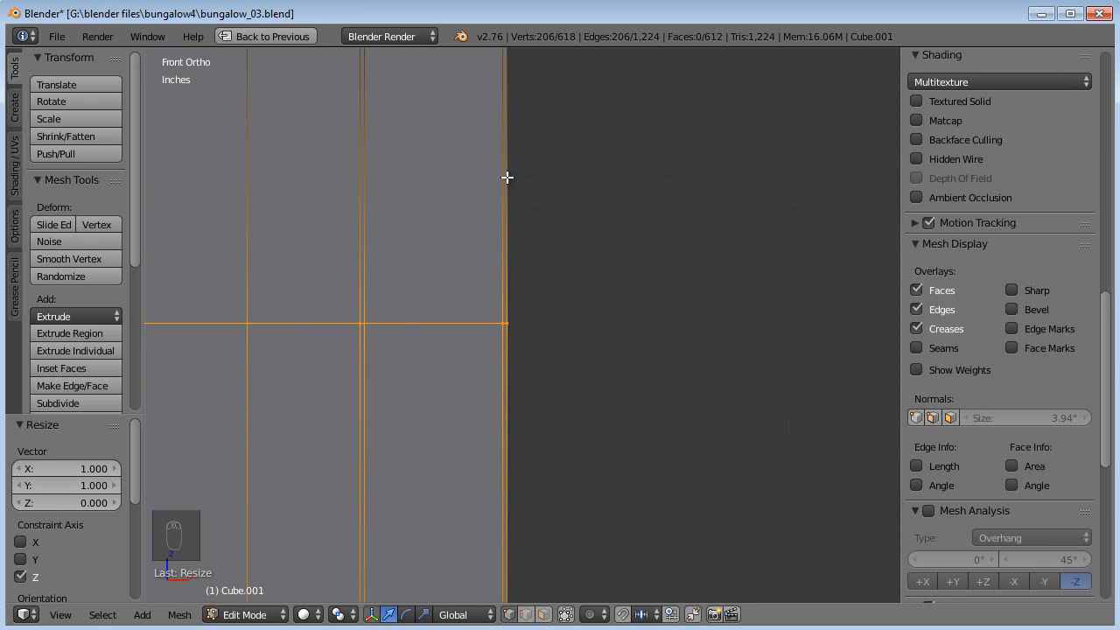
{"action": "mouse_move", "coordinate": [500, 249]}
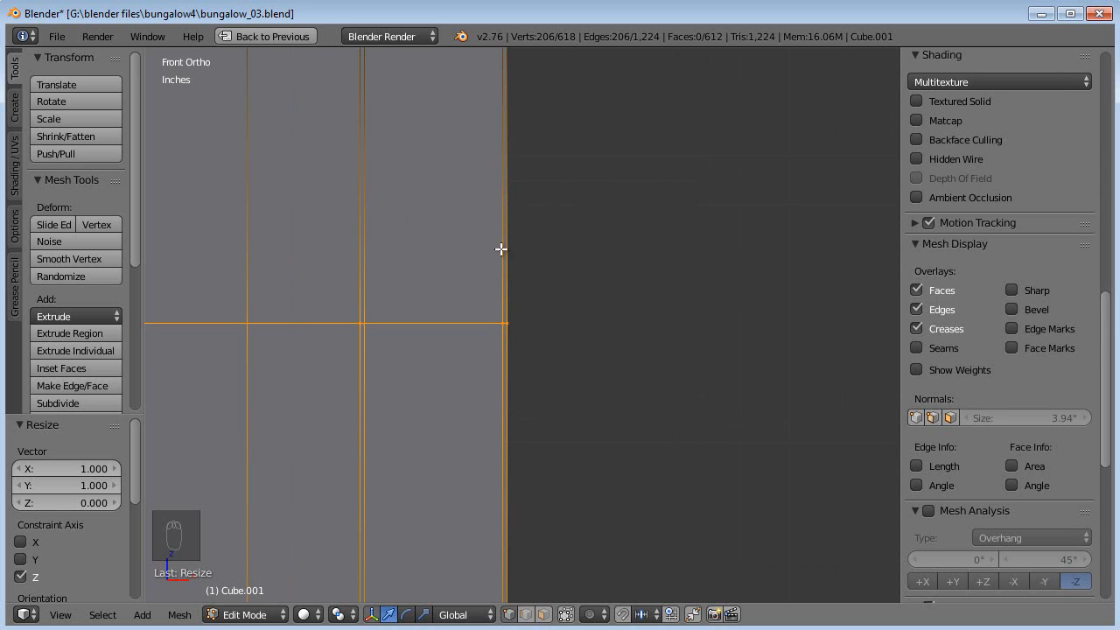
{"action": "key", "text": "g"}
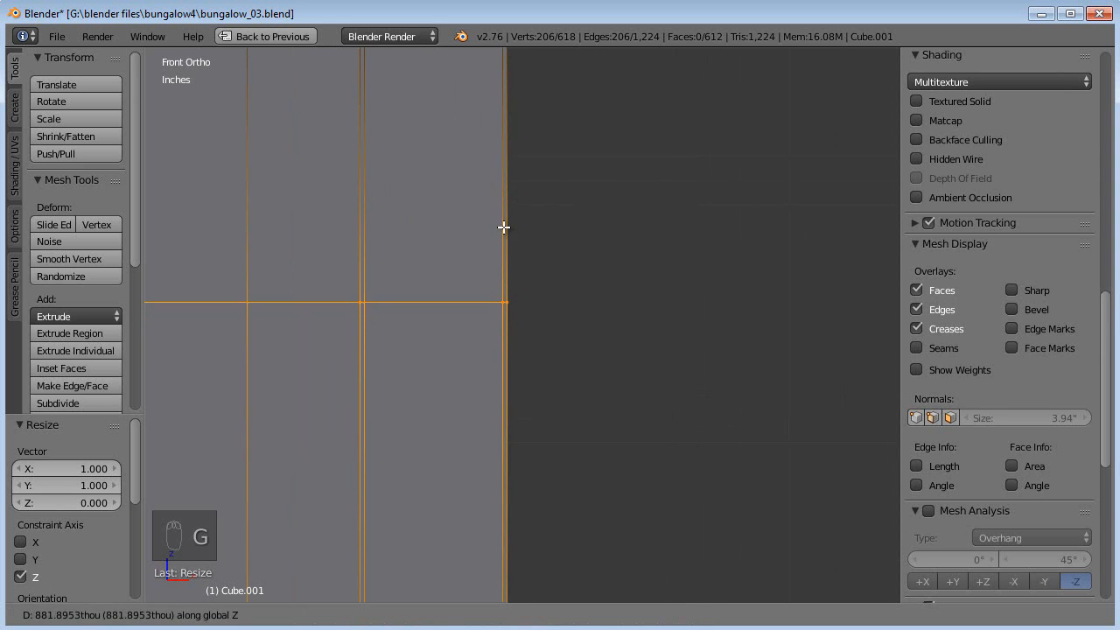
{"action": "mouse_move", "coordinate": [508, 178]}
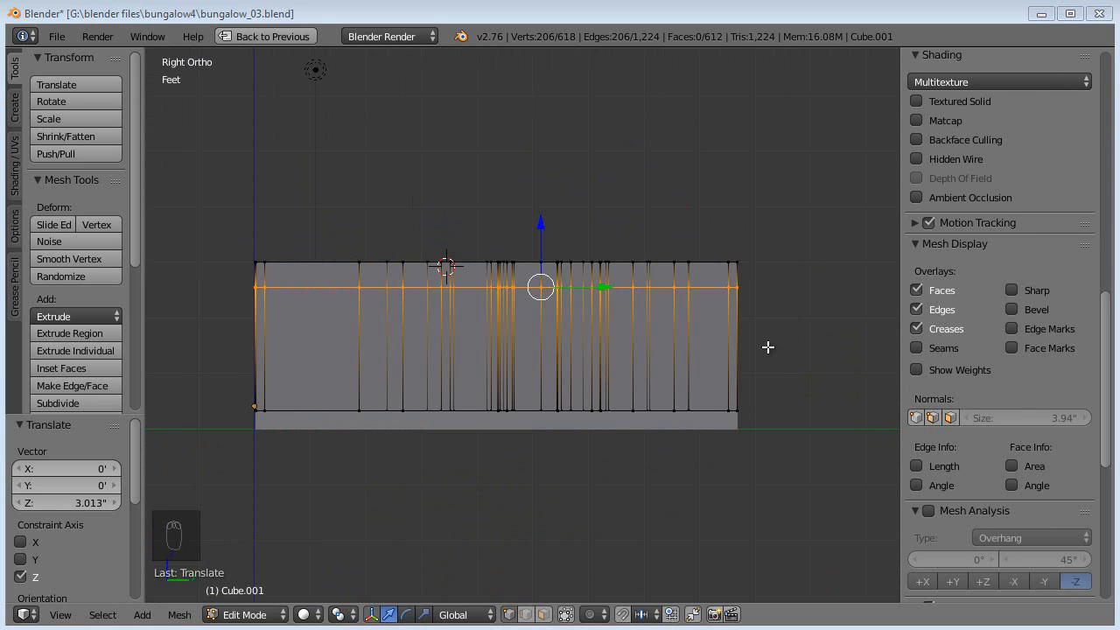
{"action": "left_click_drag", "start_coordinate": [525, 350], "coordinate": [569, 315]}
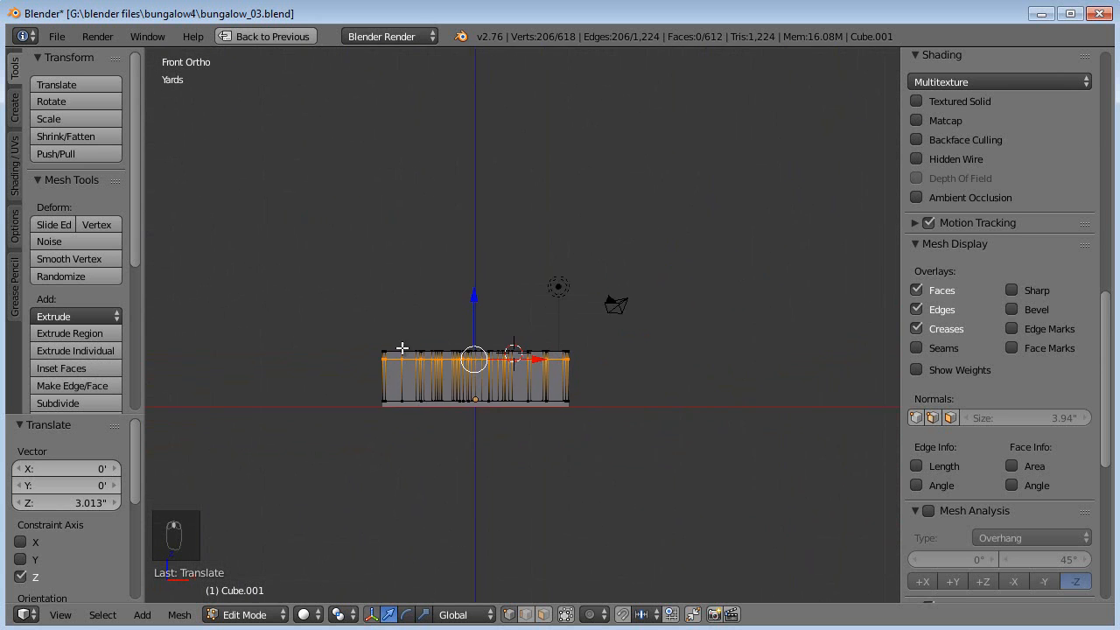
Knife-cut a second horizontal loop across all walls, raise it 6.978 feet, and return to Object Mode
{"action": "key", "text": "a"}
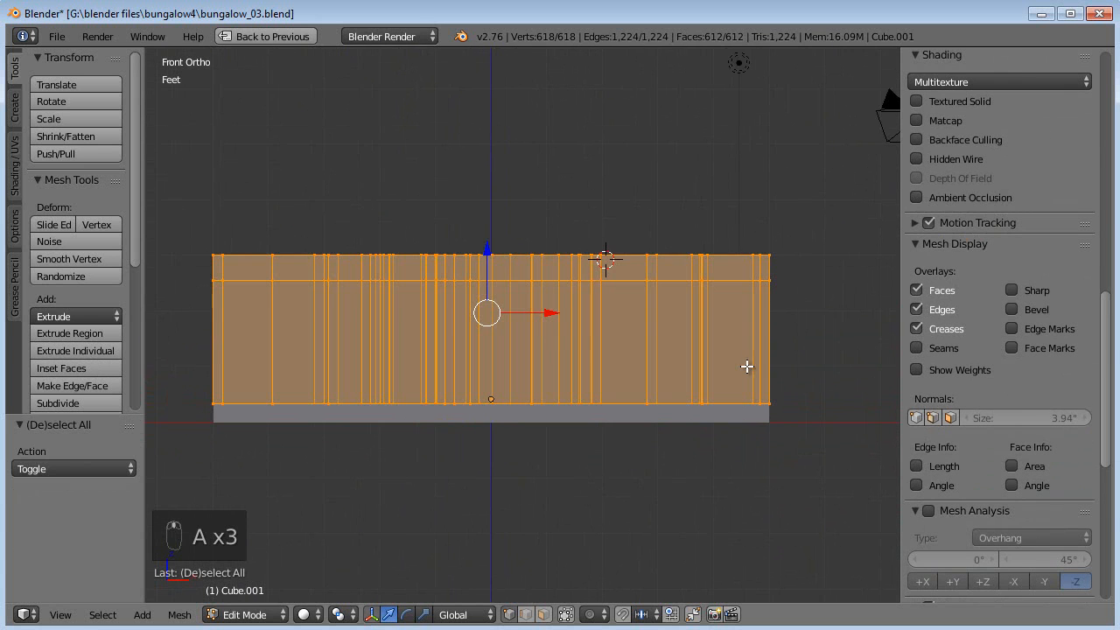
{"action": "key", "text": "shift+k"}
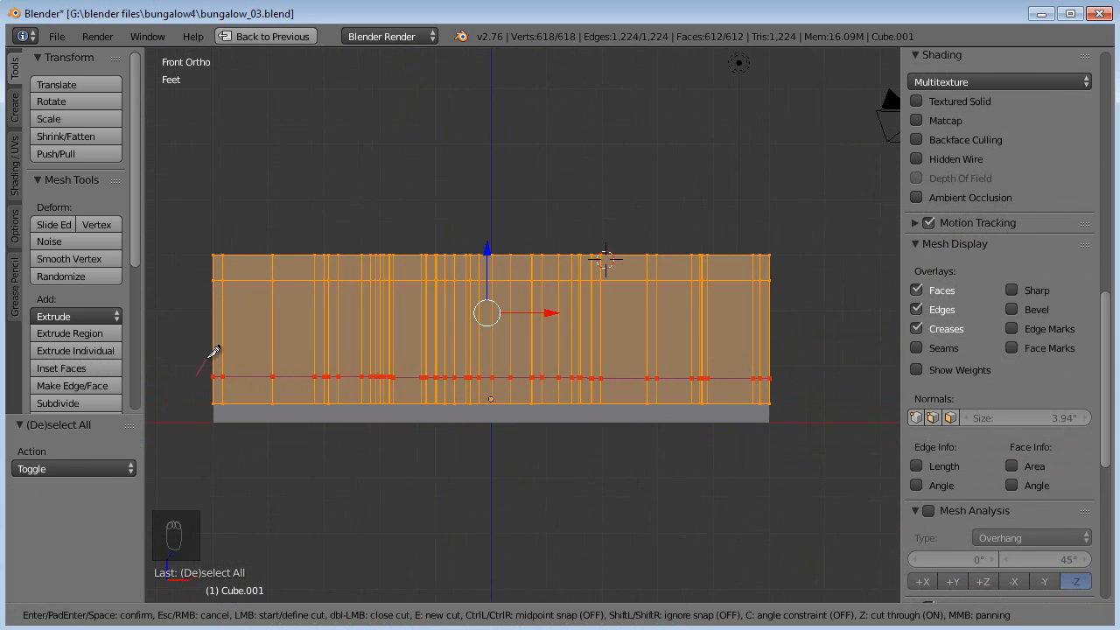
{"action": "key", "text": "s"}
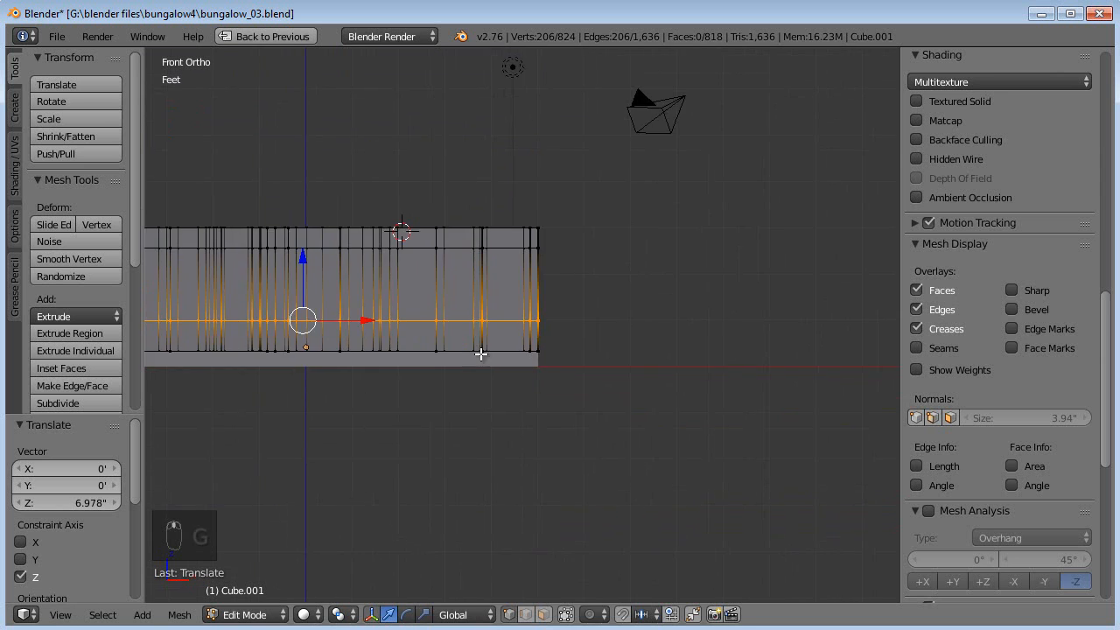
{"action": "key", "text": "Tab"}
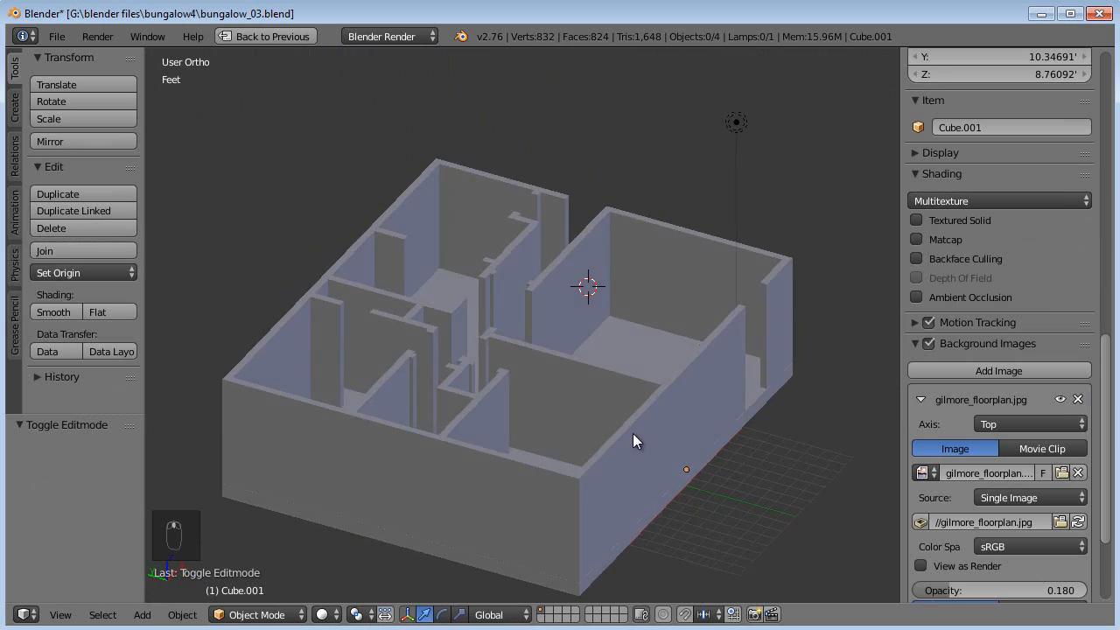
Re-enter Edit Mode, deselect, move into one room and select the vertical edge at a wall's open end
{"action": "key", "text": "Tab"}
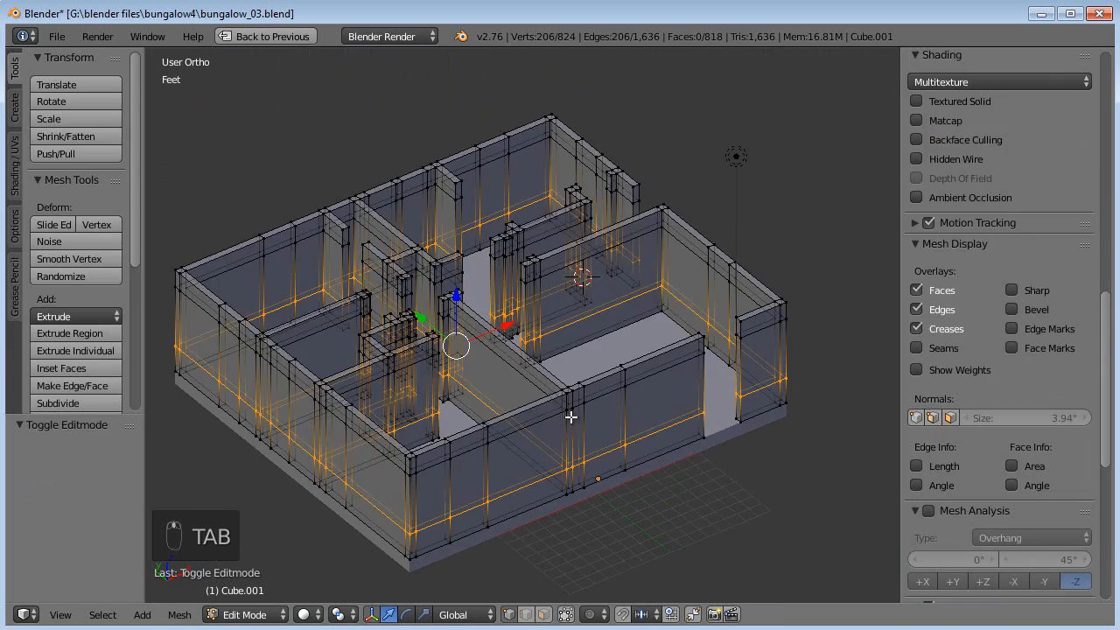
{"action": "key", "text": "a"}
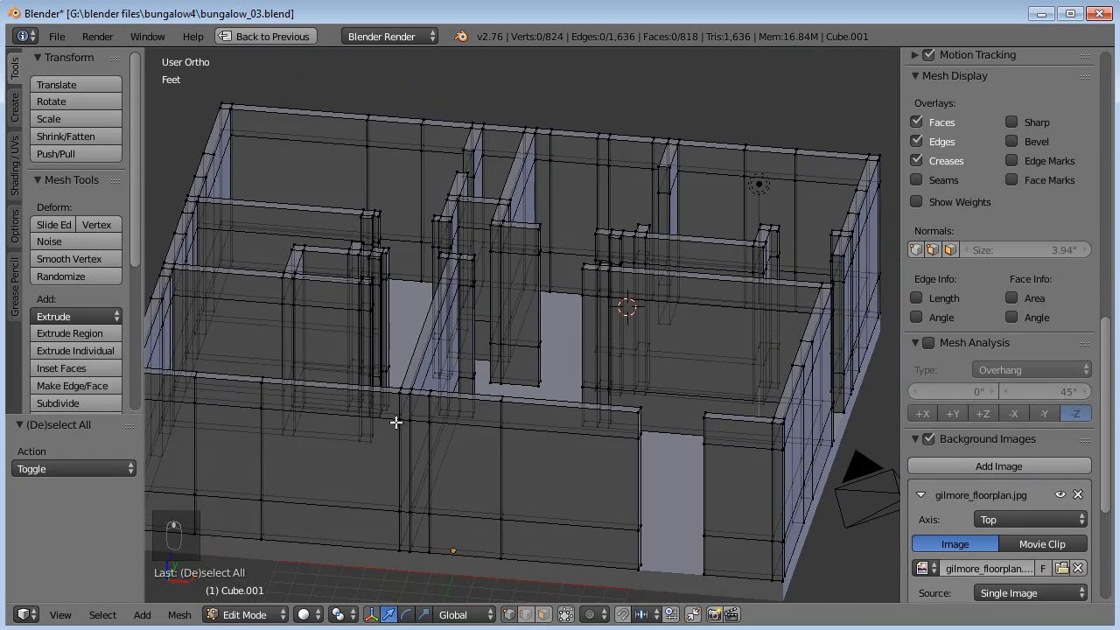
{"action": "left_click_drag", "start_coordinate": [525, 350], "coordinate": [438, 332]}
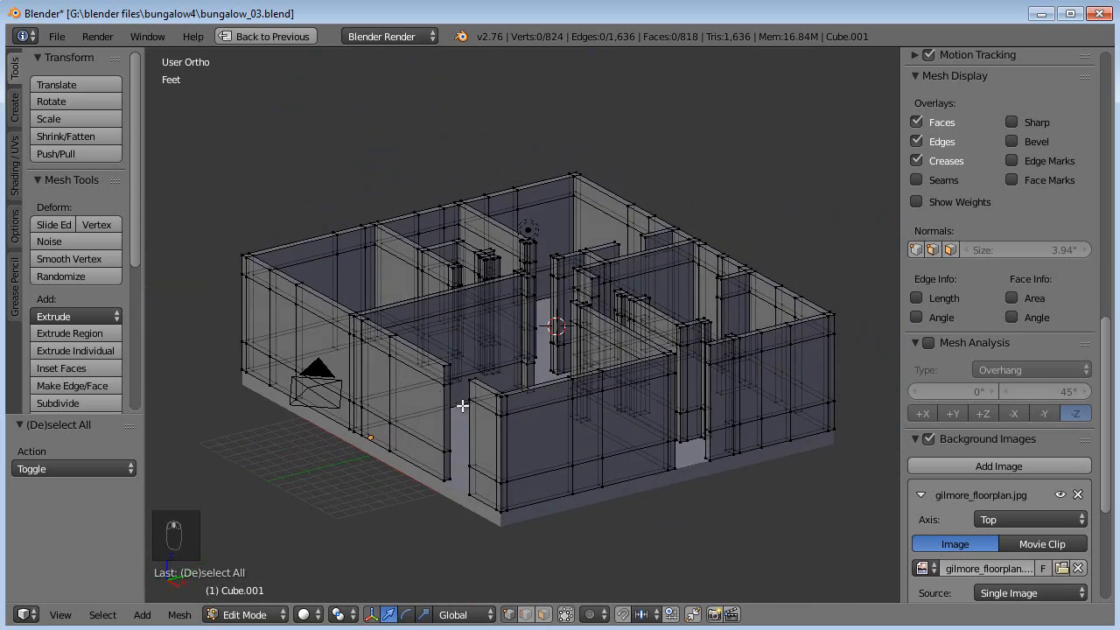
{"action": "scroll", "scroll_direction": "down", "scroll_amount": 3}
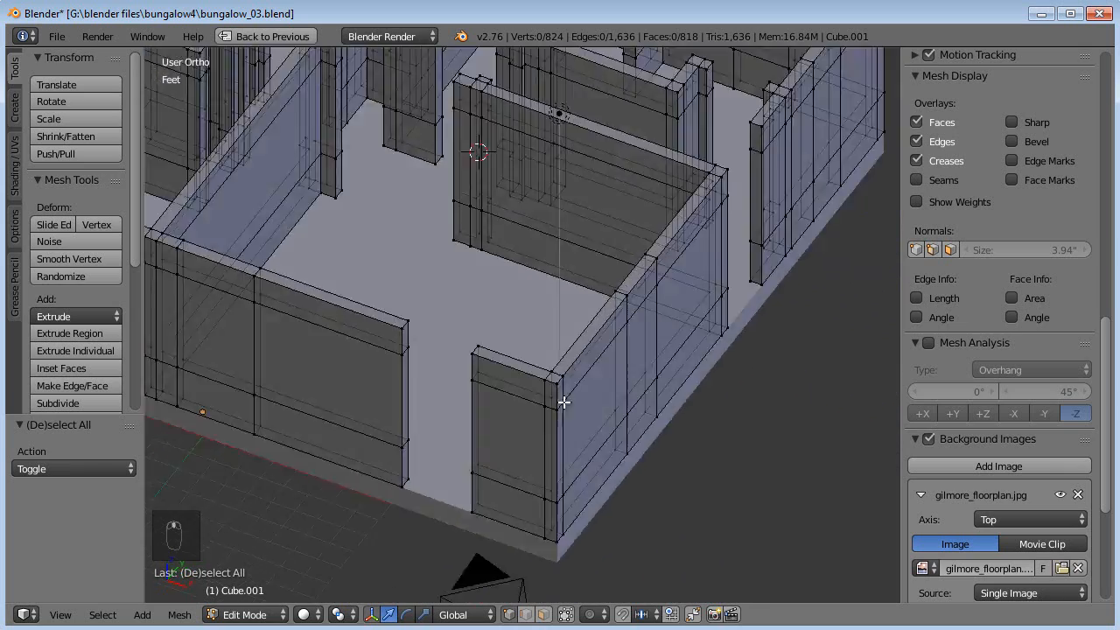
{"action": "left_click_drag", "start_coordinate": [563, 402], "coordinate": [605, 397]}
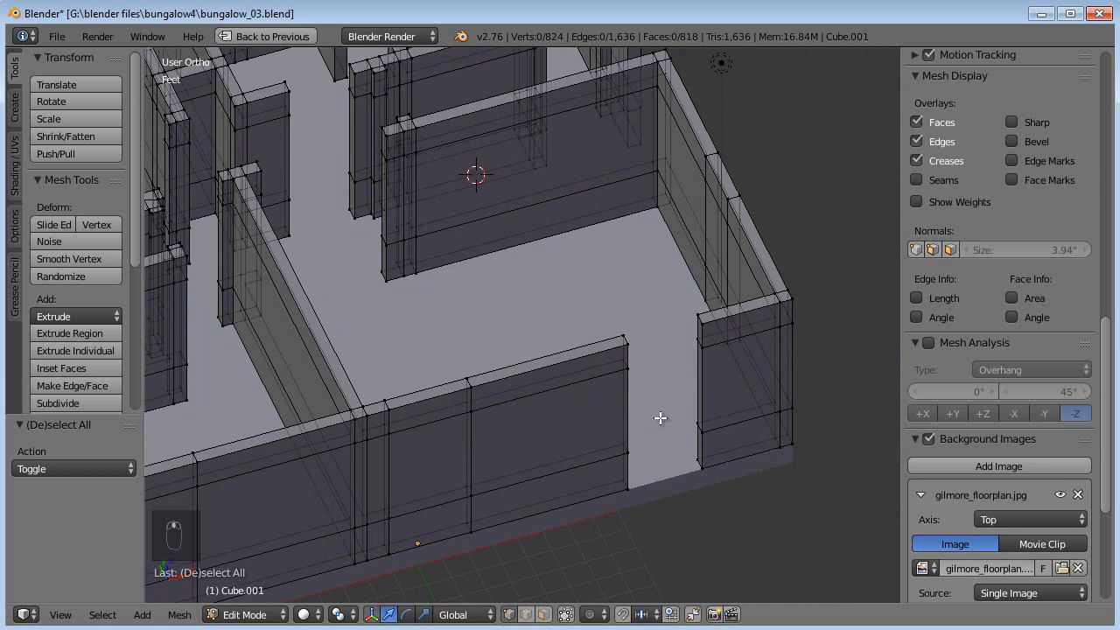
{"action": "mouse_move", "coordinate": [696, 423]}
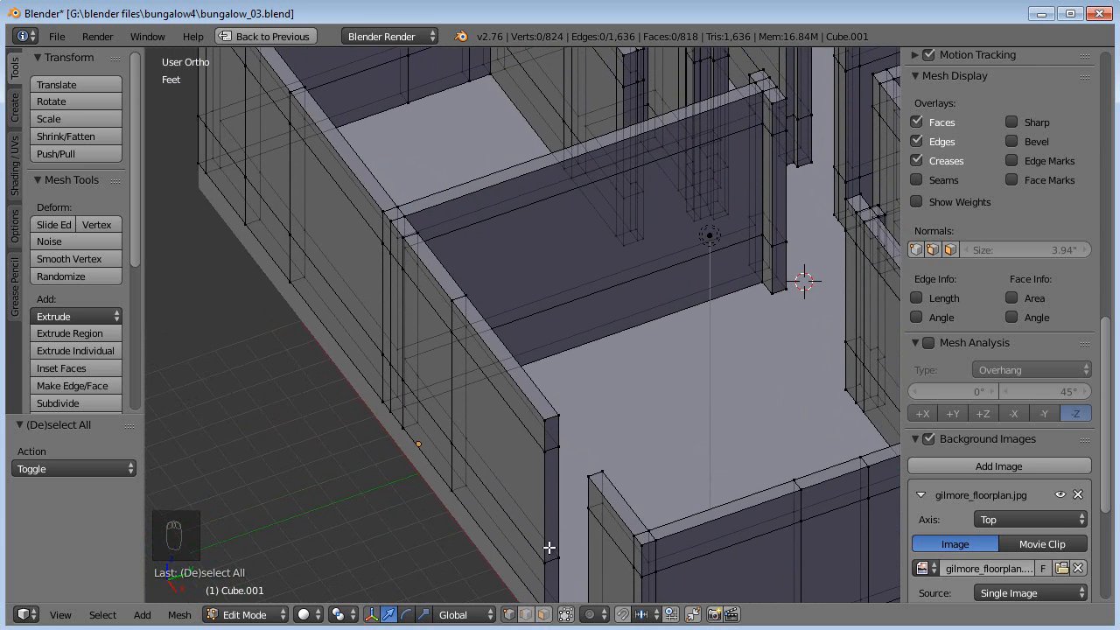
{"action": "mouse_move", "coordinate": [550, 466]}
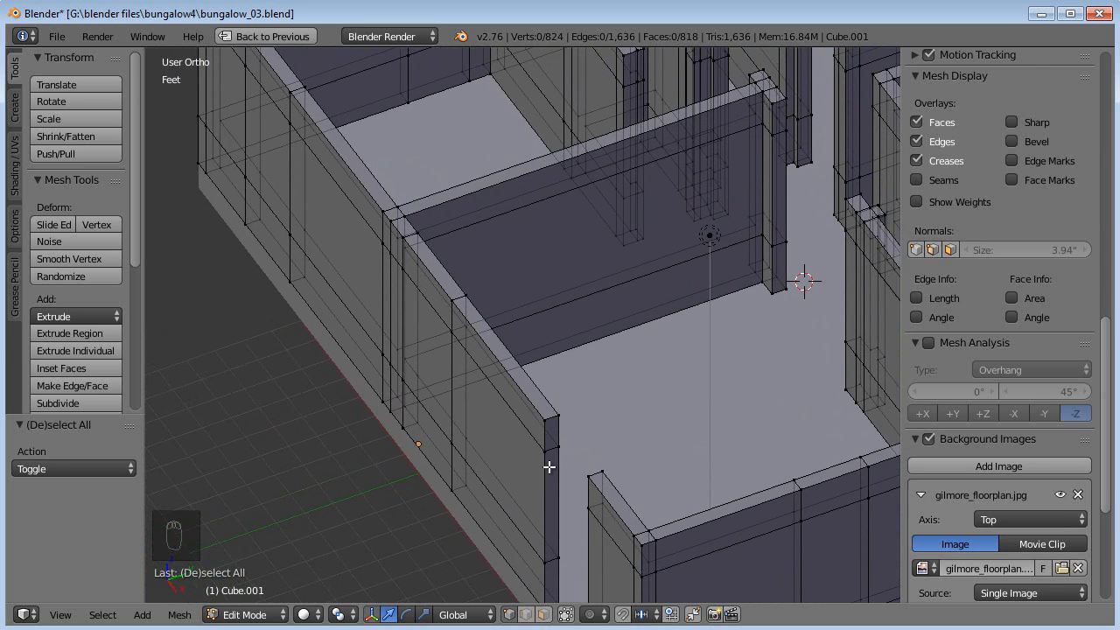
{"action": "left_click", "coordinate": [549, 416]}
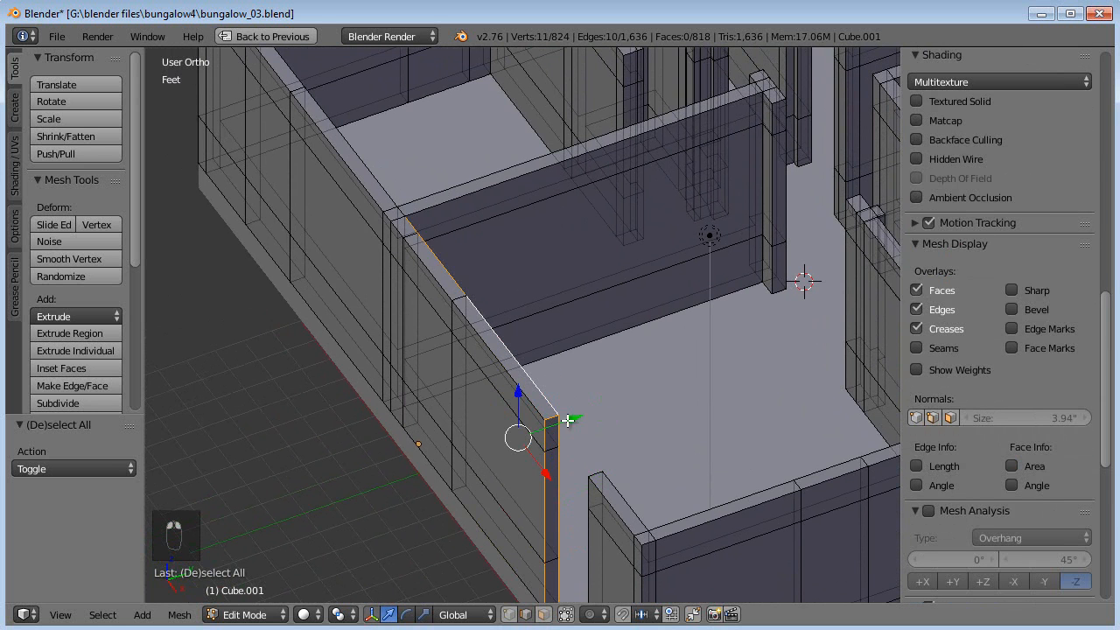
Build up a selection of the top face strips along several walls, framing the view on each pick
{"action": "key", "text": "a"}
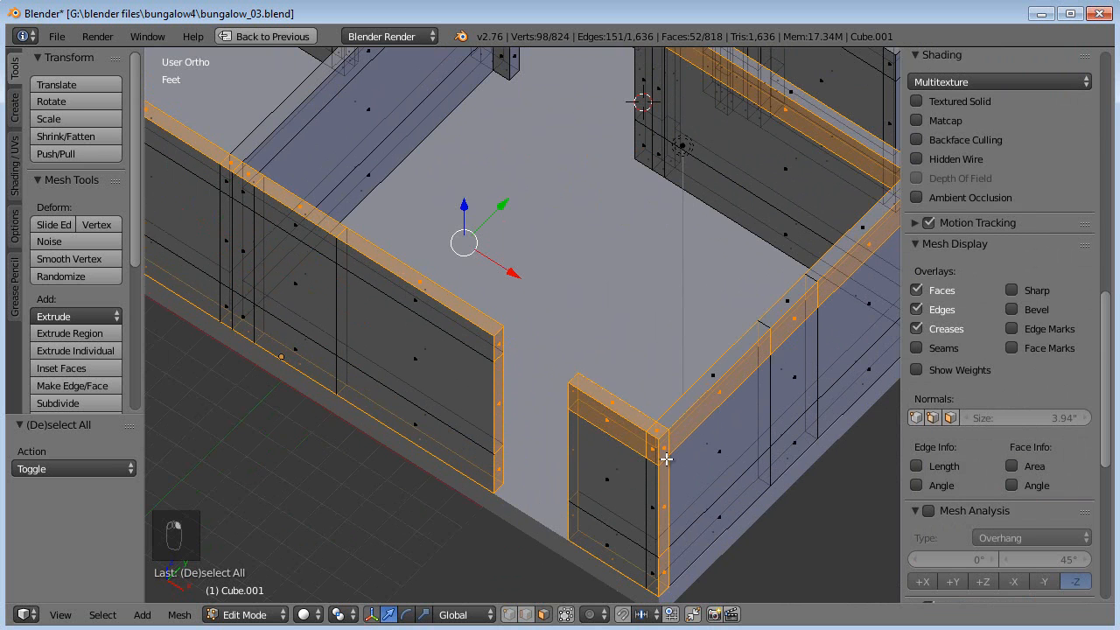
{"action": "key", "text": "ctrl+z"}
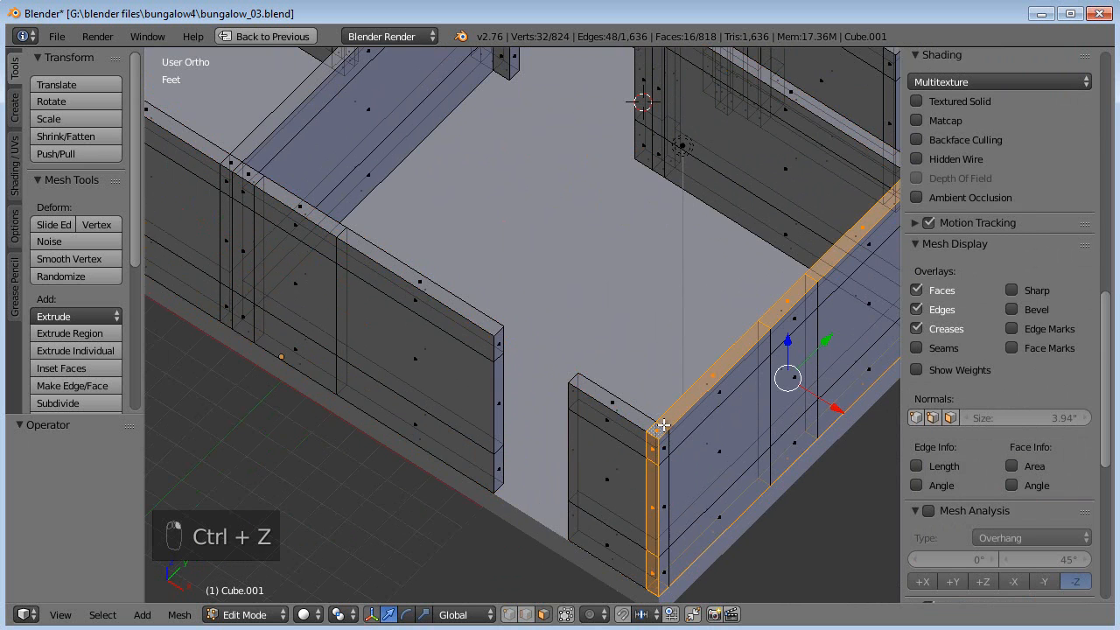
{"action": "key", "text": "Ctrl+Z"}
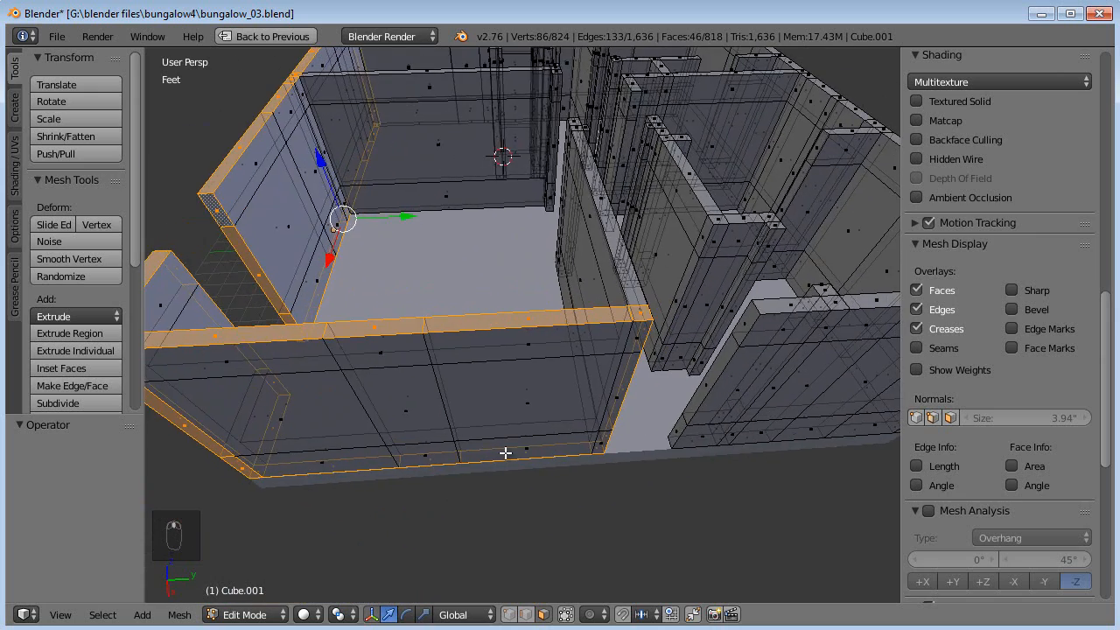
{"action": "key", "text": "numpad_period"}
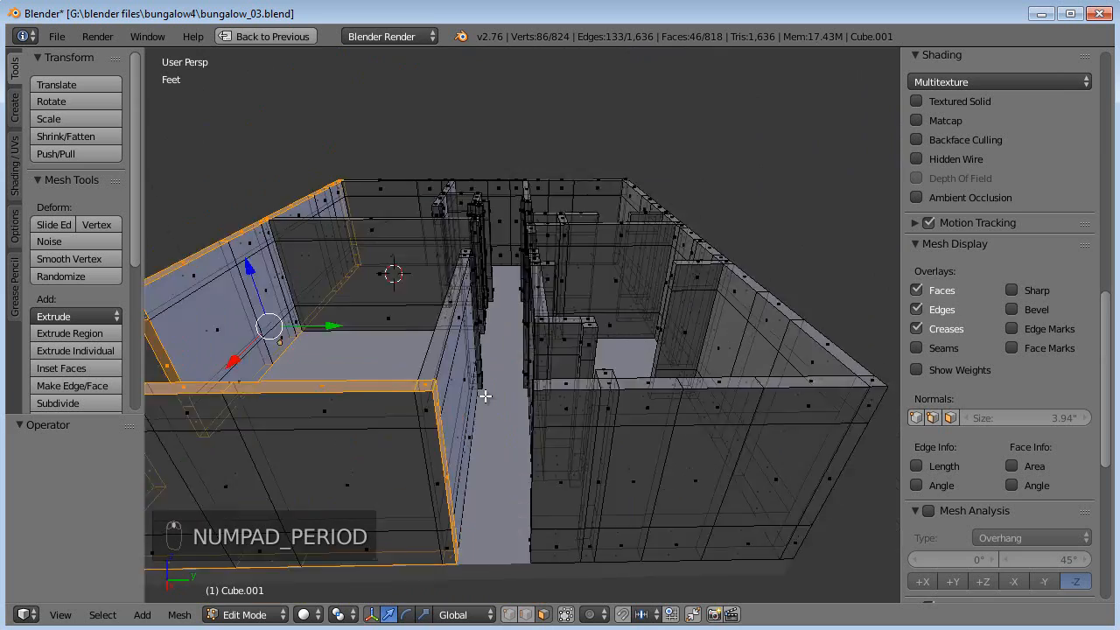
{"action": "key", "text": "NUMPAD_PERIOD"}
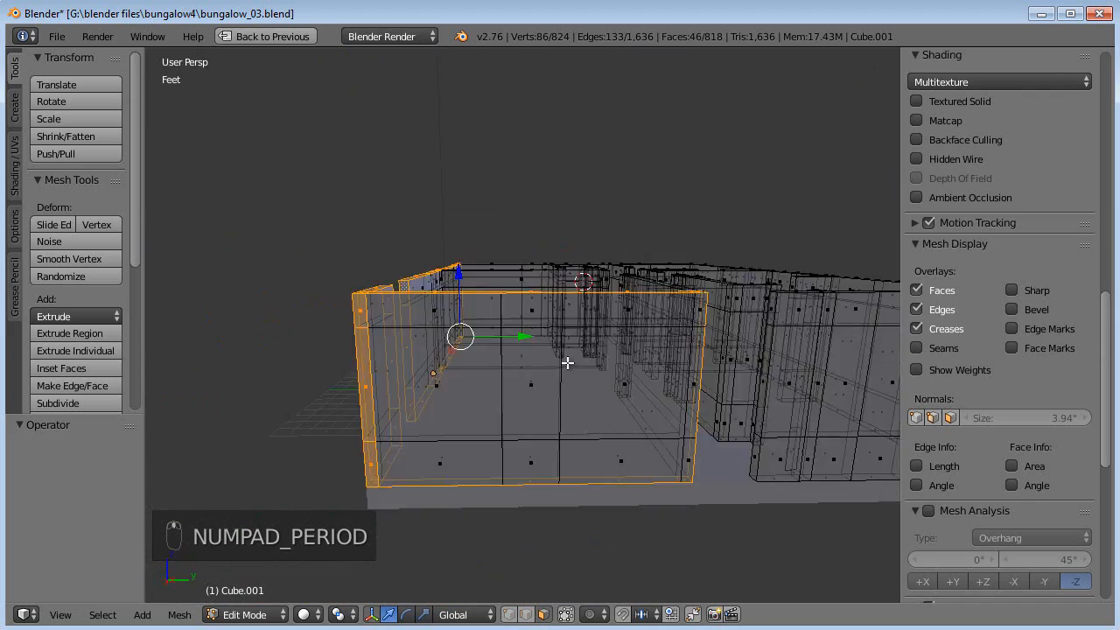
{"action": "key", "text": "NUMPAD_PERIOD"}
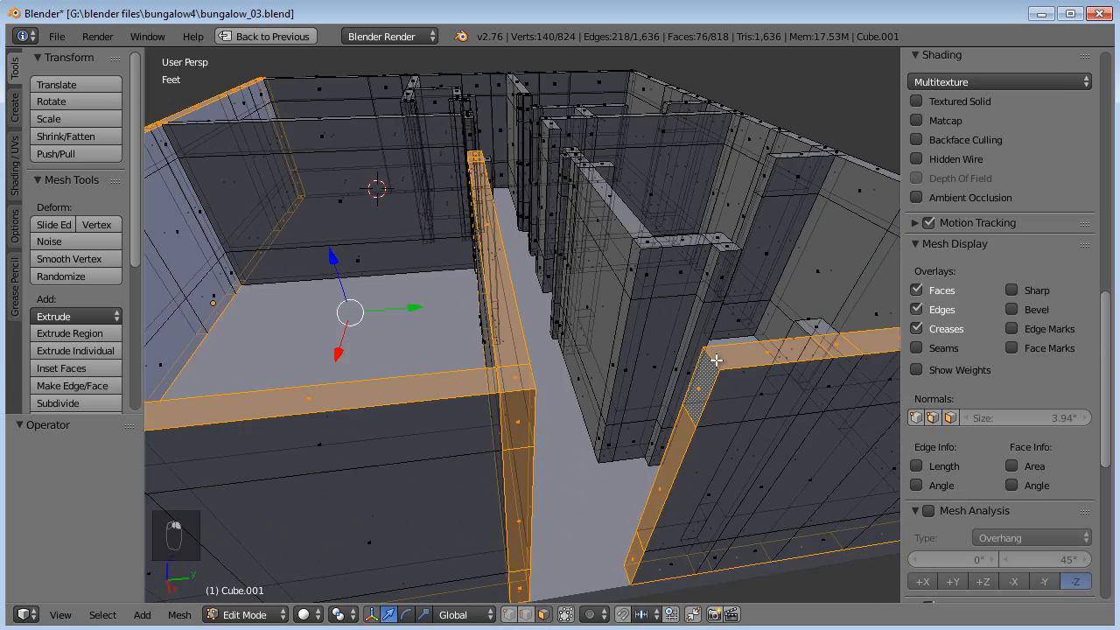
Add the remaining walls' top face bands to the selection, undoing wrong picks, ending in front view
{"action": "left_click_drag", "start_coordinate": [717, 359], "coordinate": [560, 411]}
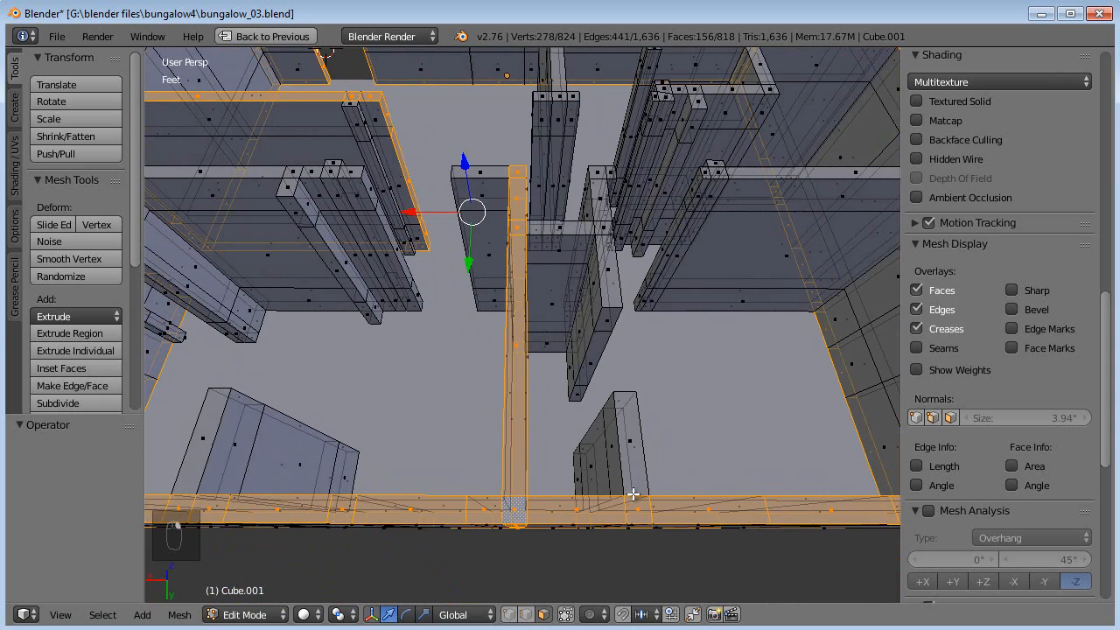
{"action": "key", "text": "ctrl+z"}
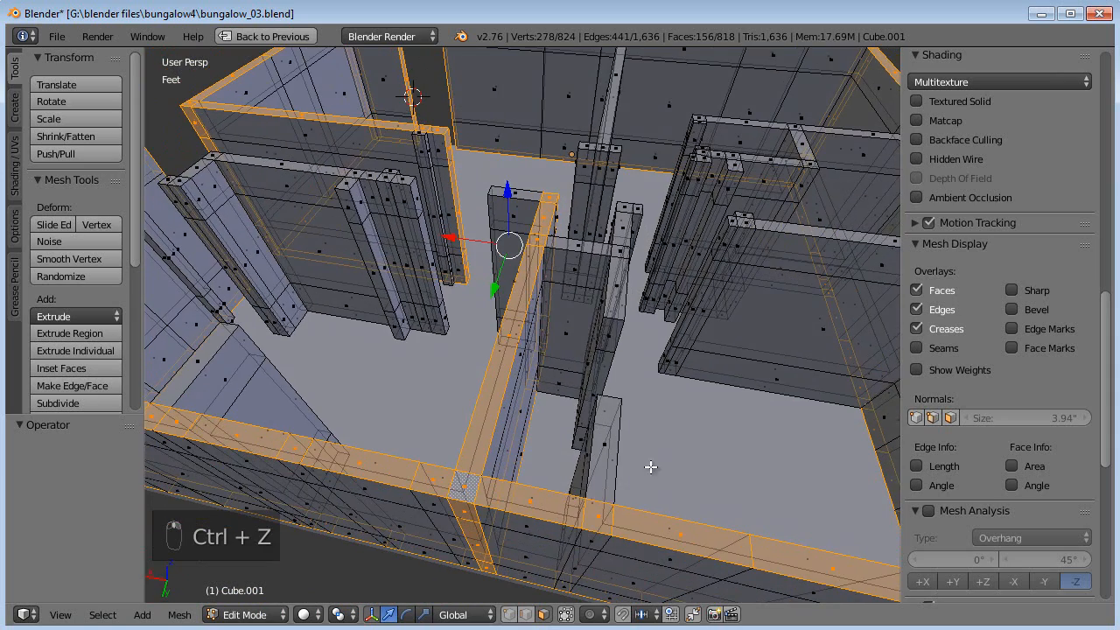
{"action": "key", "text": "ctrl+z"}
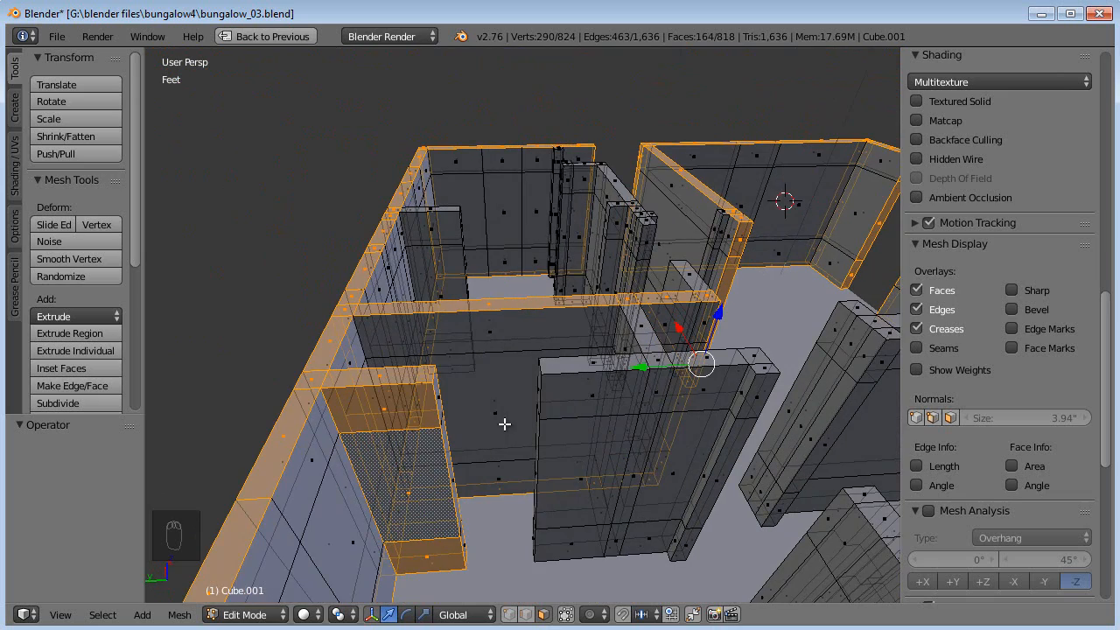
{"action": "key", "text": "ctrl+z"}
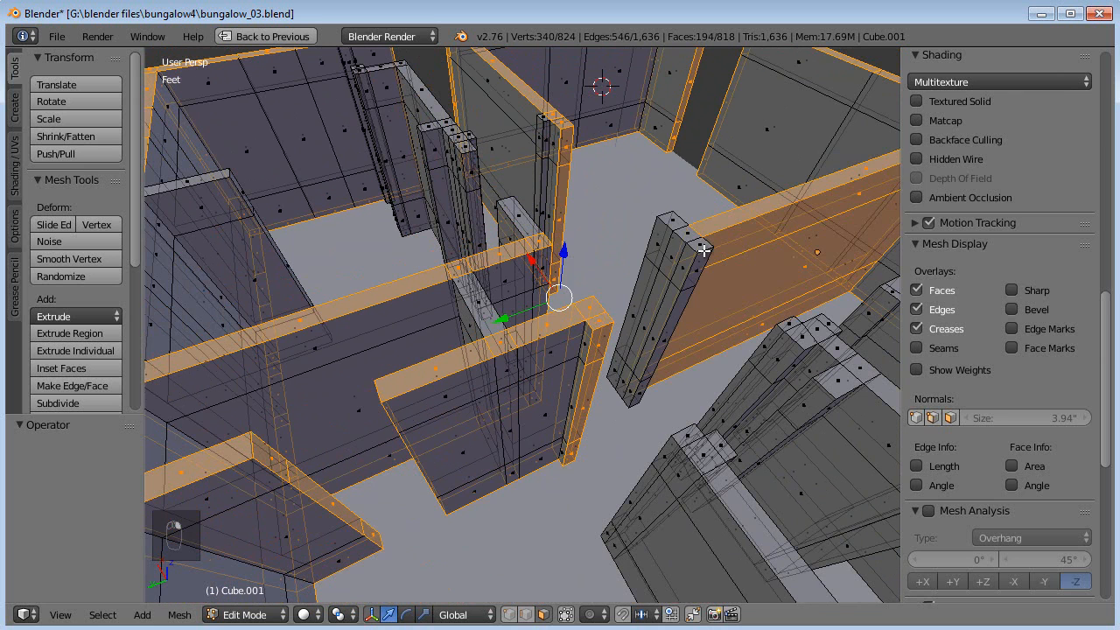
{"action": "key", "text": "ctrl+z"}
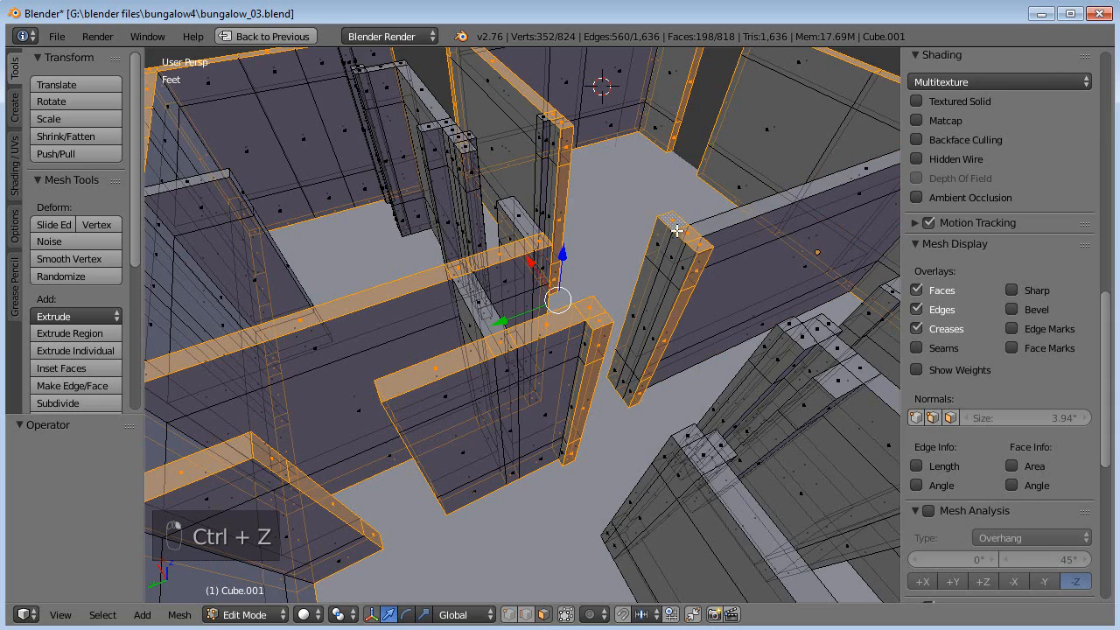
{"action": "key", "text": "ctrl+z"}
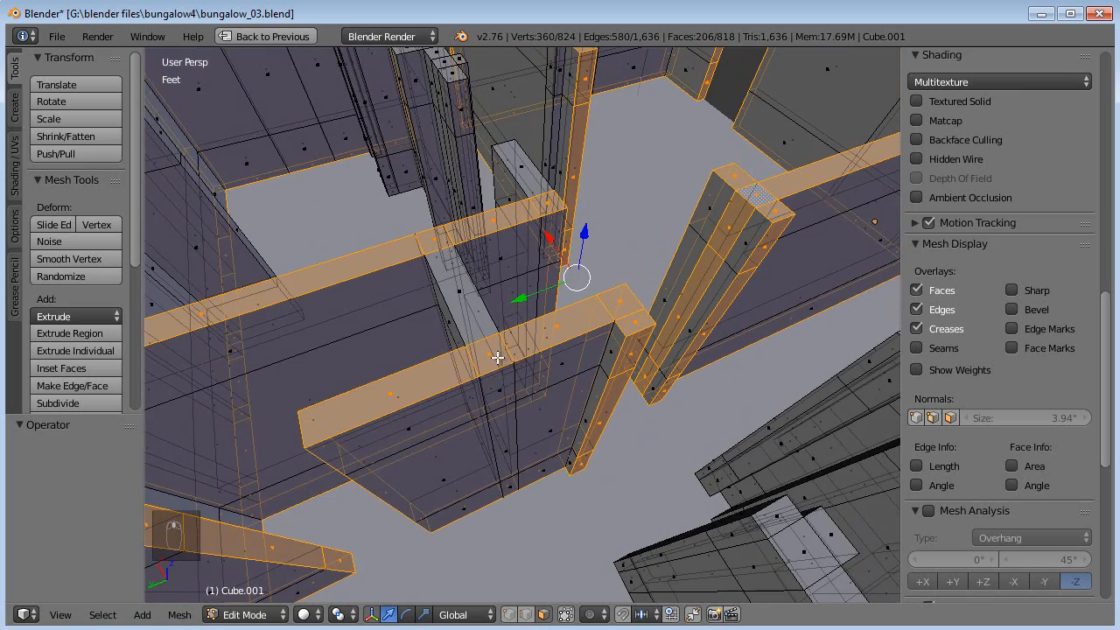
{"action": "key", "text": "ctrl+z"}
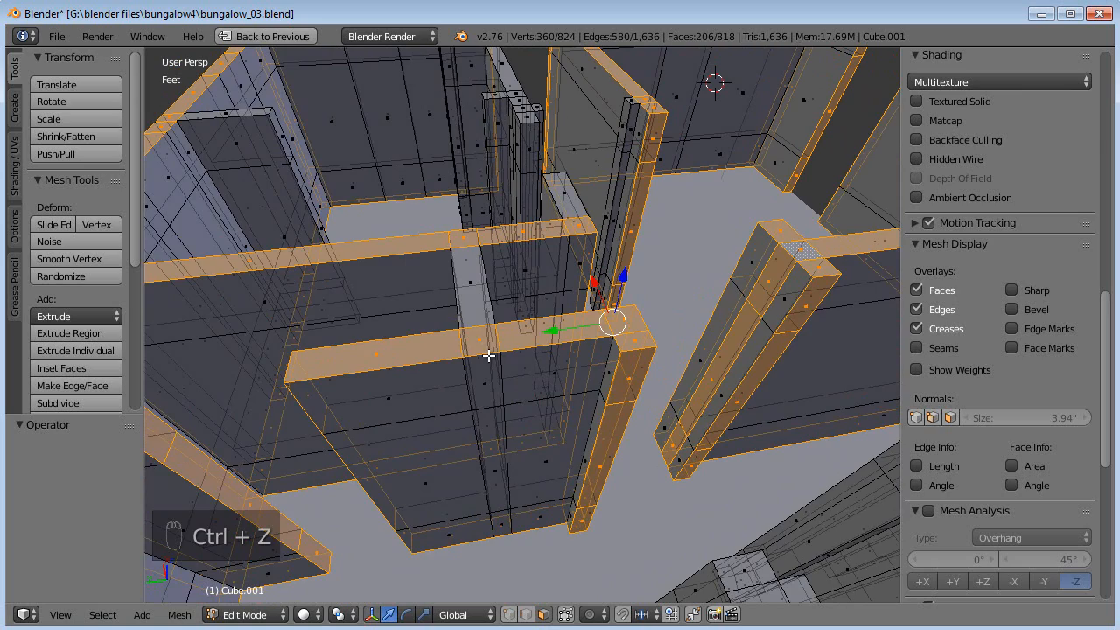
{"action": "key", "text": "ctrl+z"}
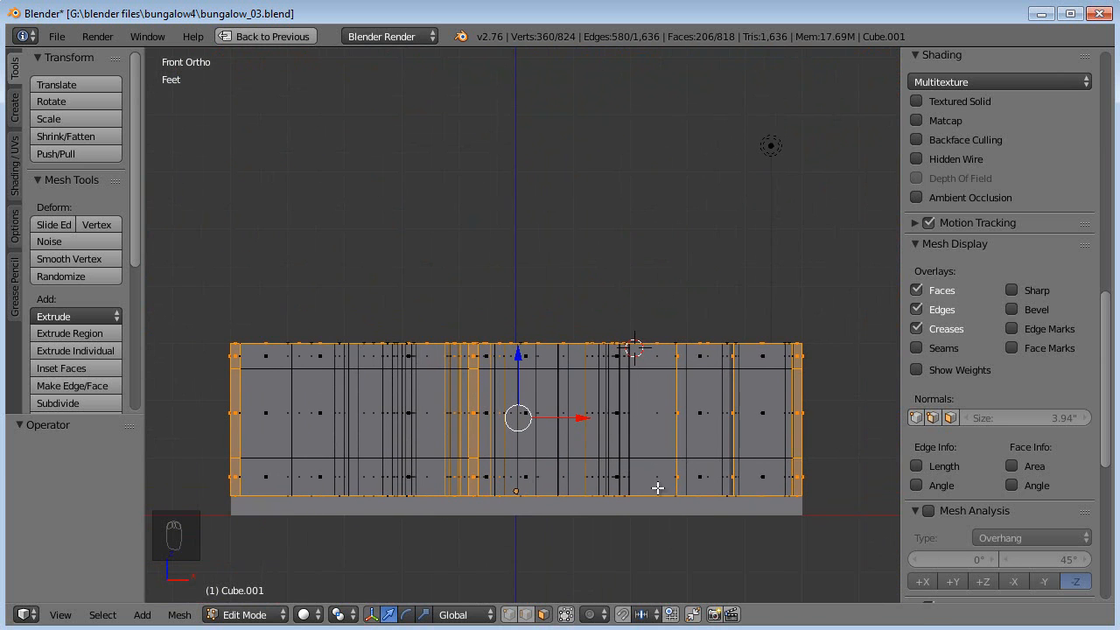
Delete the selected band of wall-top faces at the openings and resume editing the wall mesh
{"action": "key", "text": "a"}
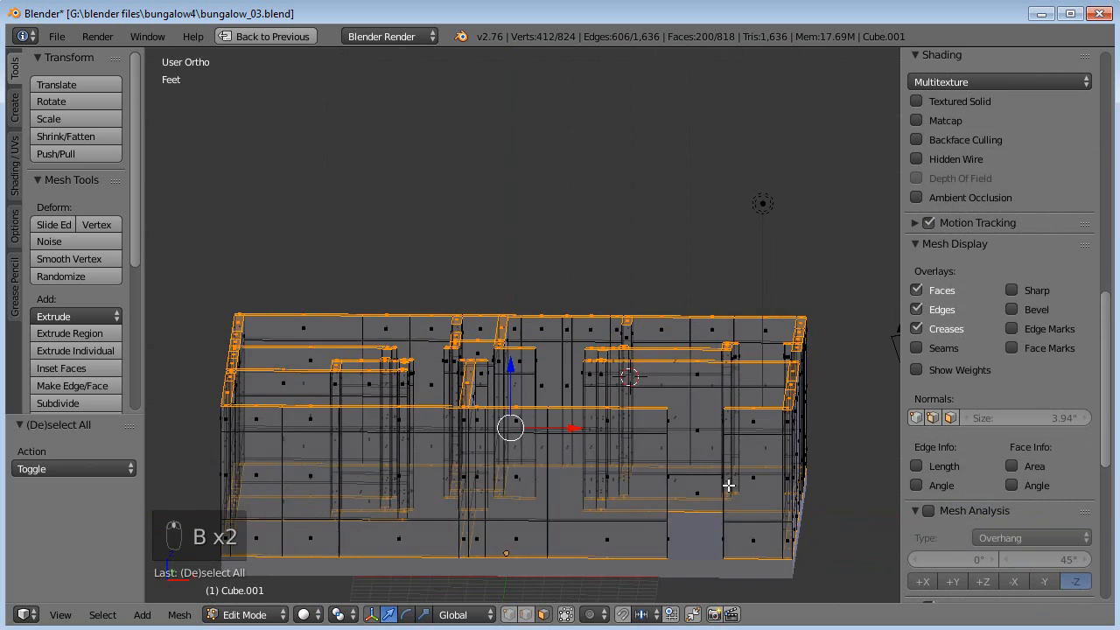
{"action": "key", "text": "Delete"}
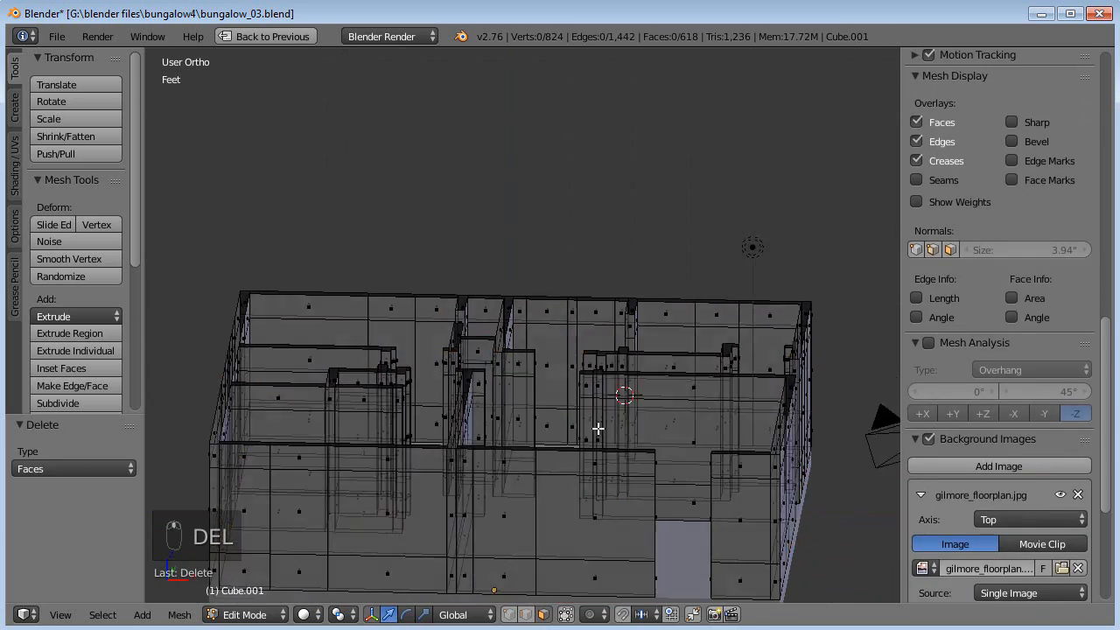
{"action": "key", "text": "Tab"}
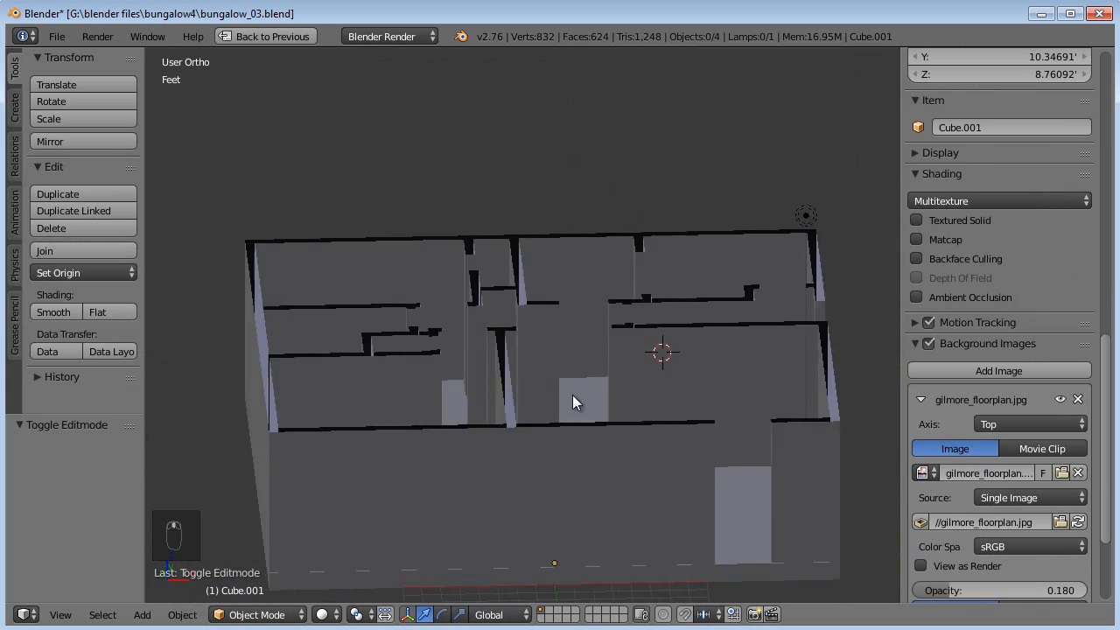
{"action": "key", "text": "Tab"}
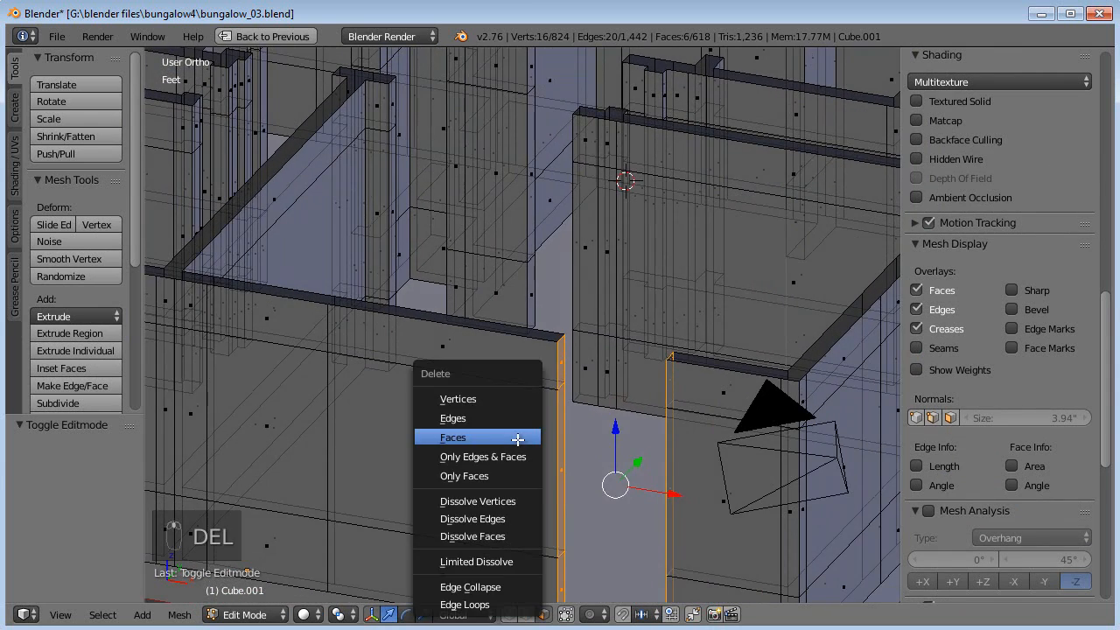
Delete the side faces at the first two openings, undoing a mistaken deletion
{"action": "left_click", "coordinate": [453, 437]}
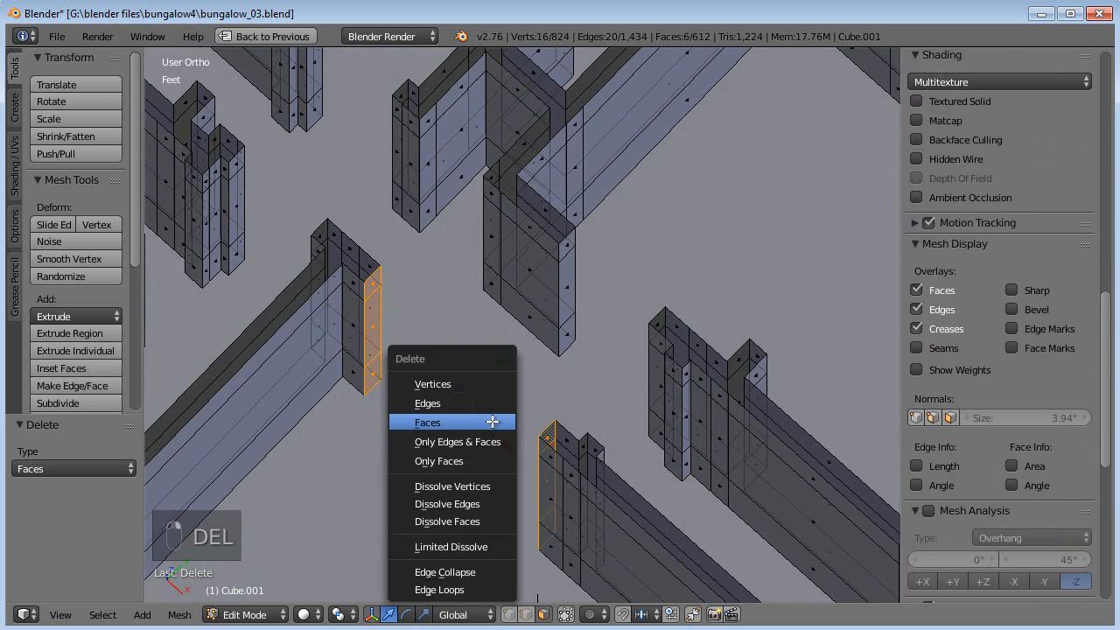
{"action": "left_click", "coordinate": [427, 421]}
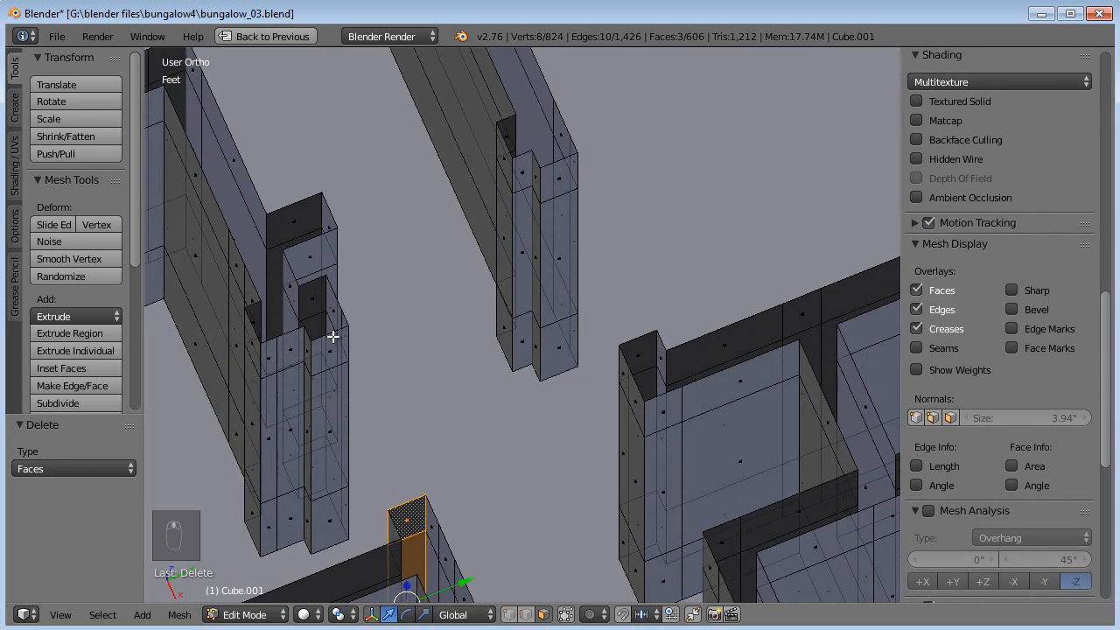
{"action": "key", "text": "ctrl+z"}
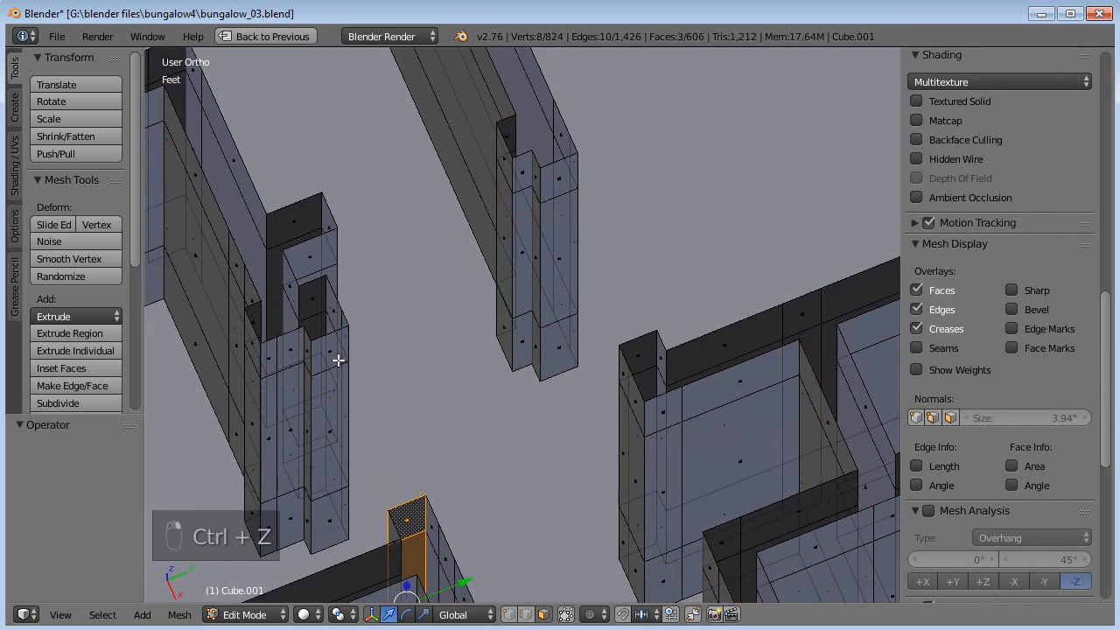
{"action": "key", "text": "Ctrl+Z"}
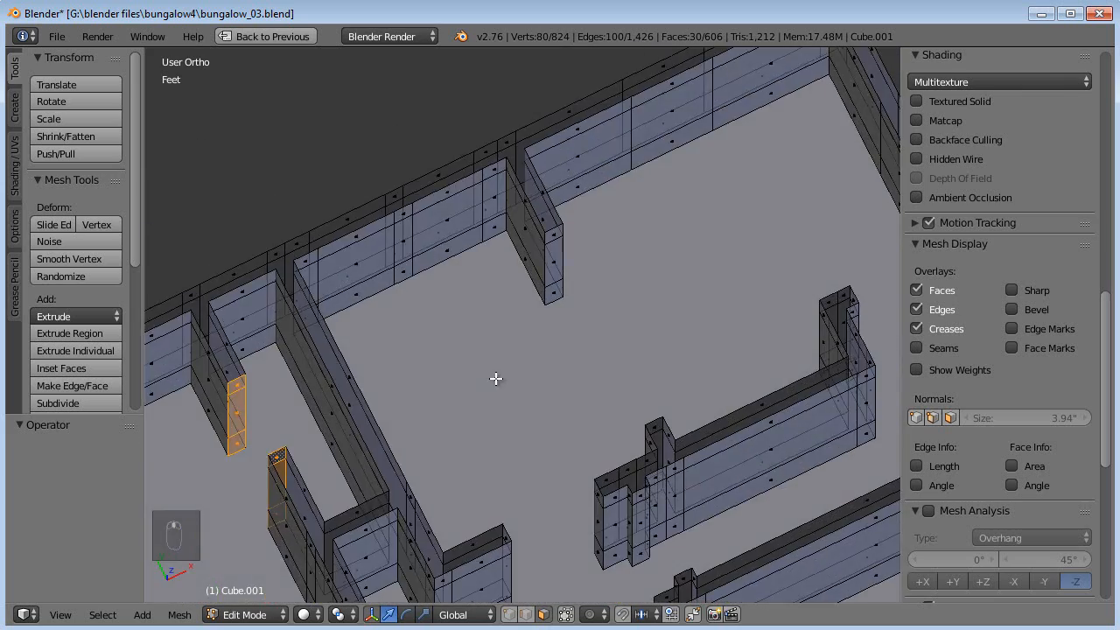
Orbit to the other rooms' openings and correct the face selection there
{"action": "left_click_drag", "start_coordinate": [497, 378], "coordinate": [433, 378]}
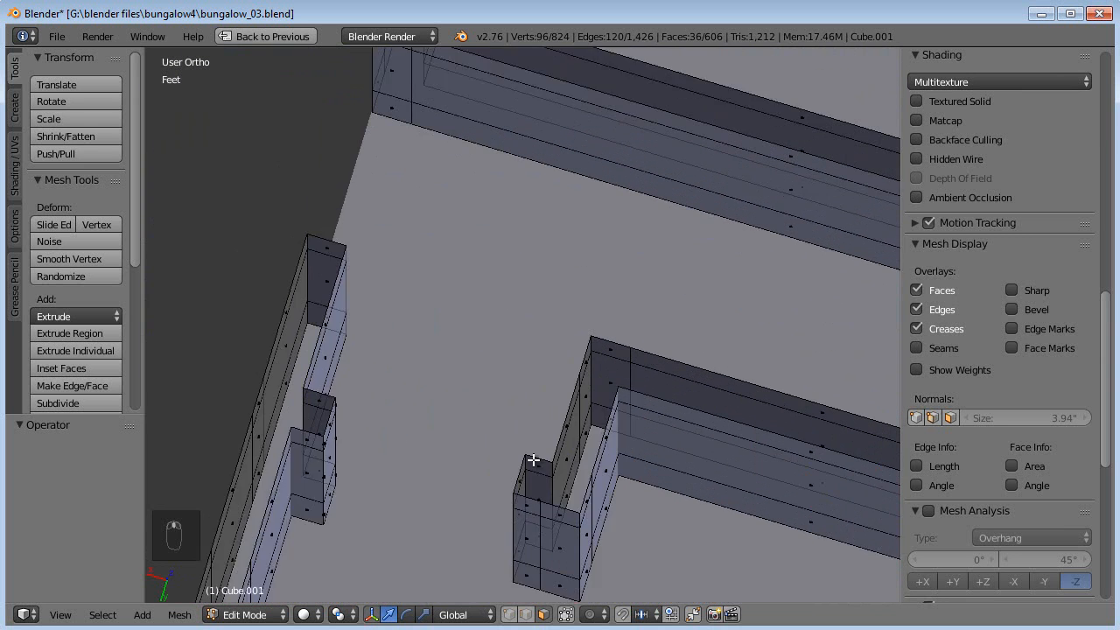
{"action": "key", "text": "ctrl+z"}
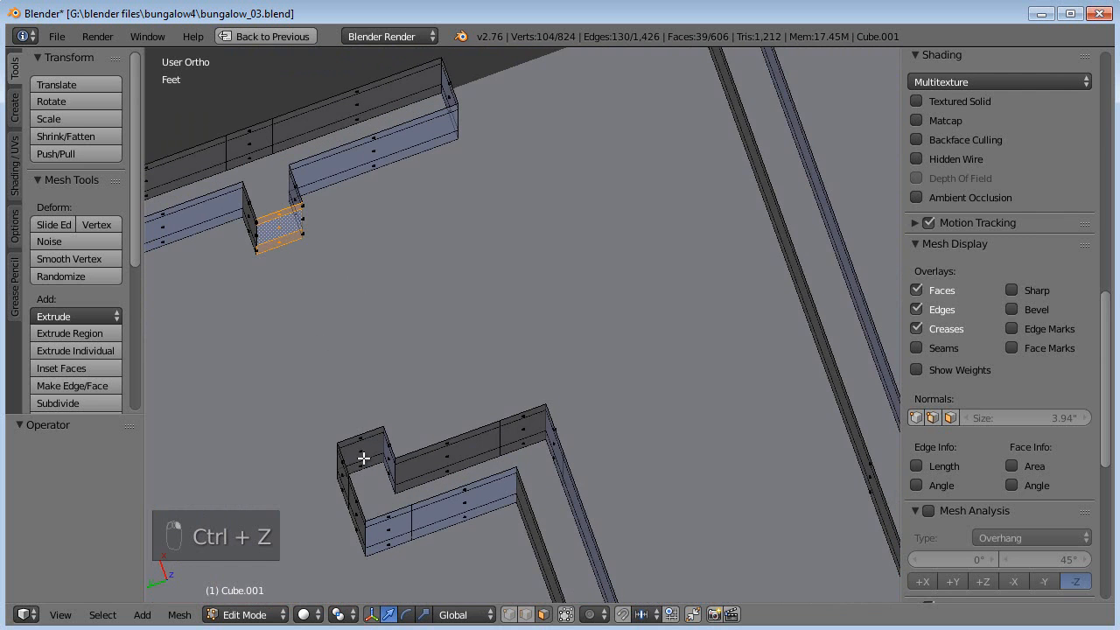
{"action": "key", "text": "ctrl+z"}
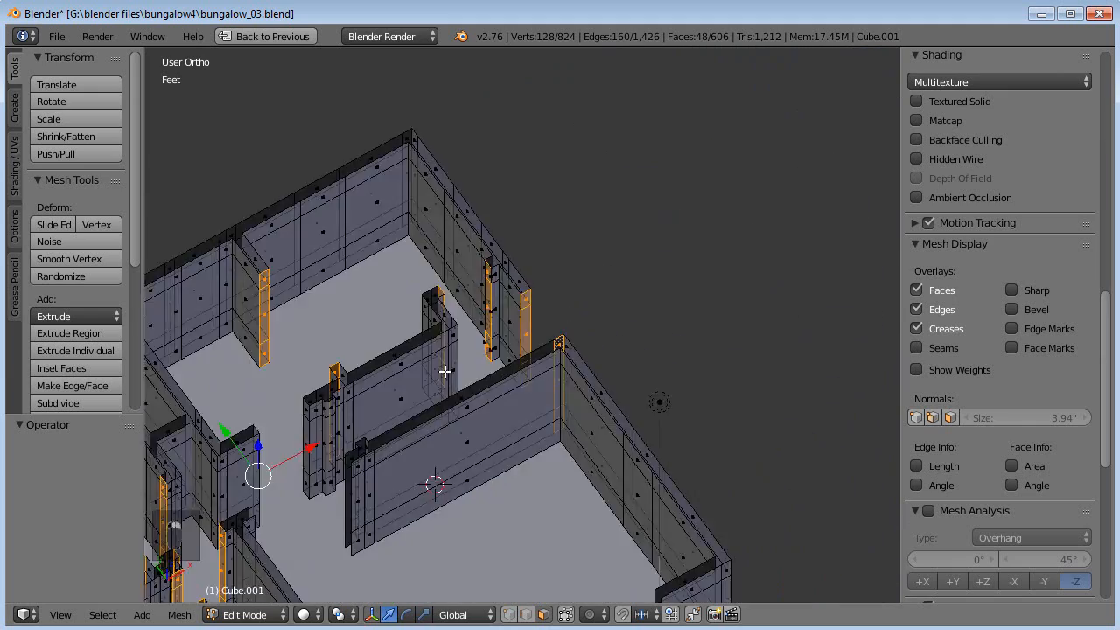
{"action": "left_click_drag", "start_coordinate": [446, 371], "coordinate": [517, 476]}
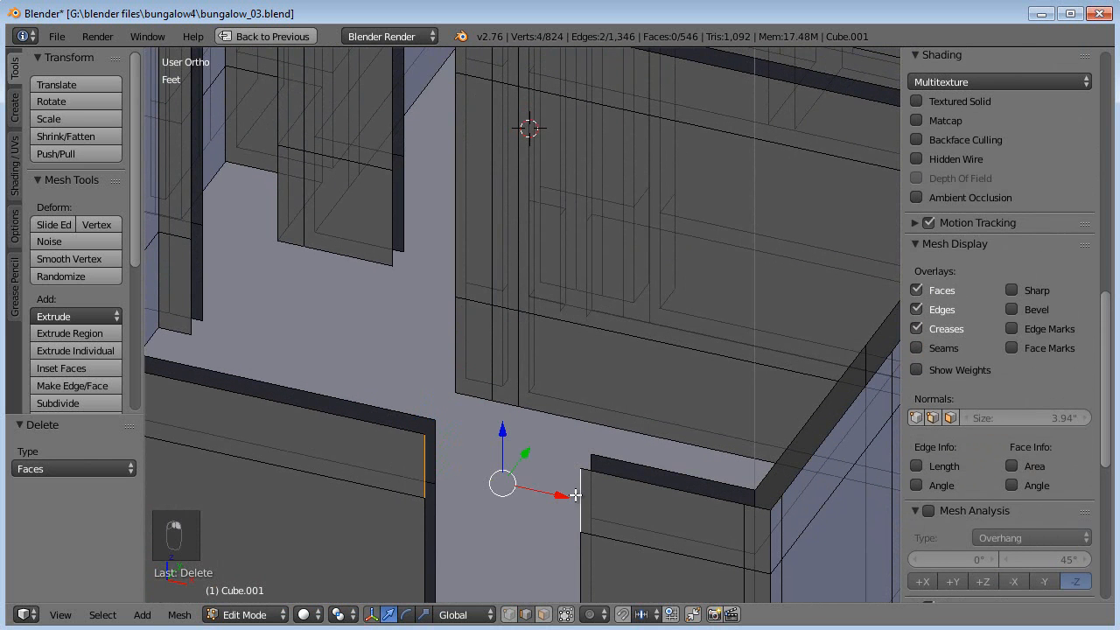
Fill the header gaps above the first several door openings with faces, remaking one bad face
{"action": "key", "text": "f"}
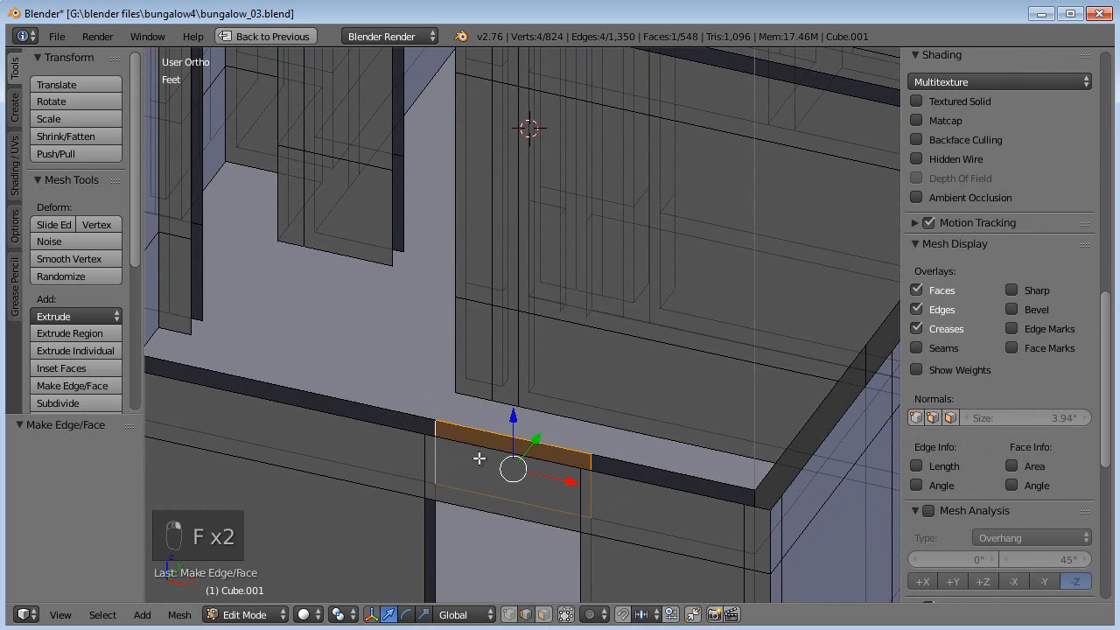
{"action": "key", "text": "a"}
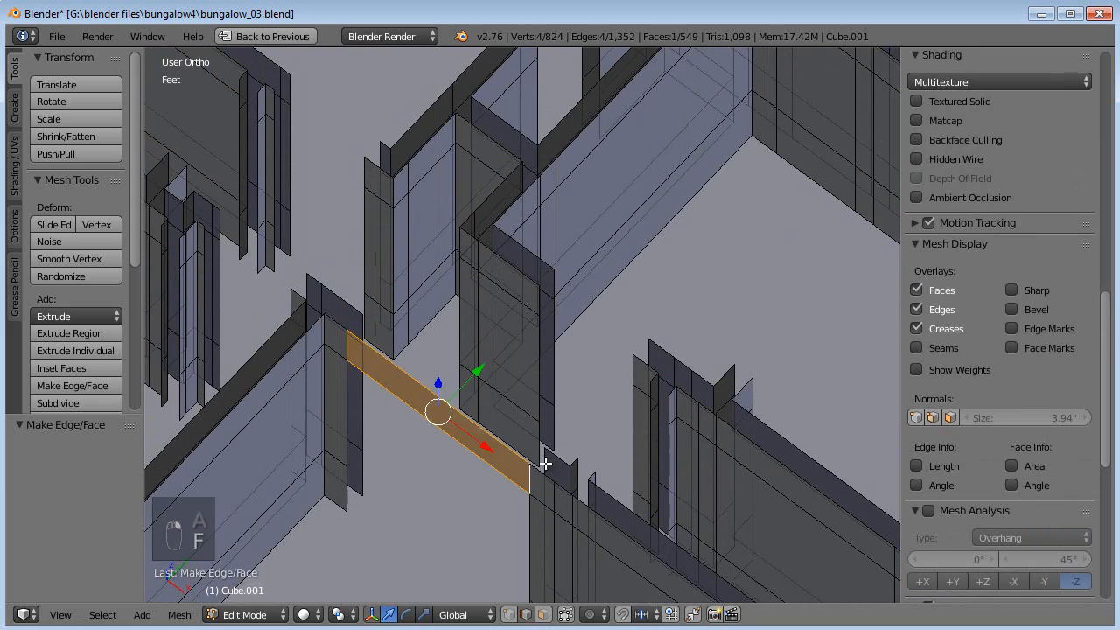
{"action": "key", "text": "f"}
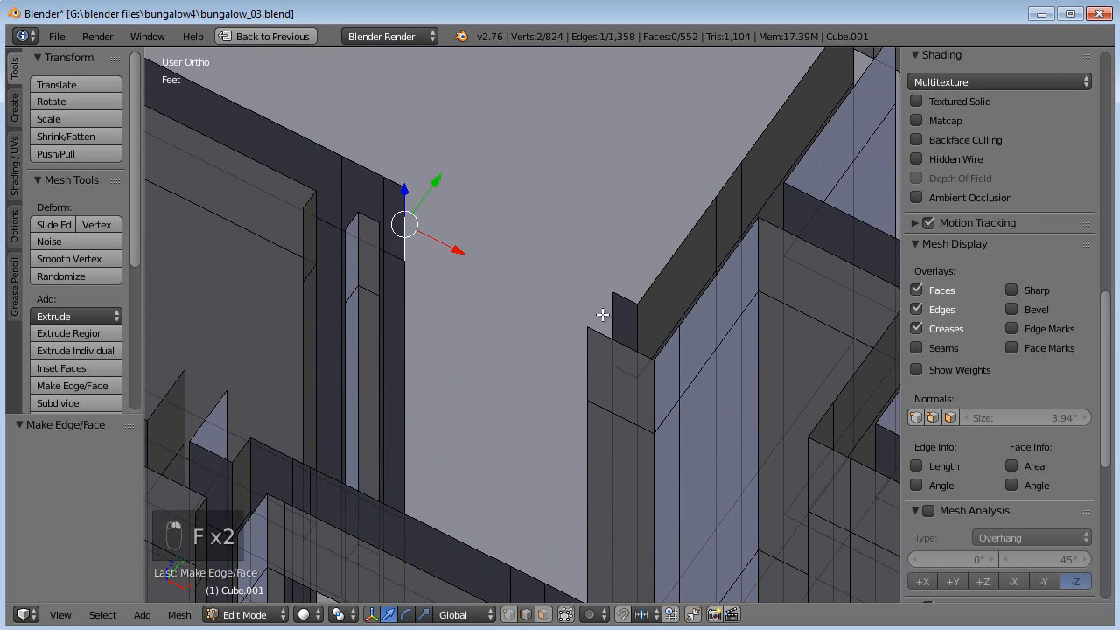
{"action": "key", "text": "f"}
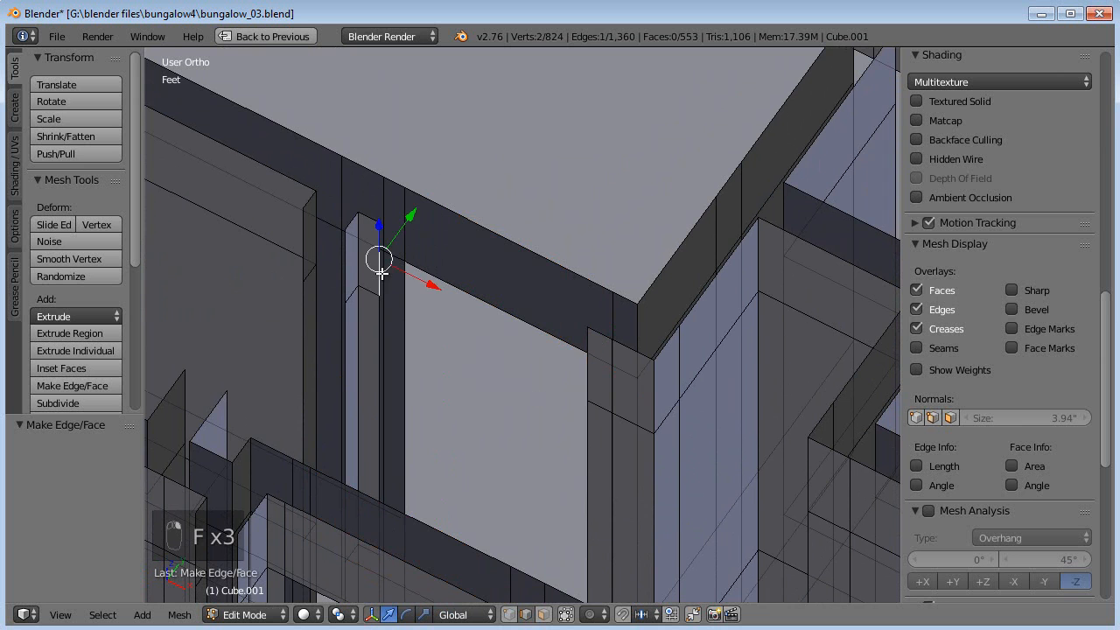
{"action": "key", "text": "f"}
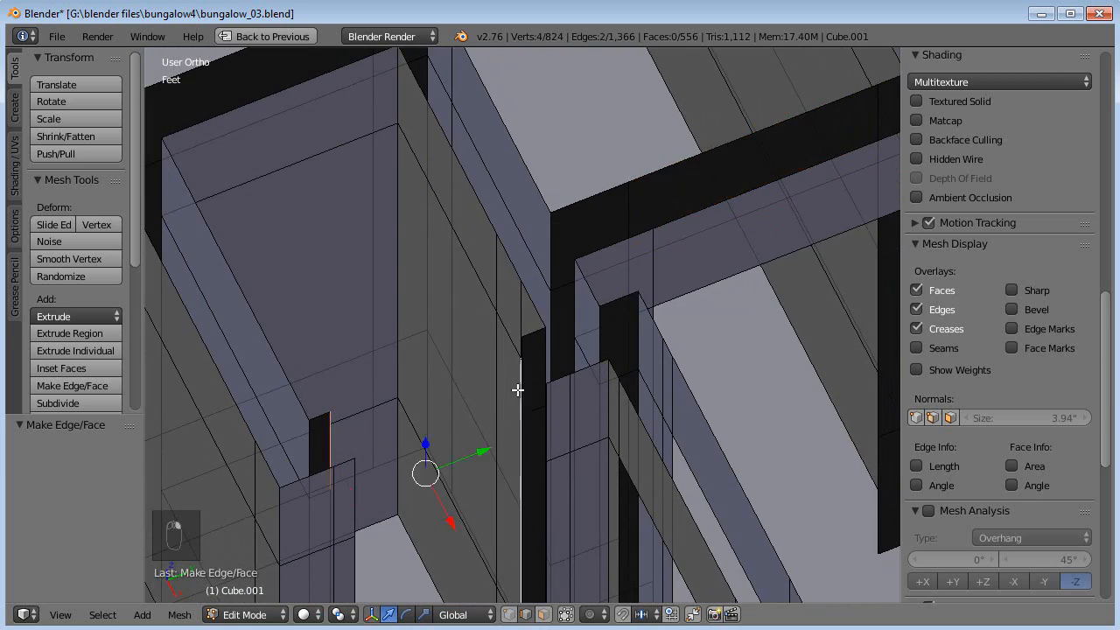
{"action": "key", "text": "ctrl+z"}
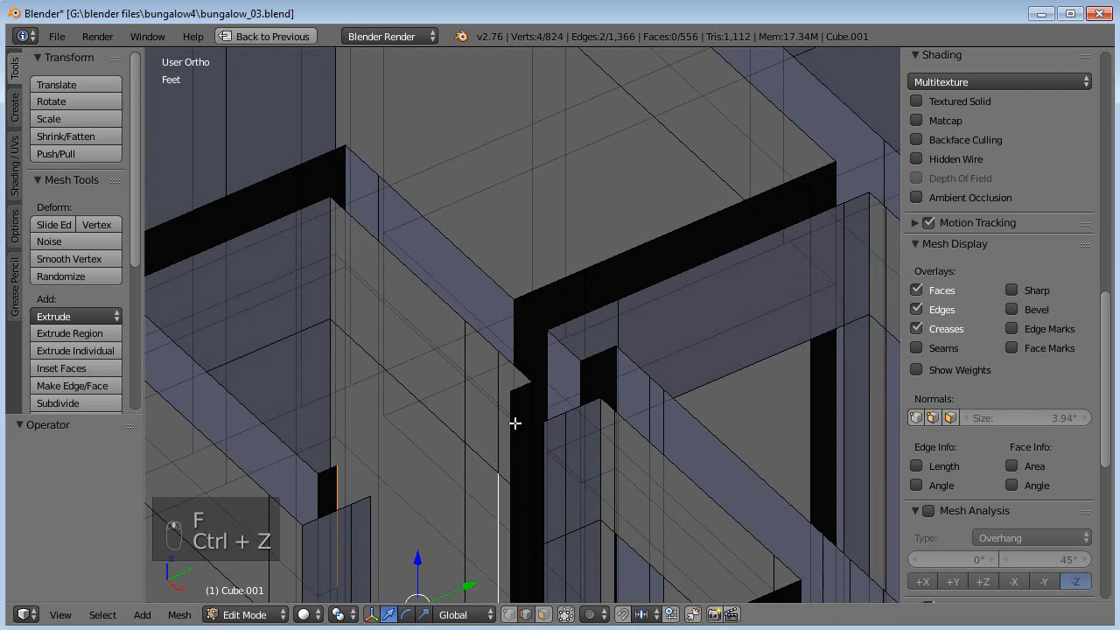
{"action": "key", "text": "f"}
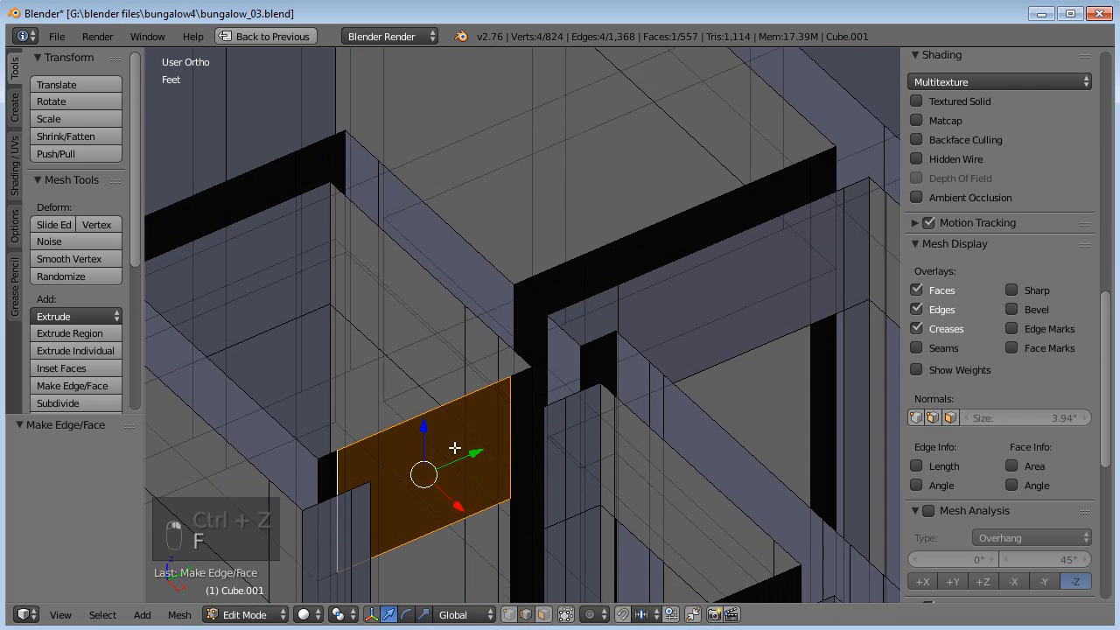
Fill the remaining header gaps, including above the window, then clear the selection
{"action": "key", "text": "ctrl+z"}
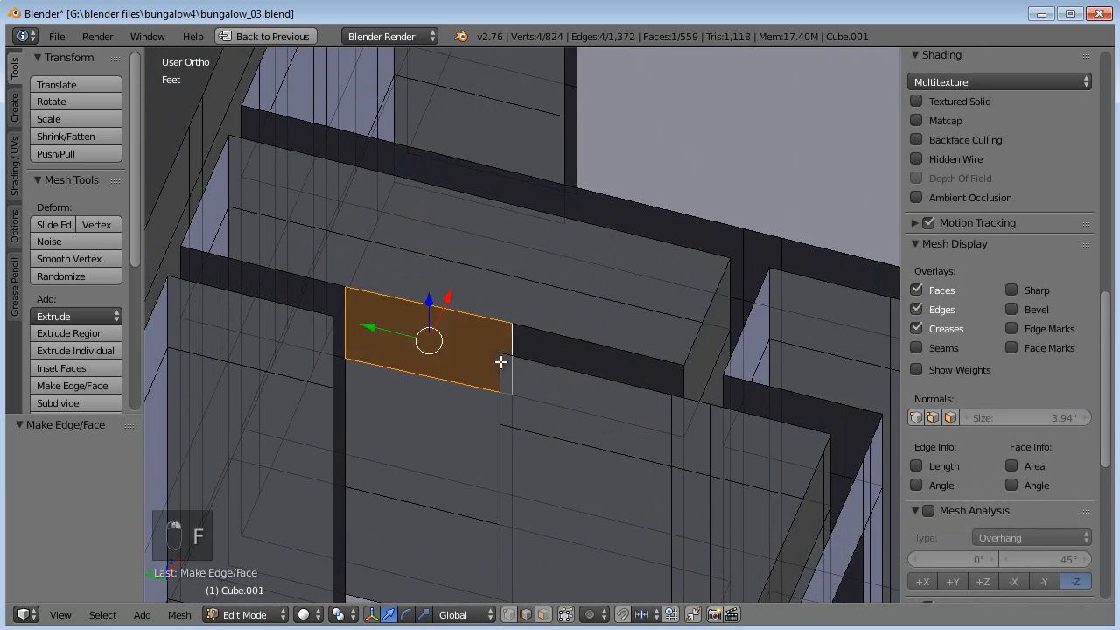
{"action": "key", "text": "a"}
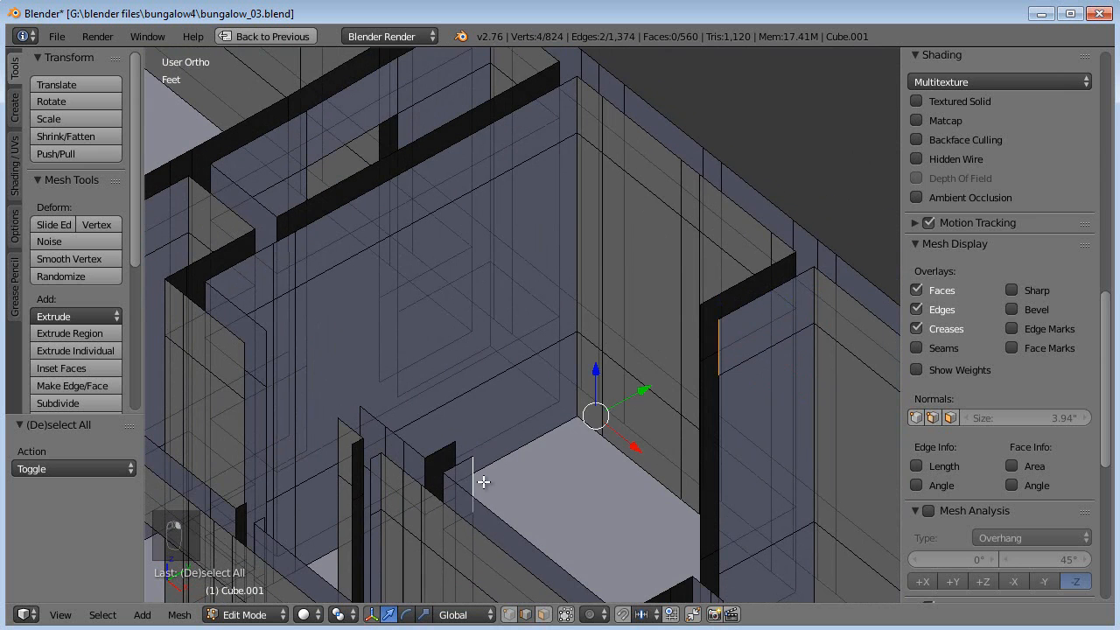
{"action": "left_click", "coordinate": [72, 385]}
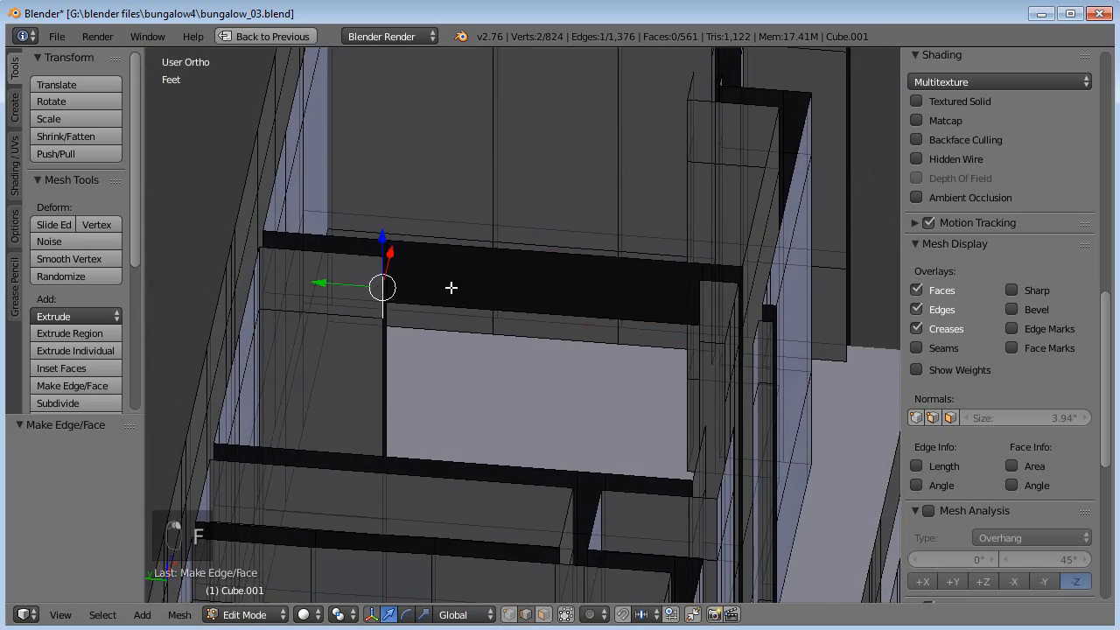
{"action": "key", "text": "a"}
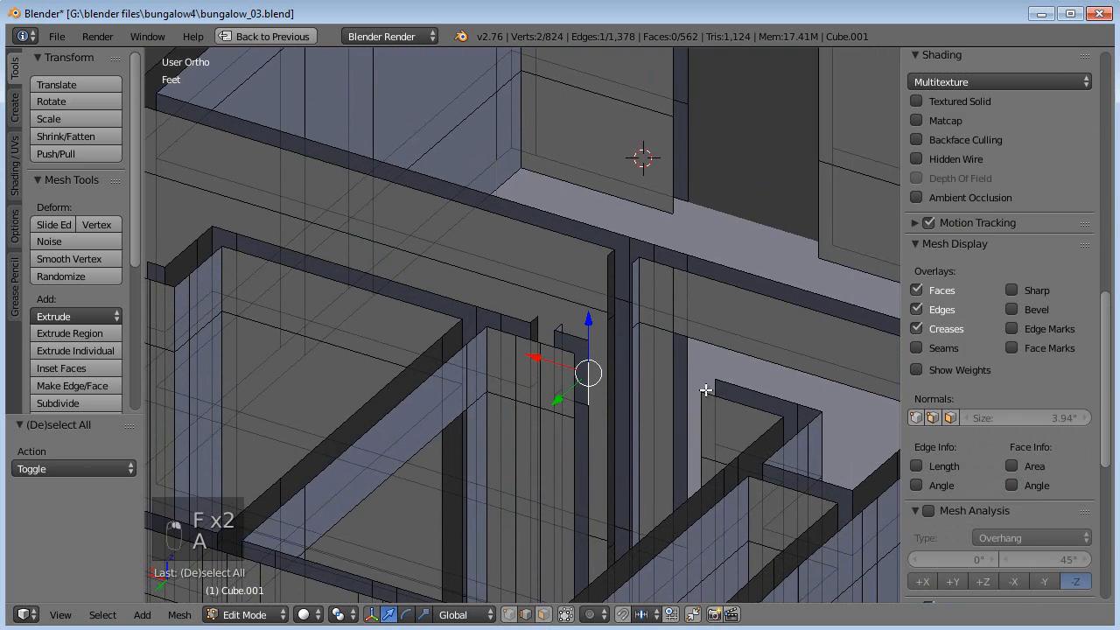
{"action": "key", "text": "f"}
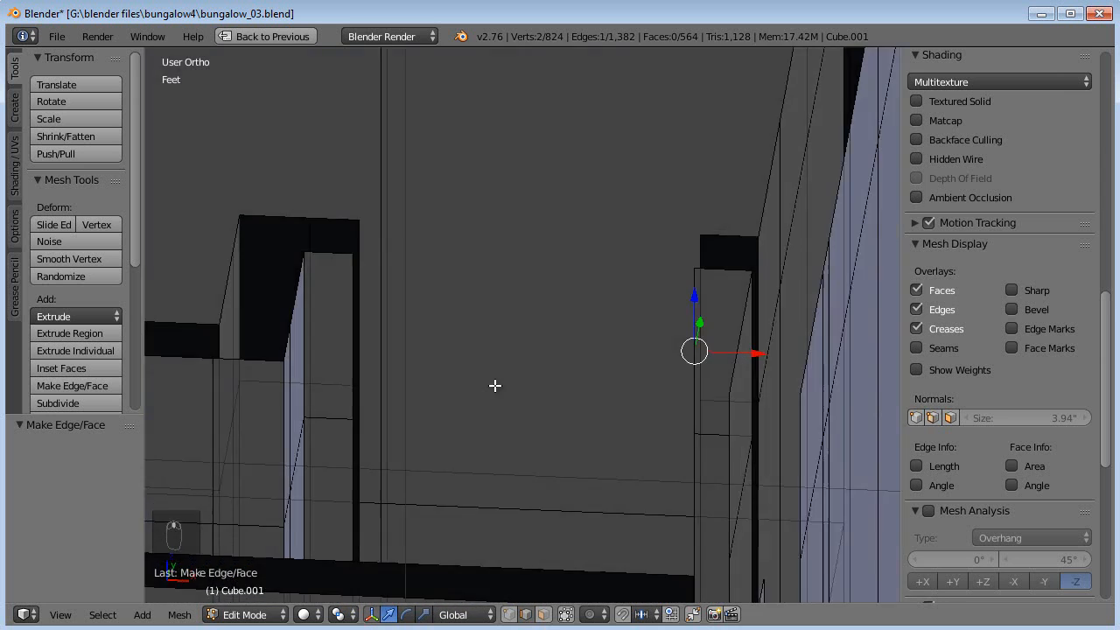
{"action": "key", "text": "a"}
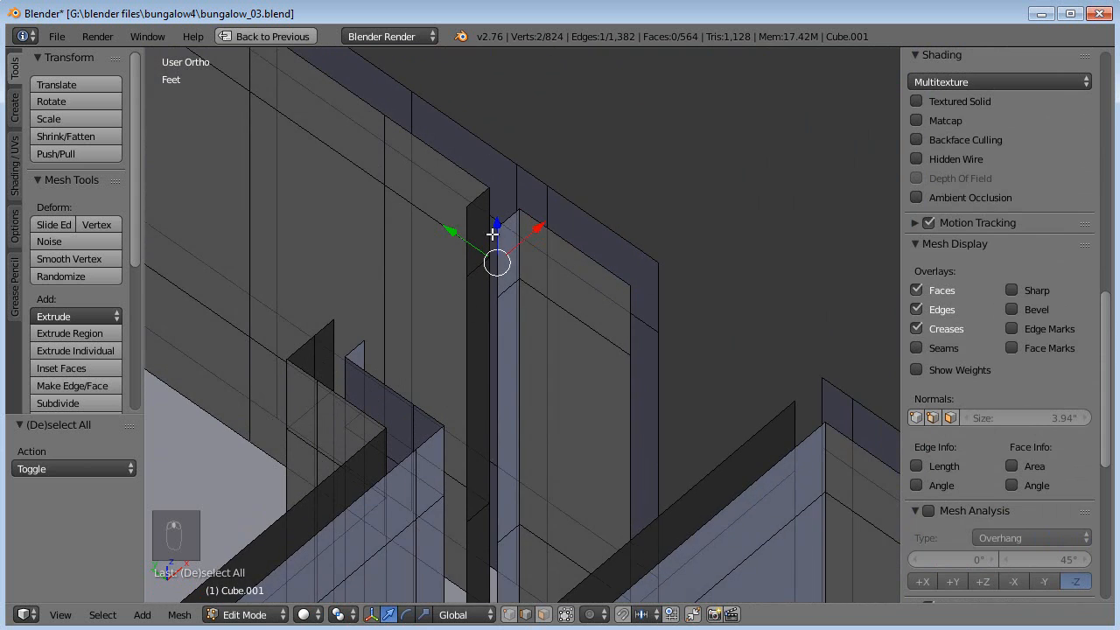
Select the whole wall mesh and Remove Doubles, merging eight overlapping vertices
{"action": "key", "text": "a"}
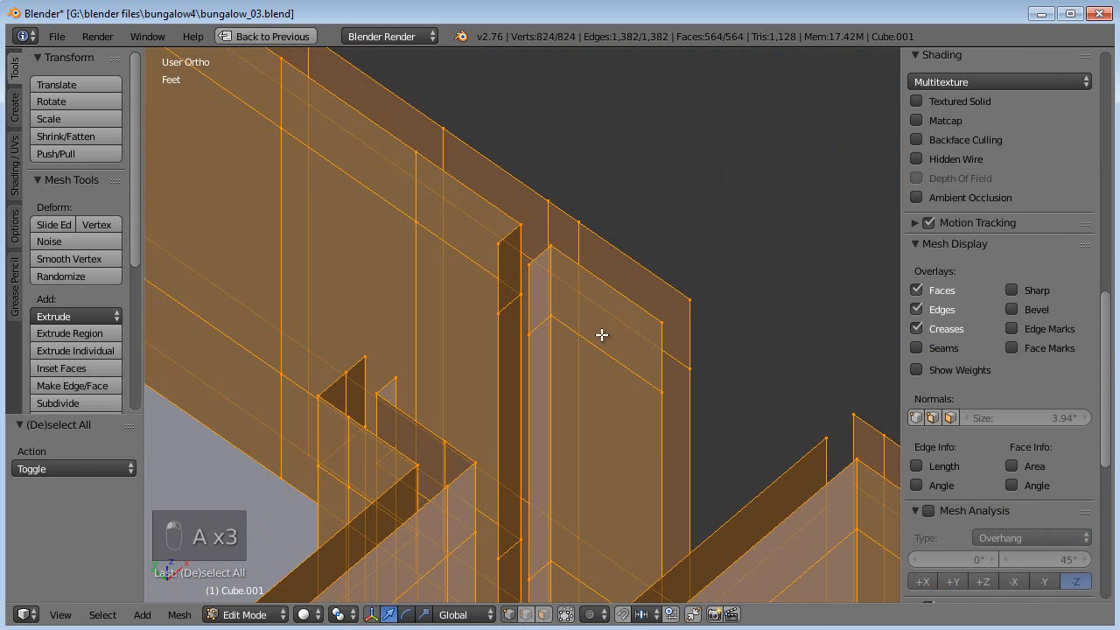
{"action": "mouse_move", "coordinate": [570, 353]}
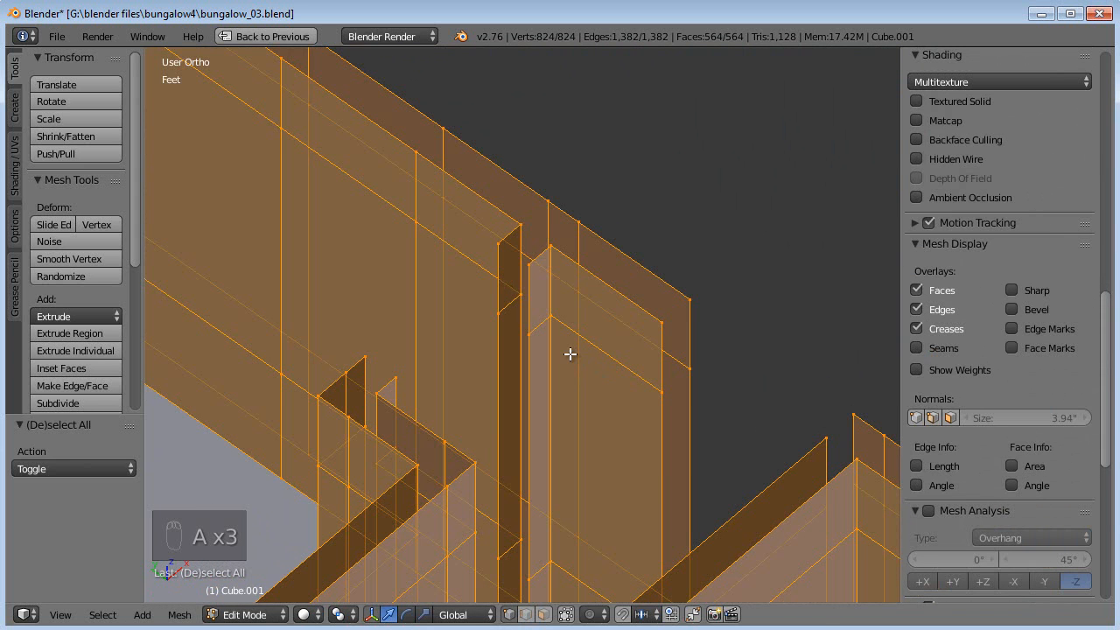
{"action": "key", "text": "w"}
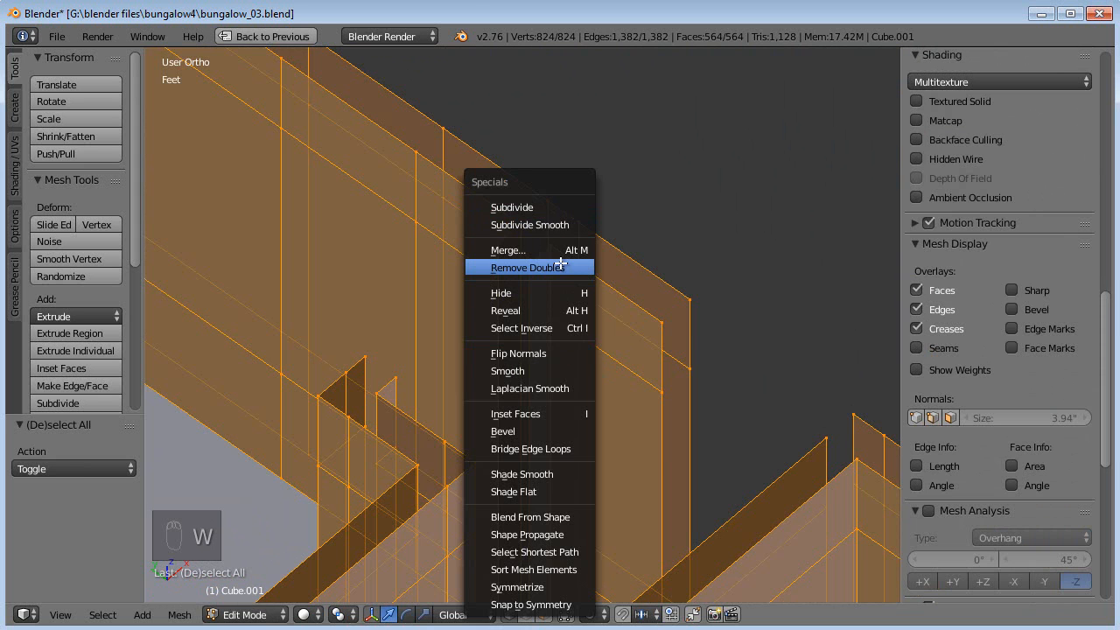
{"action": "left_click", "coordinate": [528, 268]}
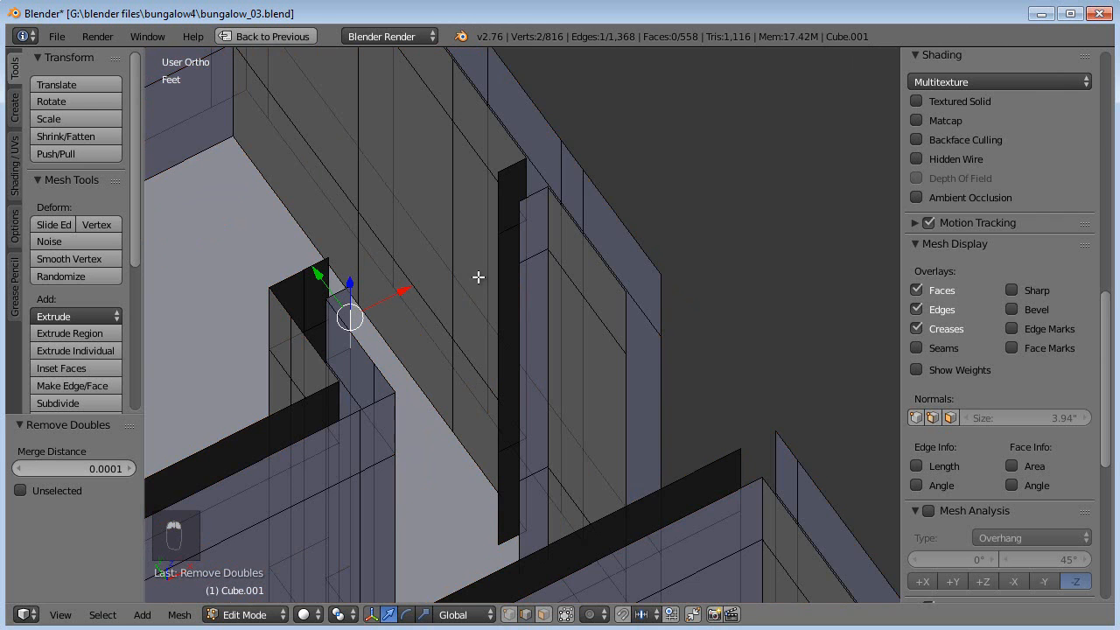
Fill the last wall gap with a face so the headers span every opening
{"action": "key", "text": "f"}
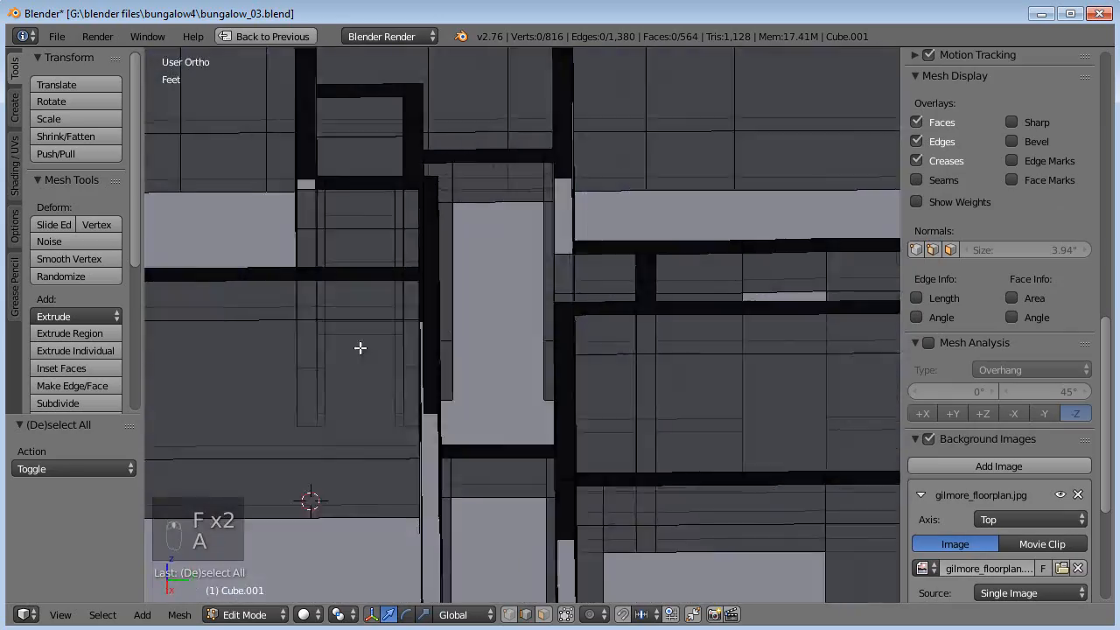
{"action": "left_click_drag", "start_coordinate": [361, 348], "coordinate": [213, 368]}
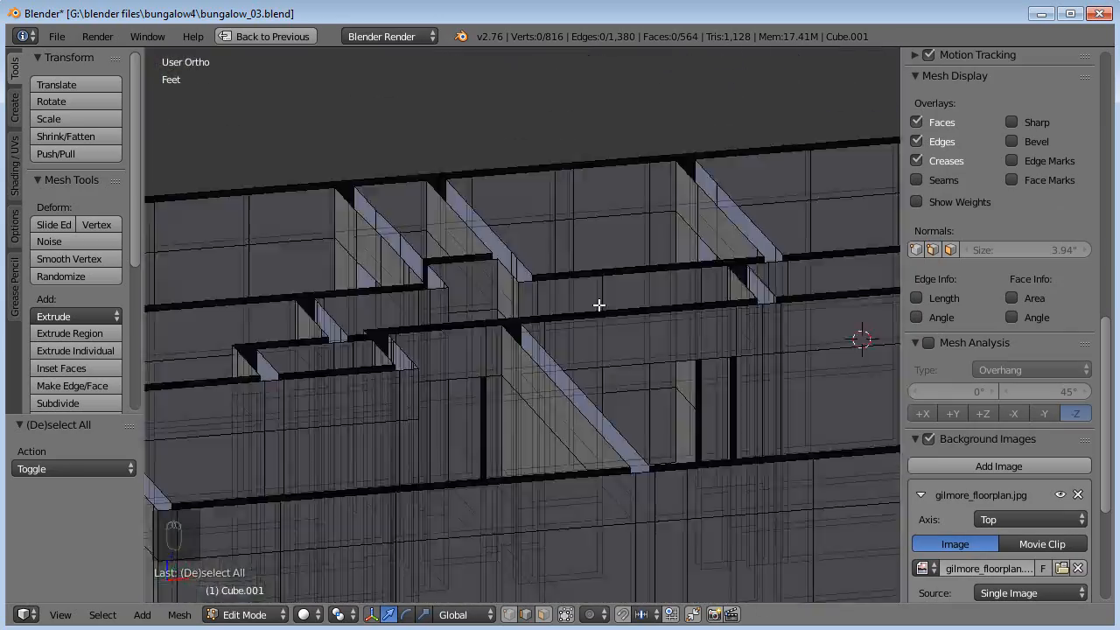
{"action": "scroll", "scroll_direction": "down", "scroll_amount": 3}
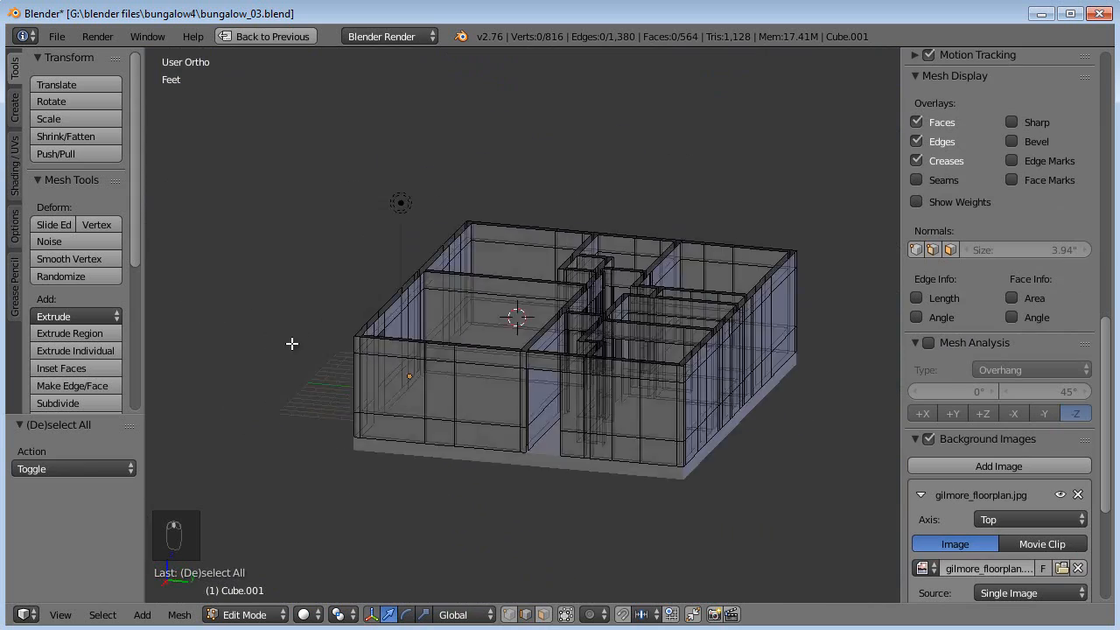
Box-select about 22 faces filling the door and window openings from top view
{"action": "key", "text": "numpad_1"}
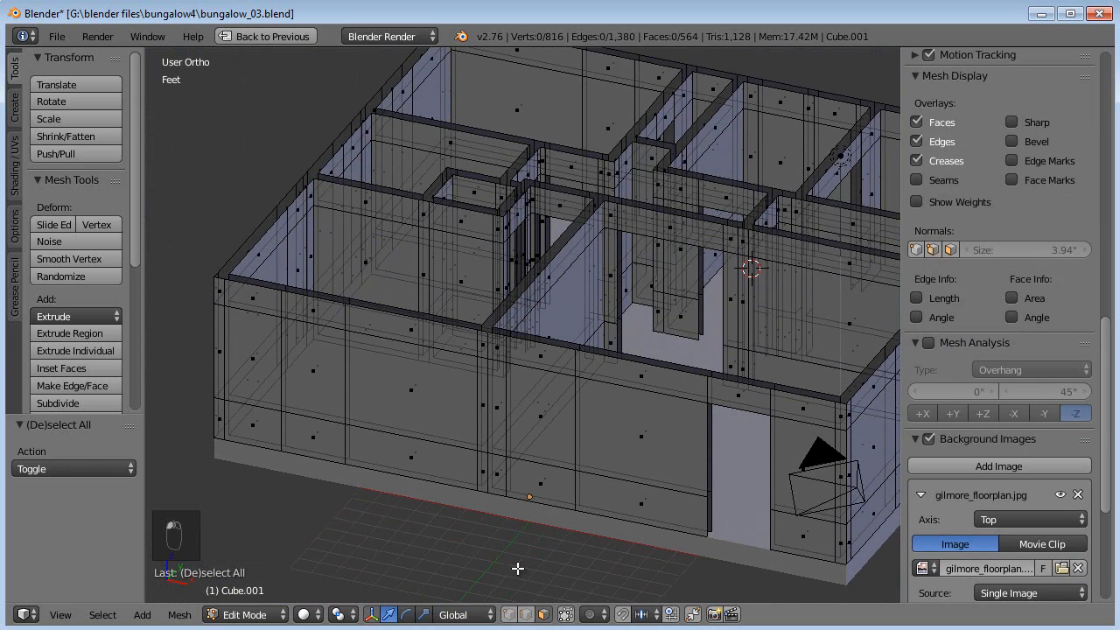
{"action": "left_click", "coordinate": [314, 369]}
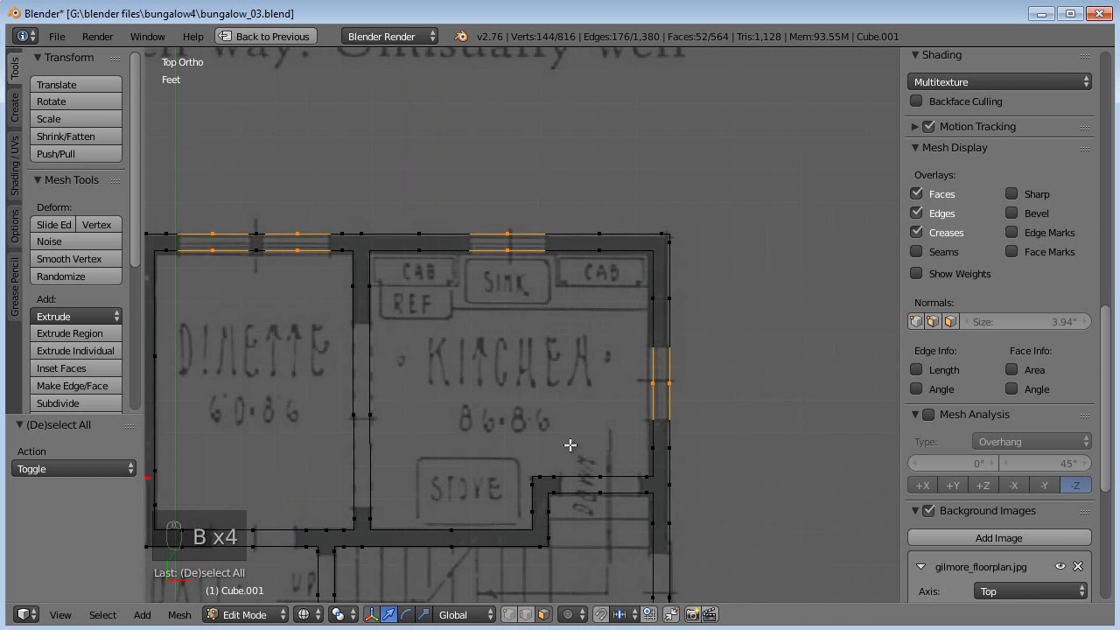
{"action": "scroll", "scroll_direction": "down", "scroll_amount": 3}
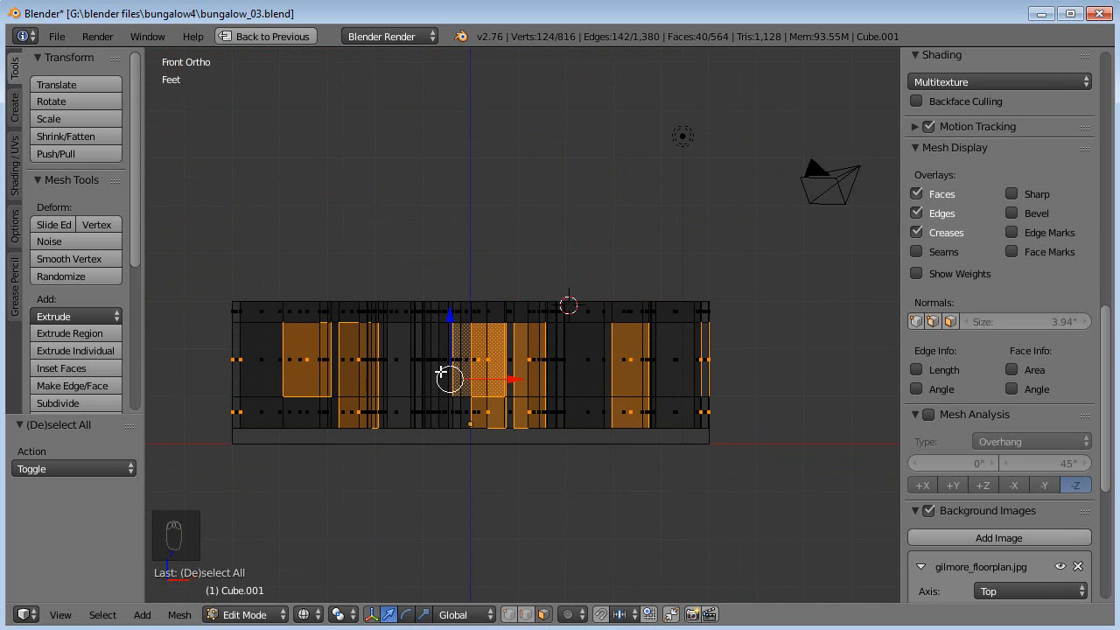
{"action": "key", "text": "b"}
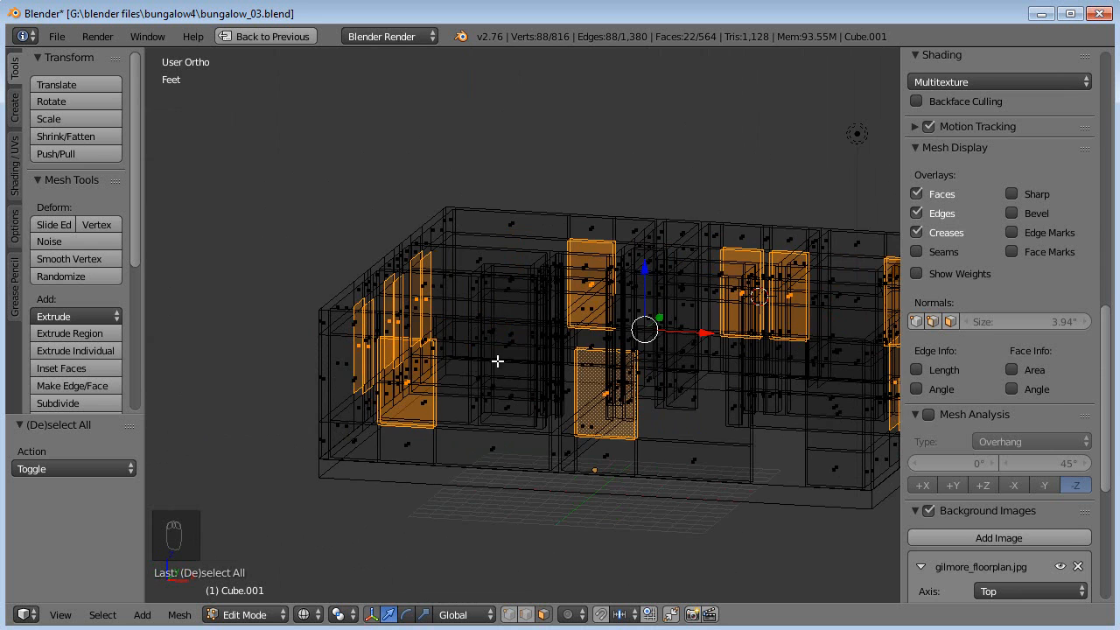
Return to Object Mode so the bungalow walls show as one object
{"action": "key", "text": "Tab"}
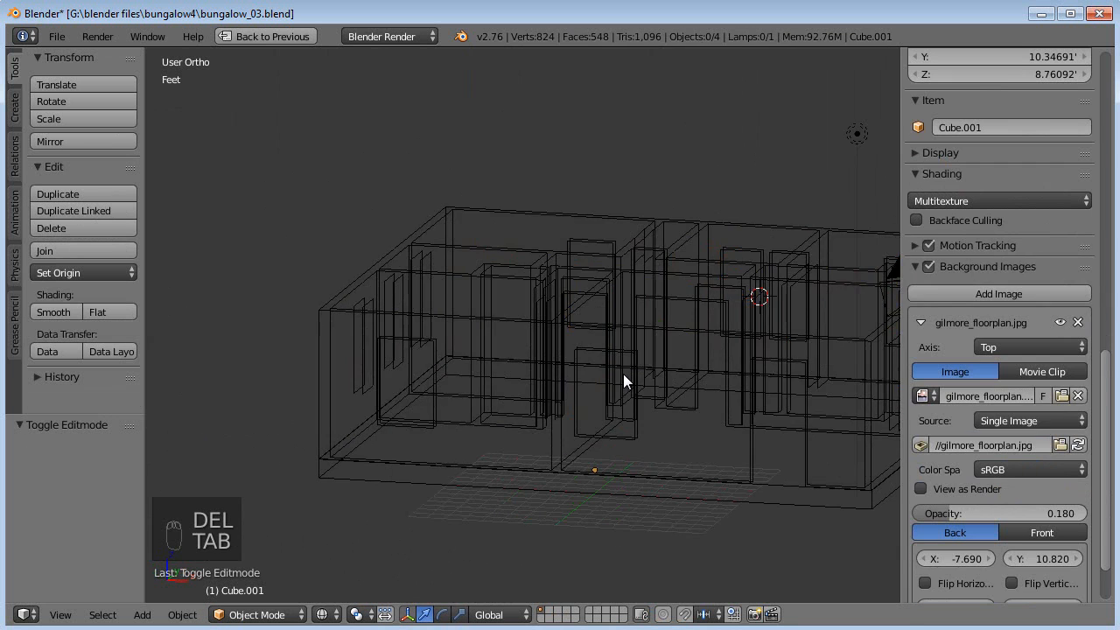
{"action": "key", "text": "z"}
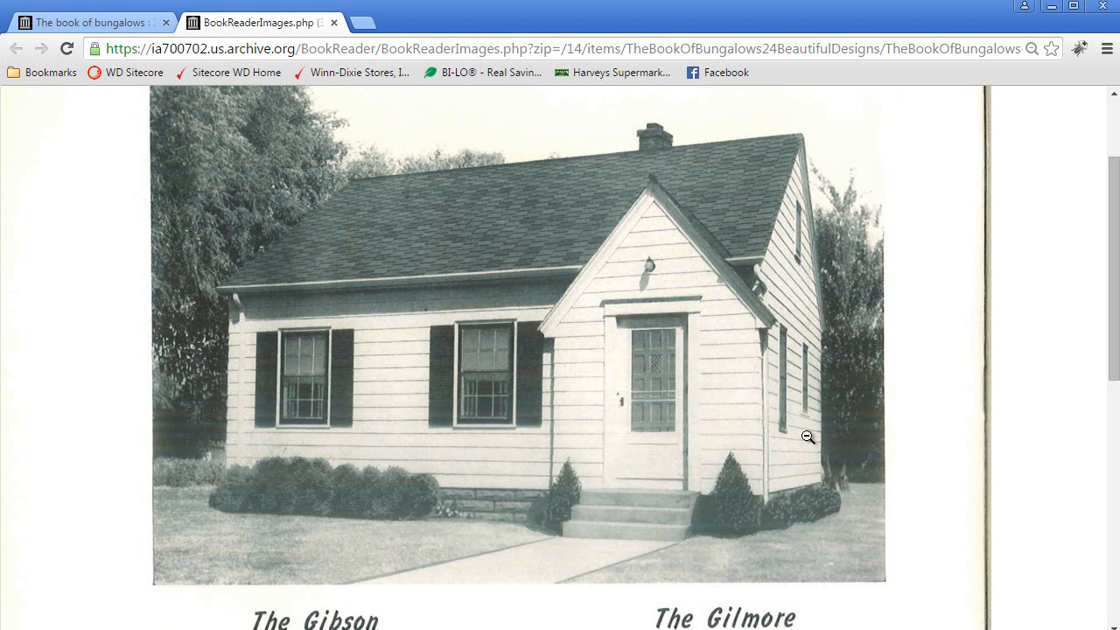
{"action": "mouse_move", "coordinate": [811, 368]}
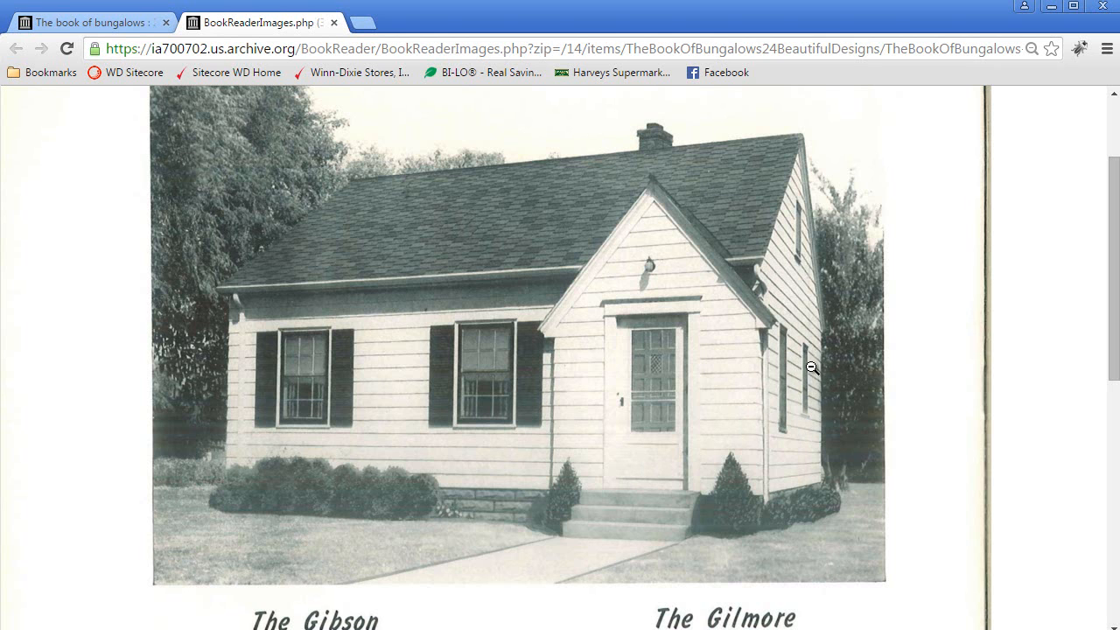
{"action": "scroll", "scroll_direction": "down", "scroll_amount": 3}
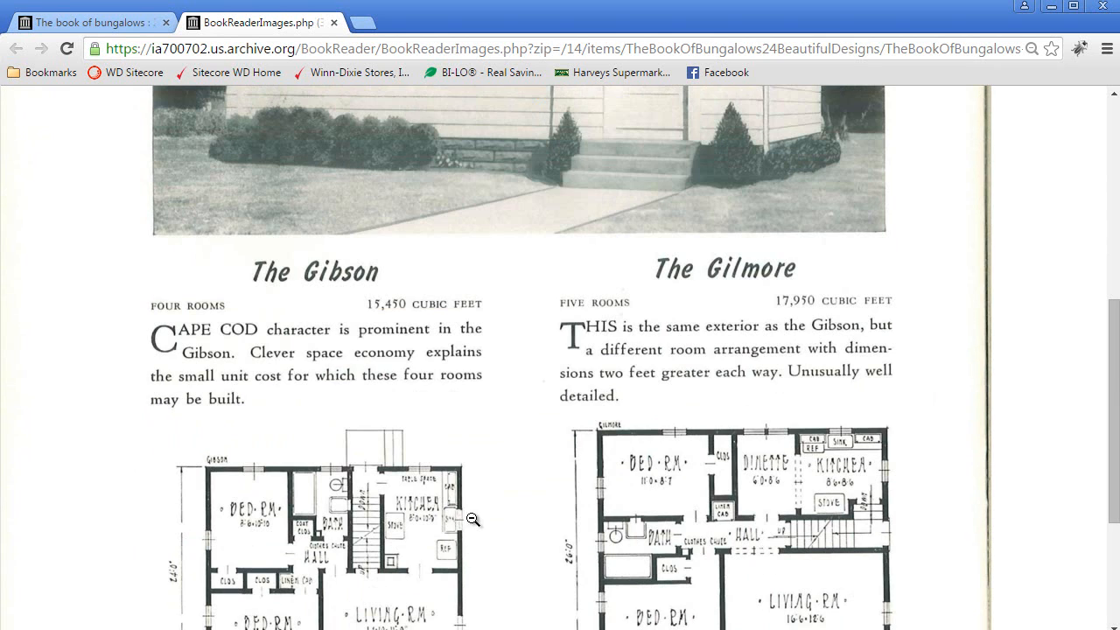
{"action": "mouse_move", "coordinate": [462, 514]}
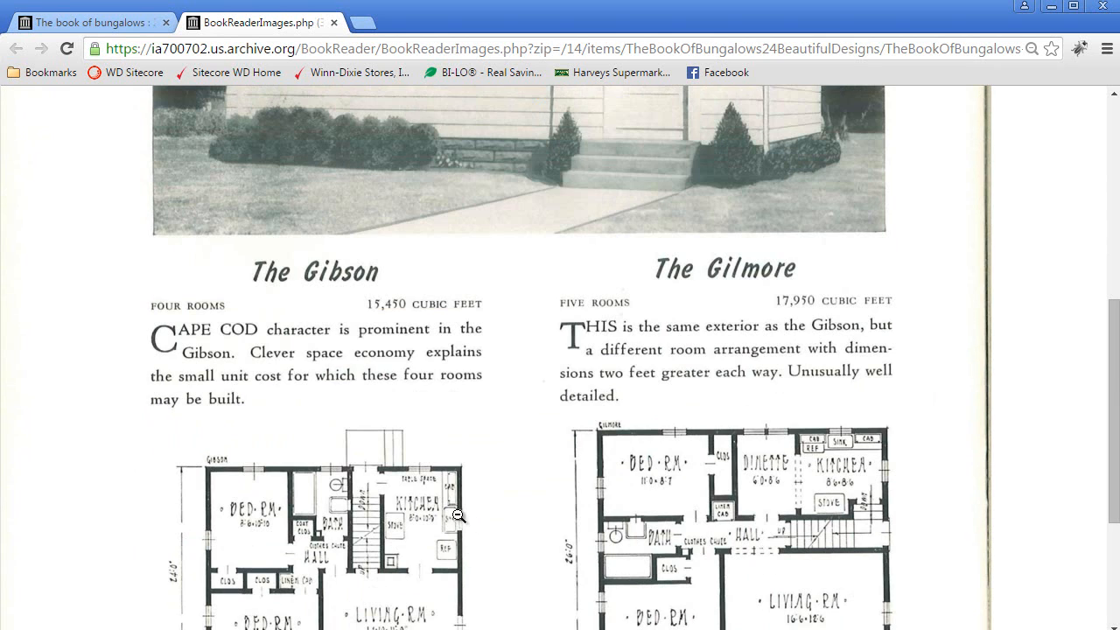
{"action": "mouse_move", "coordinate": [476, 518]}
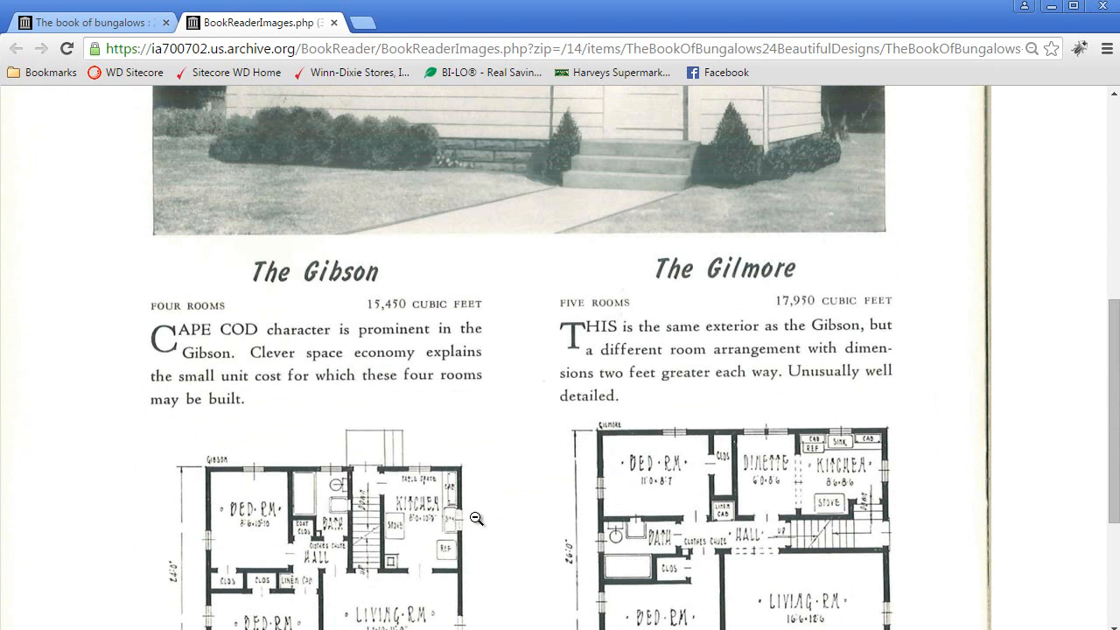
{"action": "mouse_move", "coordinate": [477, 535]}
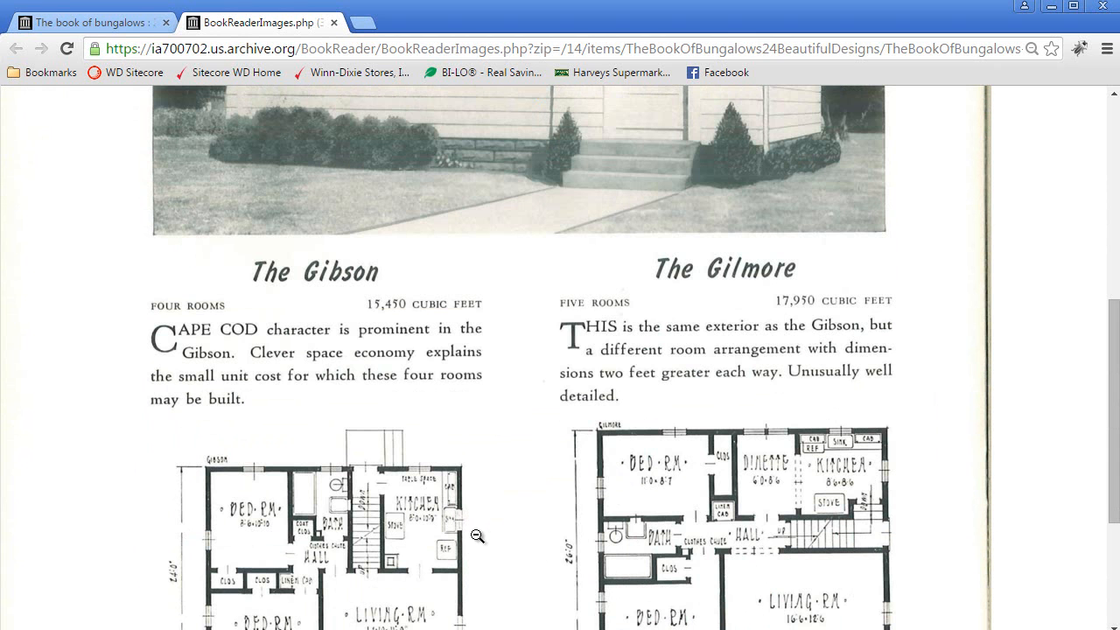
{"action": "scroll", "scroll_direction": "up", "scroll_amount": 3}
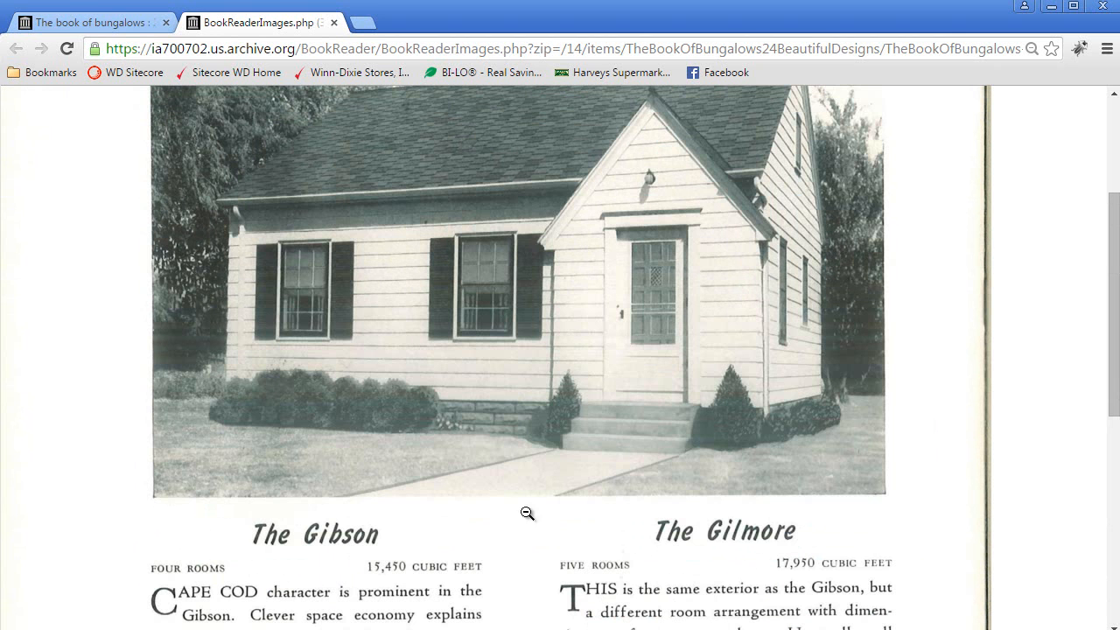
{"action": "scroll", "scroll_direction": "down", "scroll_amount": 3}
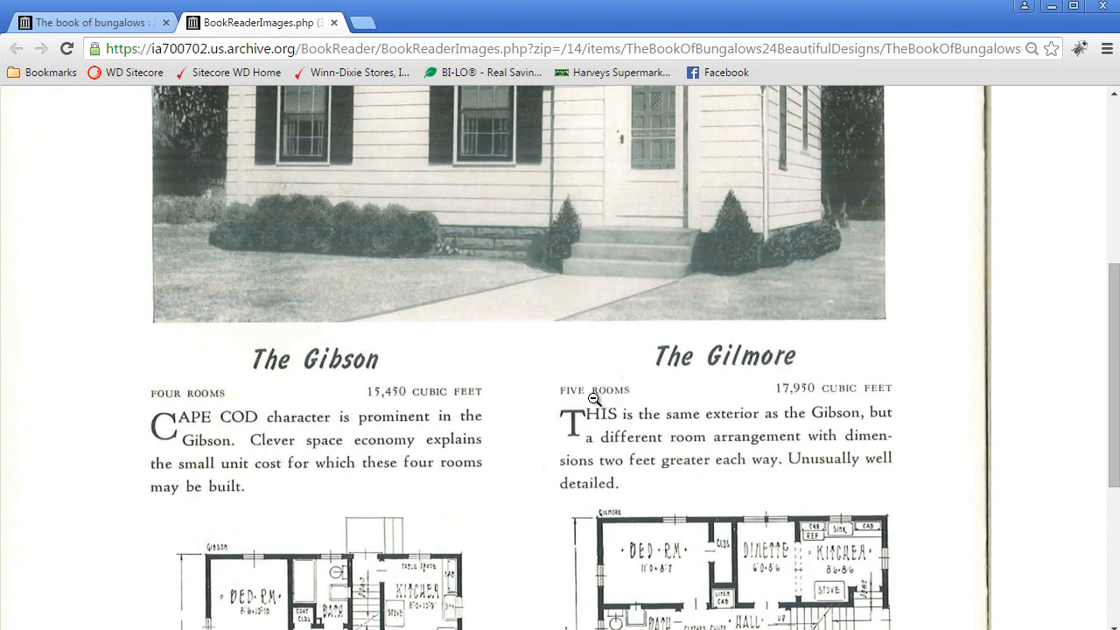
{"action": "scroll", "scroll_direction": "down", "scroll_amount": 3}
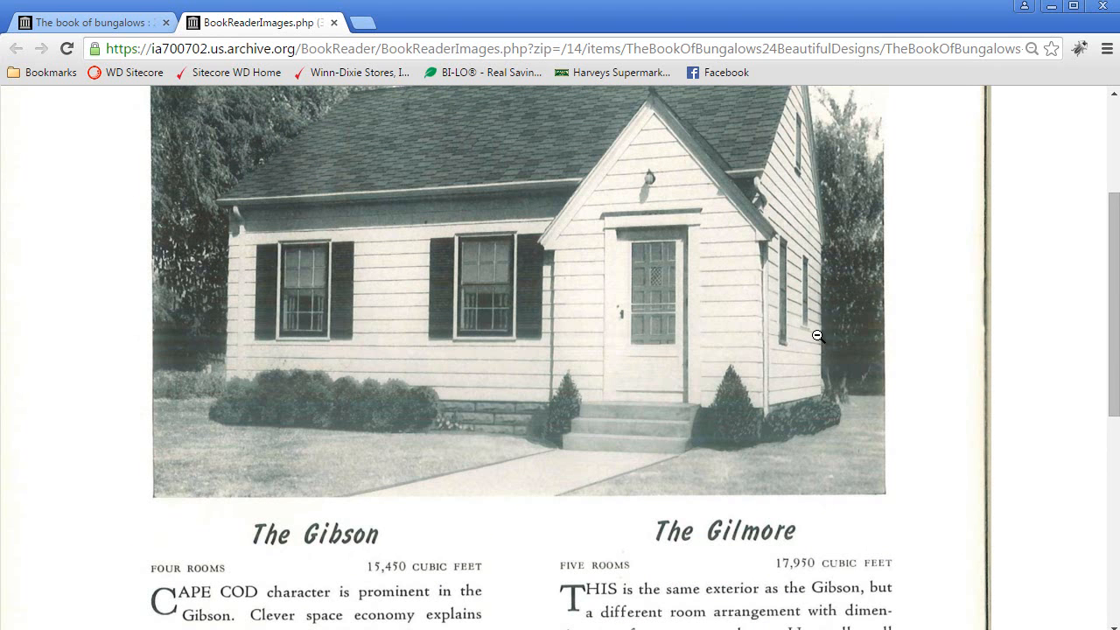
{"action": "mouse_move", "coordinate": [820, 288]}
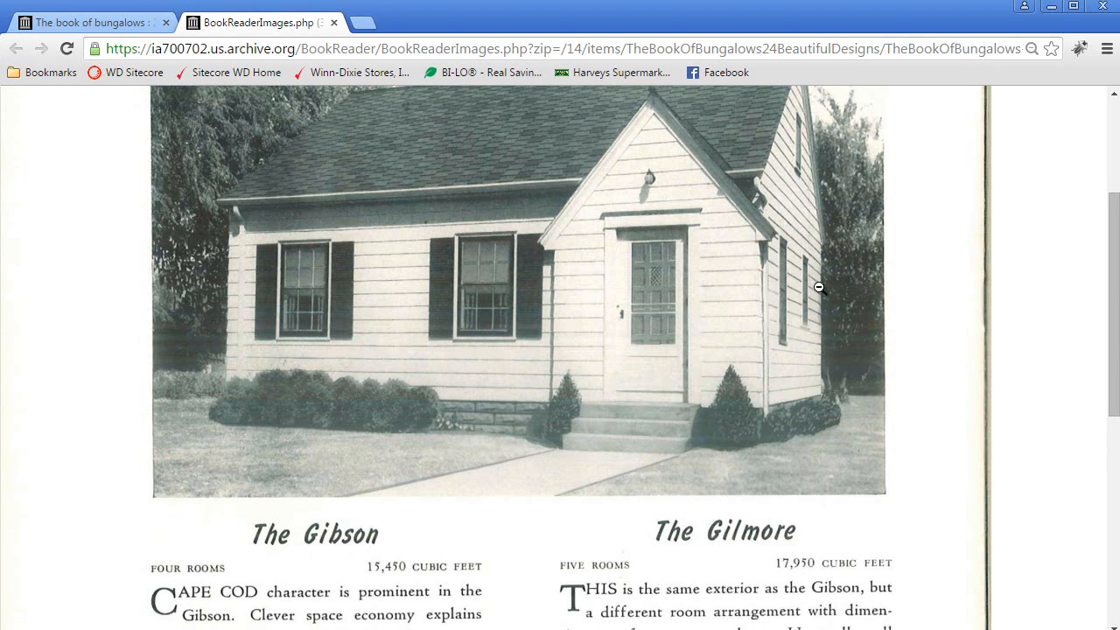
{"action": "mouse_move", "coordinate": [1064, 63]}
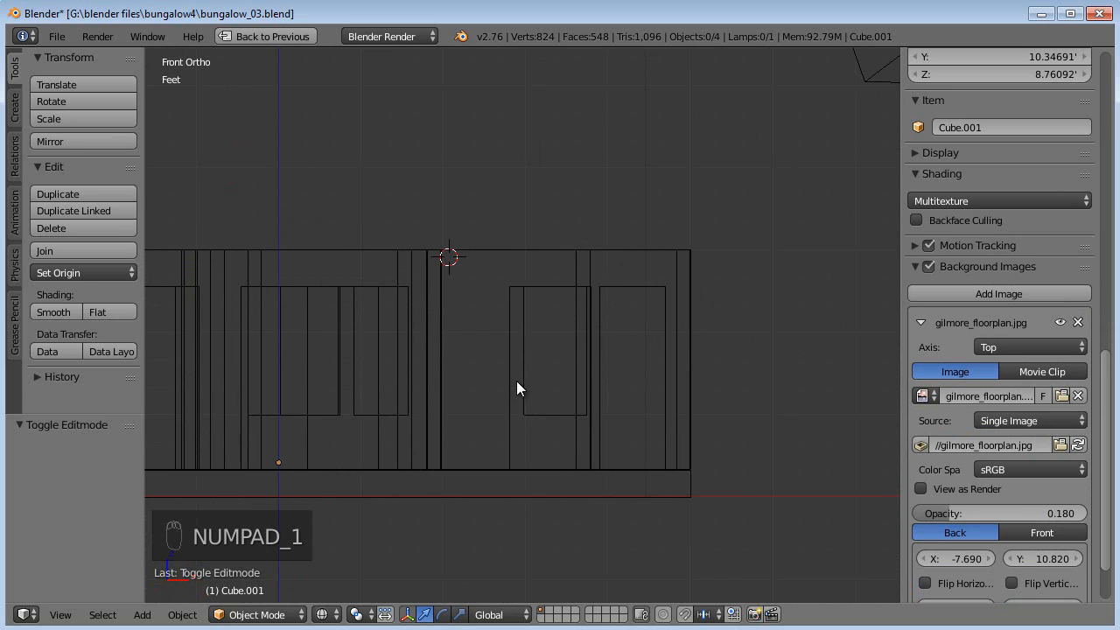
Enter Edit Mode on the walls and knife-cut across the front face
{"action": "key", "text": "Tab"}
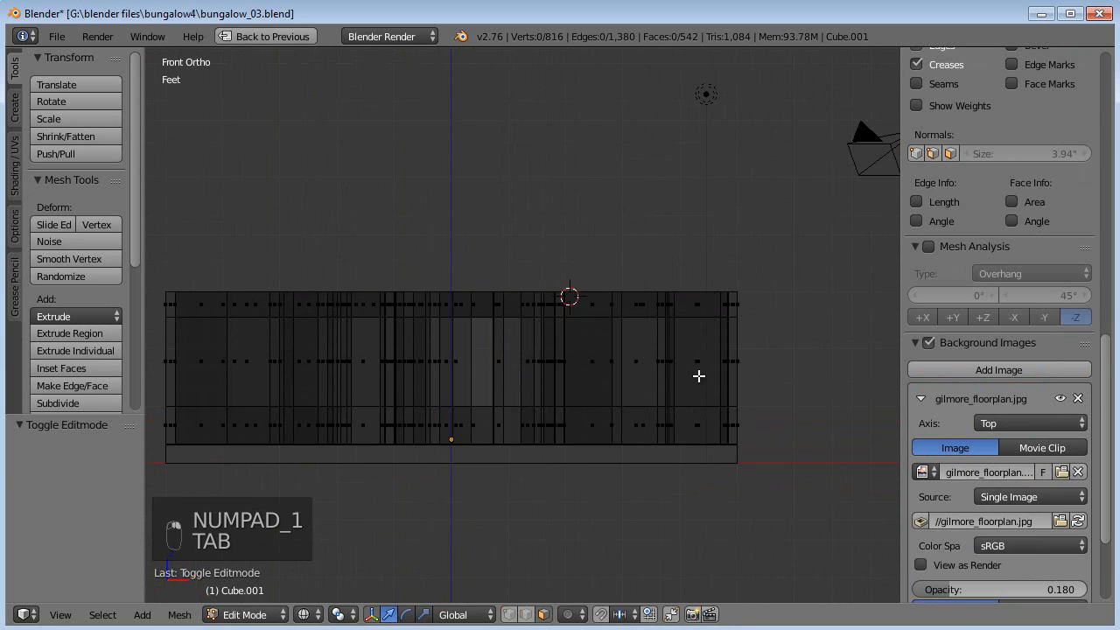
{"action": "key", "text": "a"}
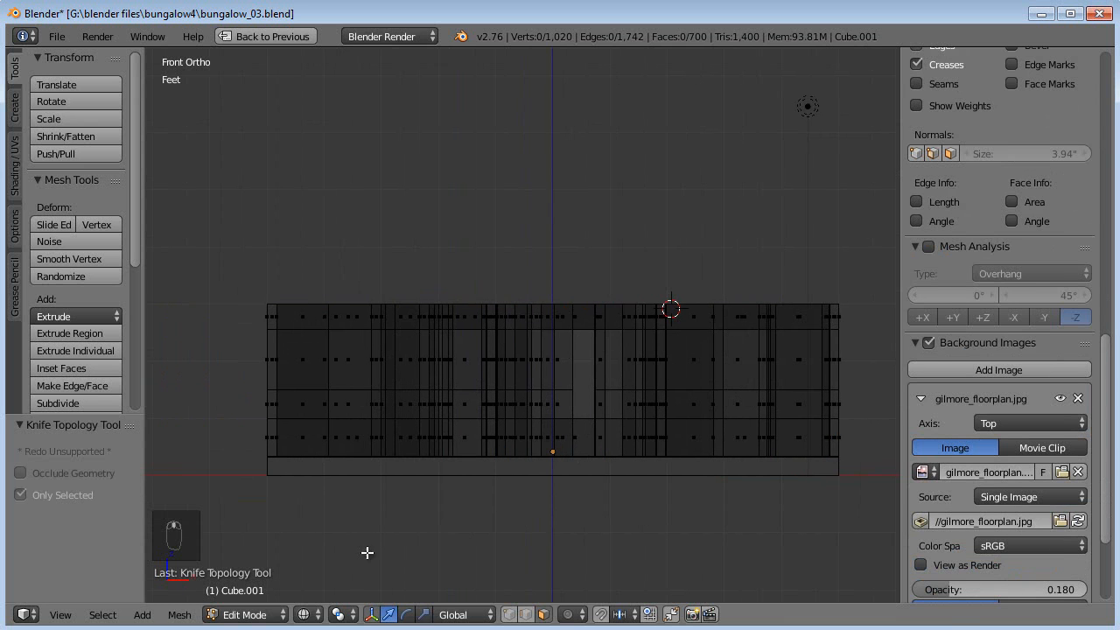
{"action": "key", "text": "a"}
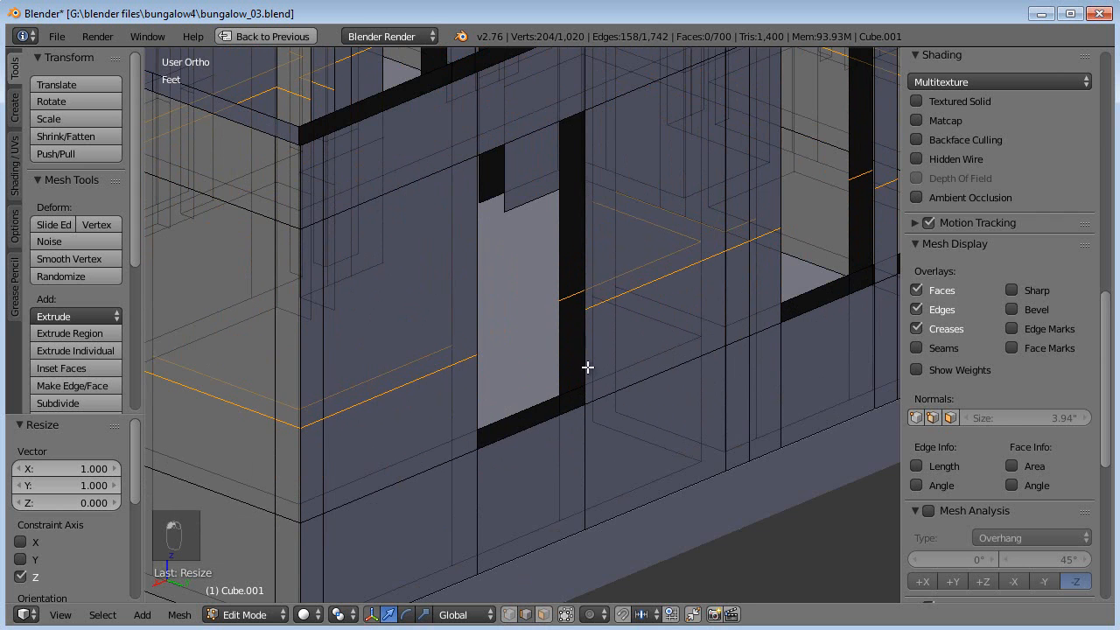
Make a new face across the gap beside the window opening
{"action": "key", "text": "f"}
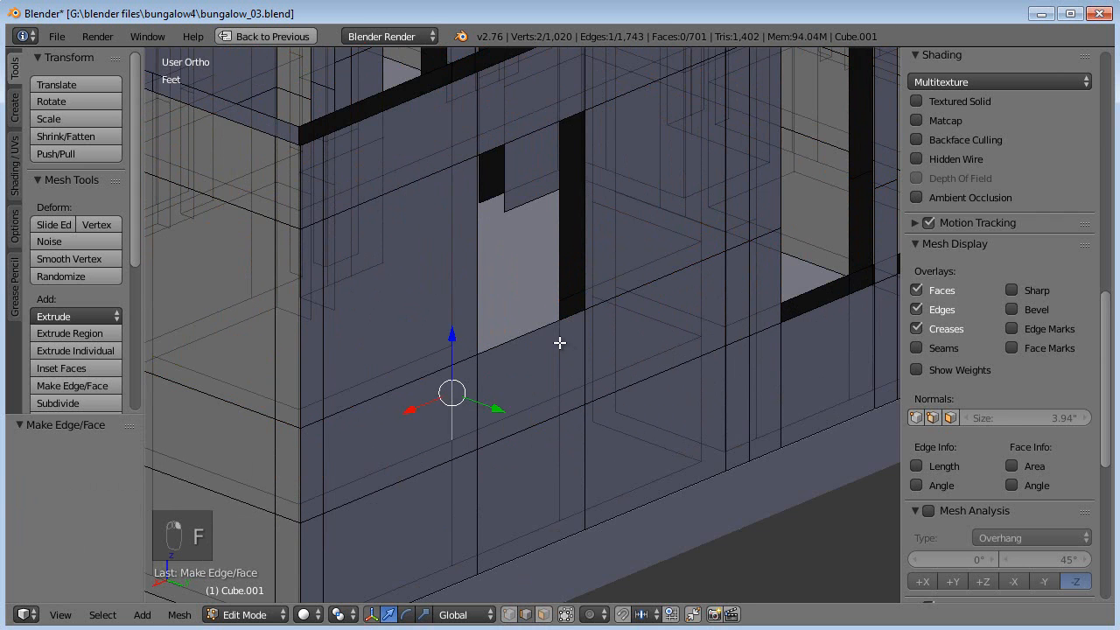
{"action": "key", "text": "a"}
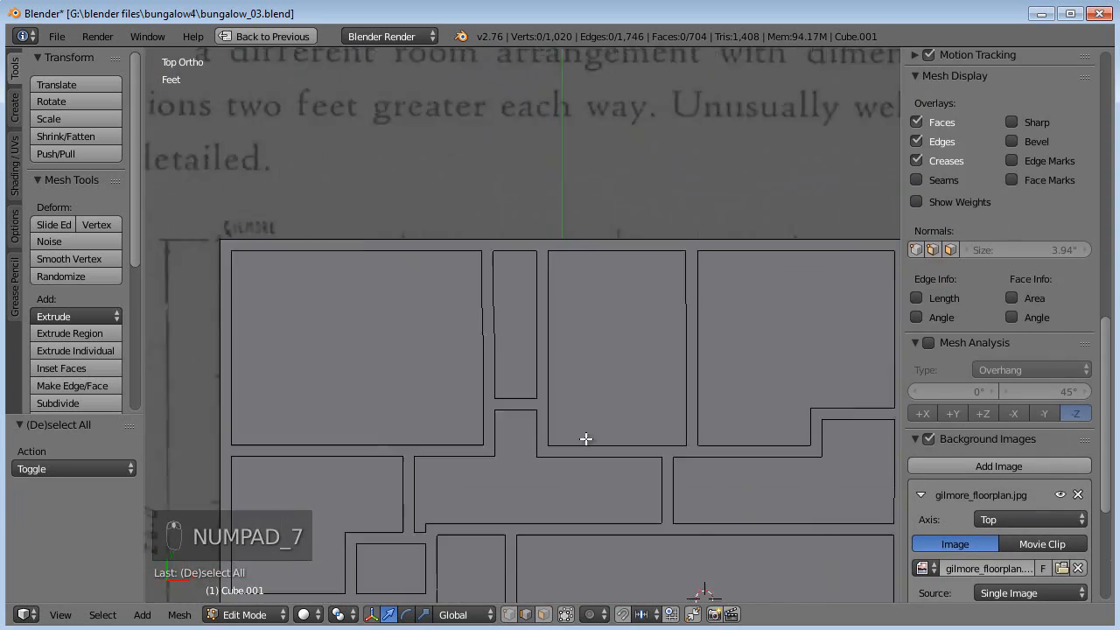
Move the closet wall vertices along X in top view to align with adjoining walls
{"action": "key", "text": "a"}
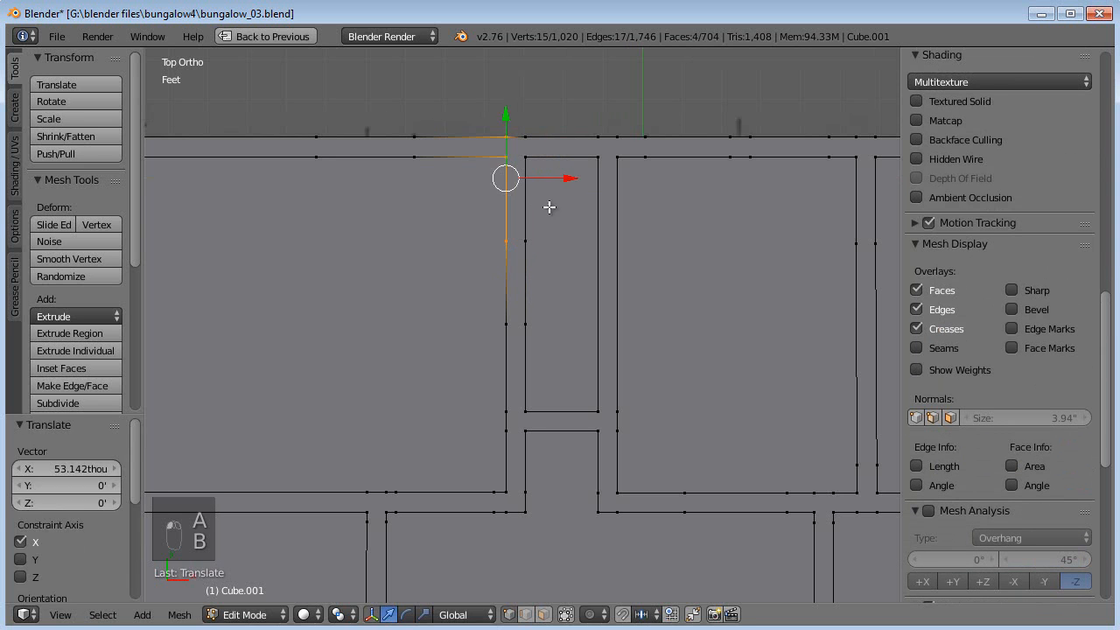
{"action": "key", "text": "a"}
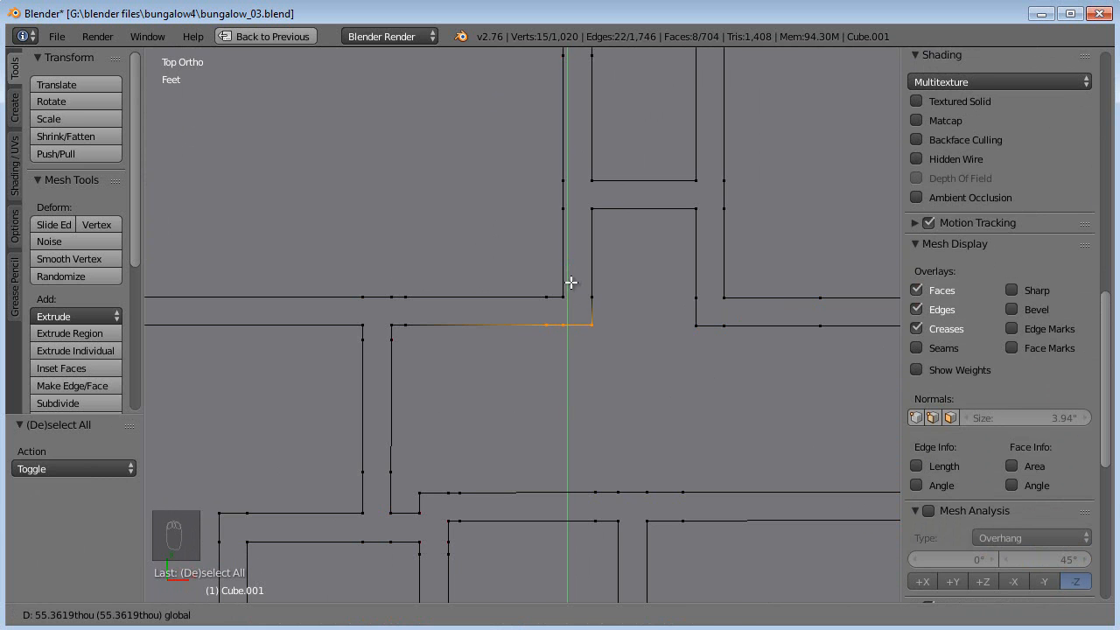
{"action": "key", "text": "a"}
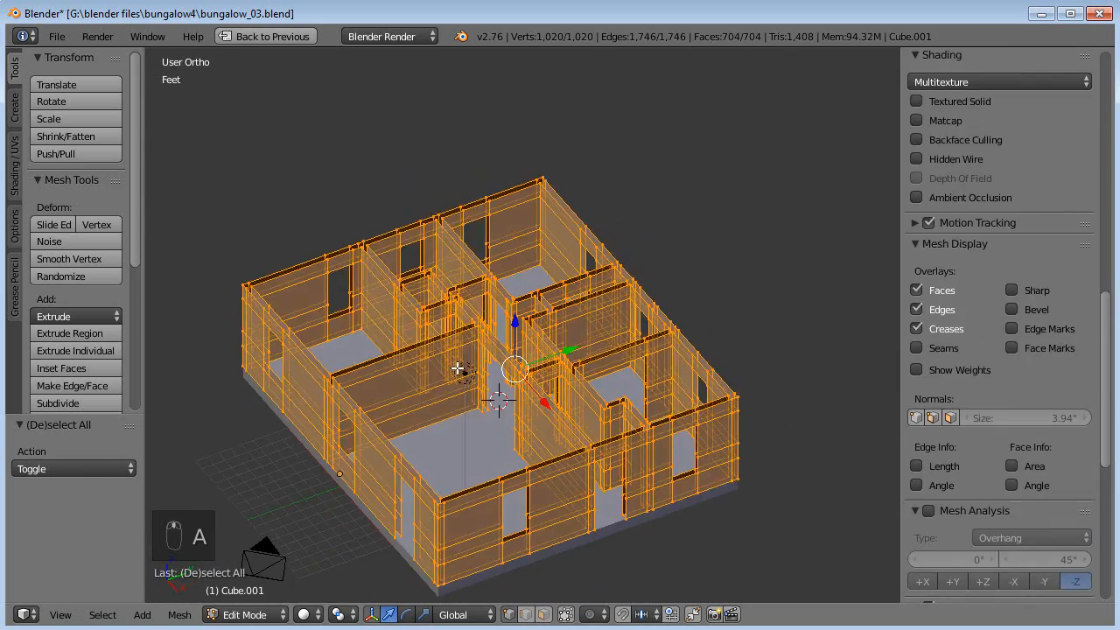
Deselect all, return to Object Mode and orbit to inspect the finished wall openings
{"action": "key", "text": "a"}
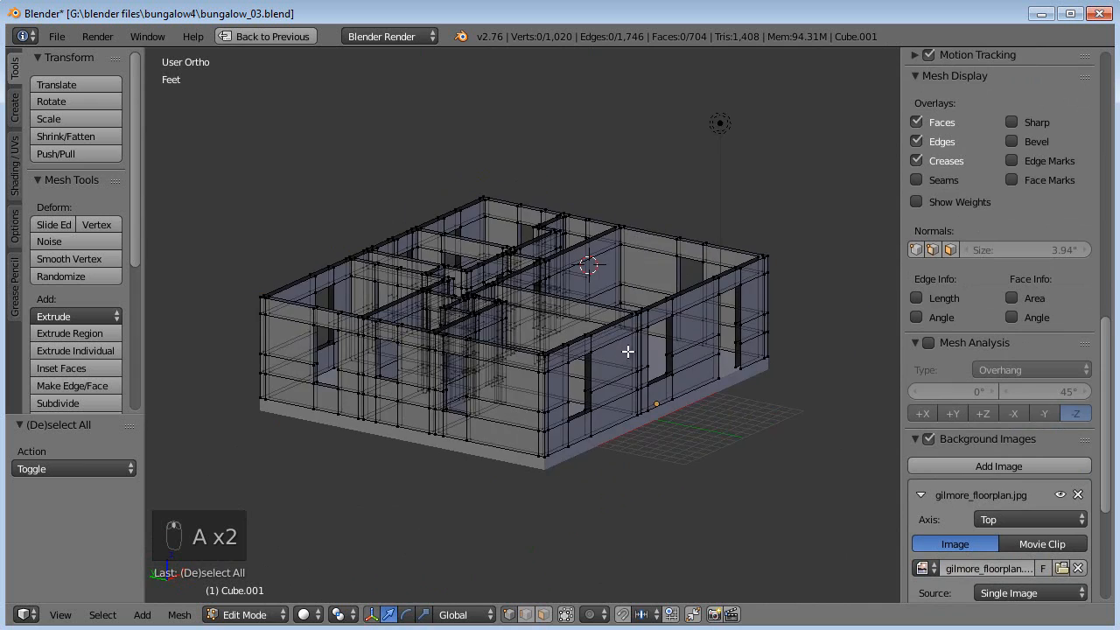
{"action": "key", "text": "Tab"}
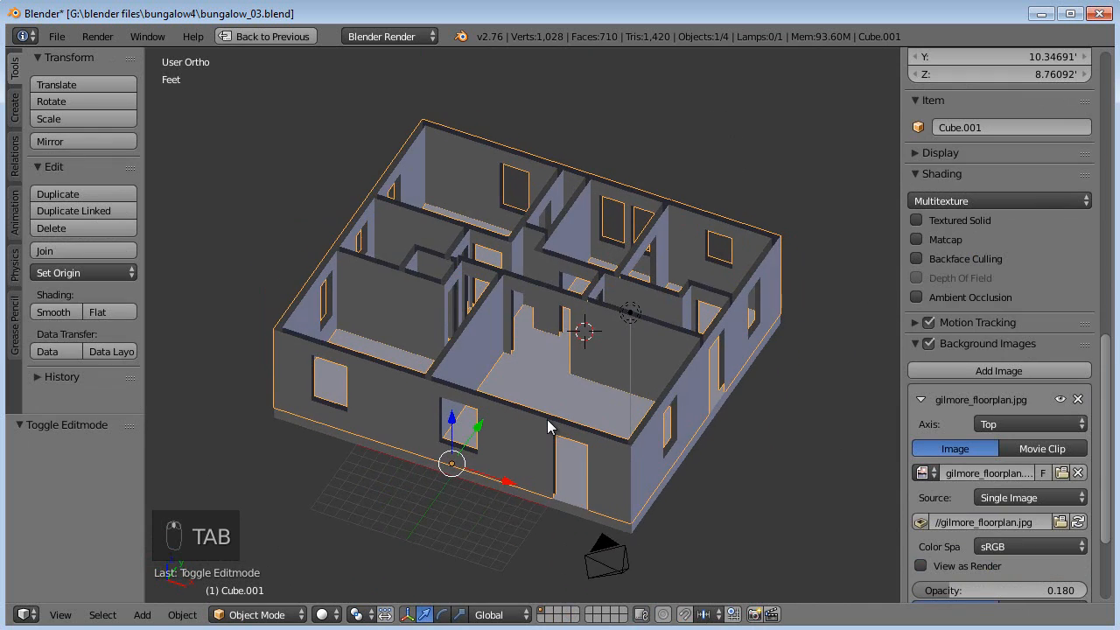
{"action": "left_click_drag", "start_coordinate": [551, 427], "coordinate": [428, 420]}
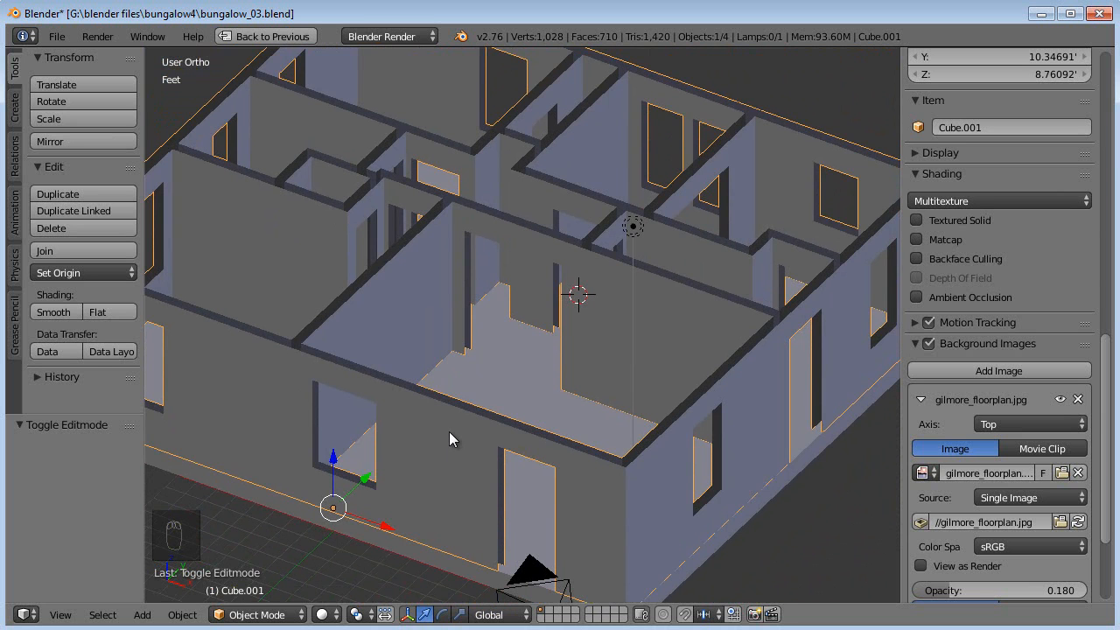
{"action": "mouse_move", "coordinate": [453, 439]}
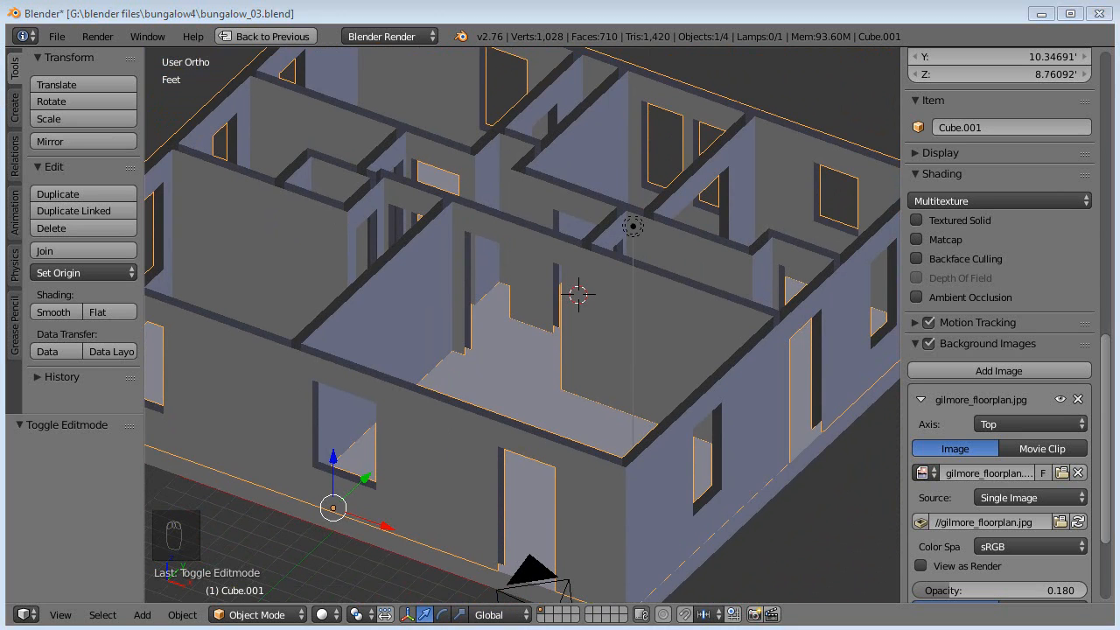